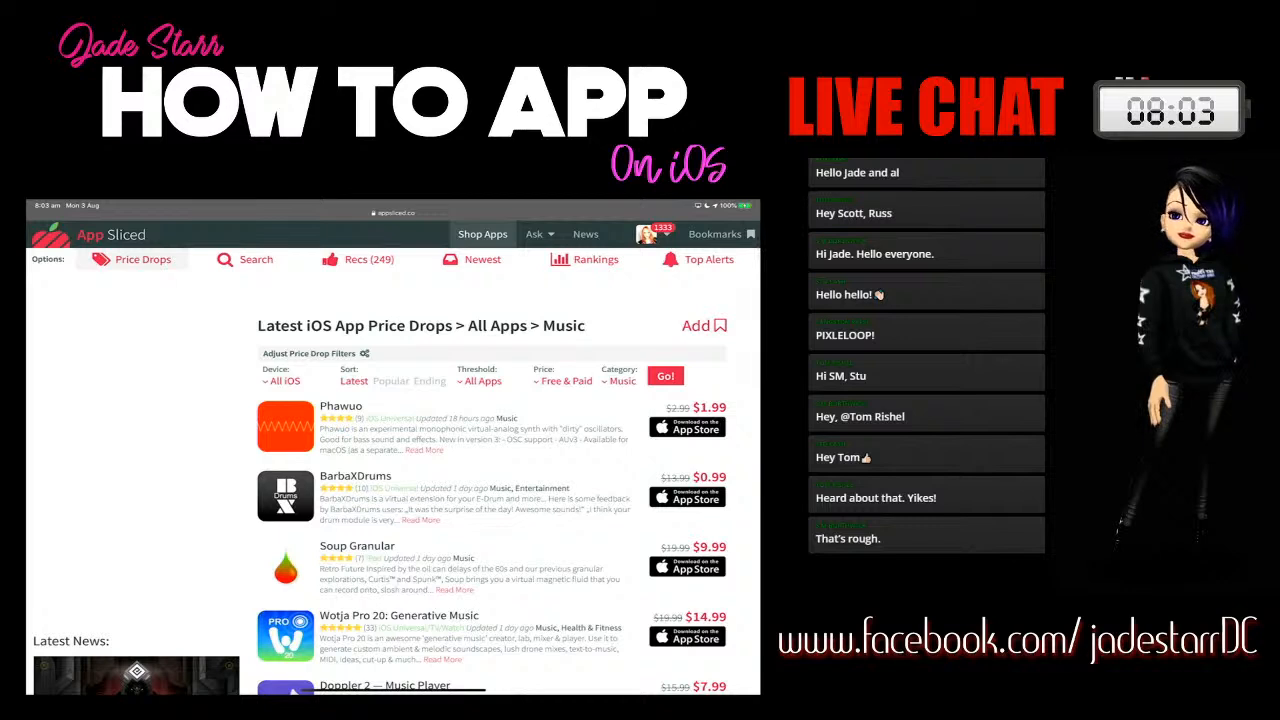
# Step: Scroll down the AppSliced Music price-drops list past Phauwo, BarbaXDrums and Wotja Pro 20
pyautogui.scroll(-3)
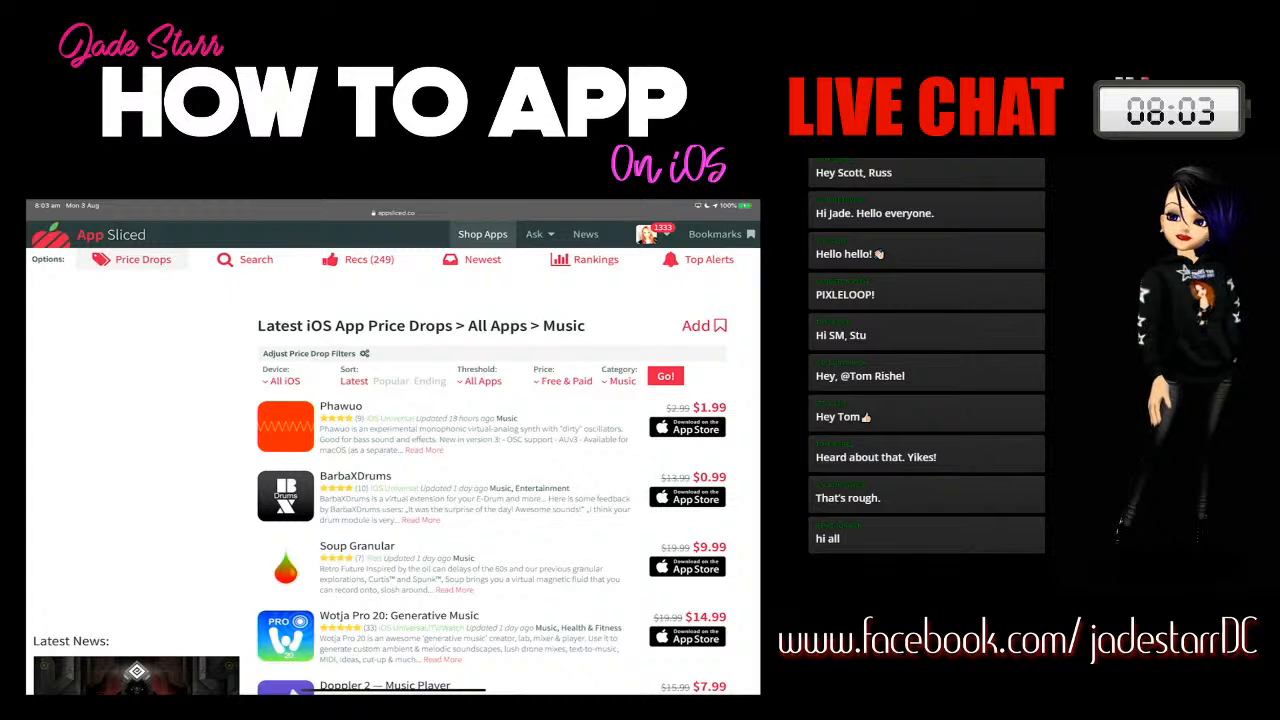
pyautogui.scroll(-3)
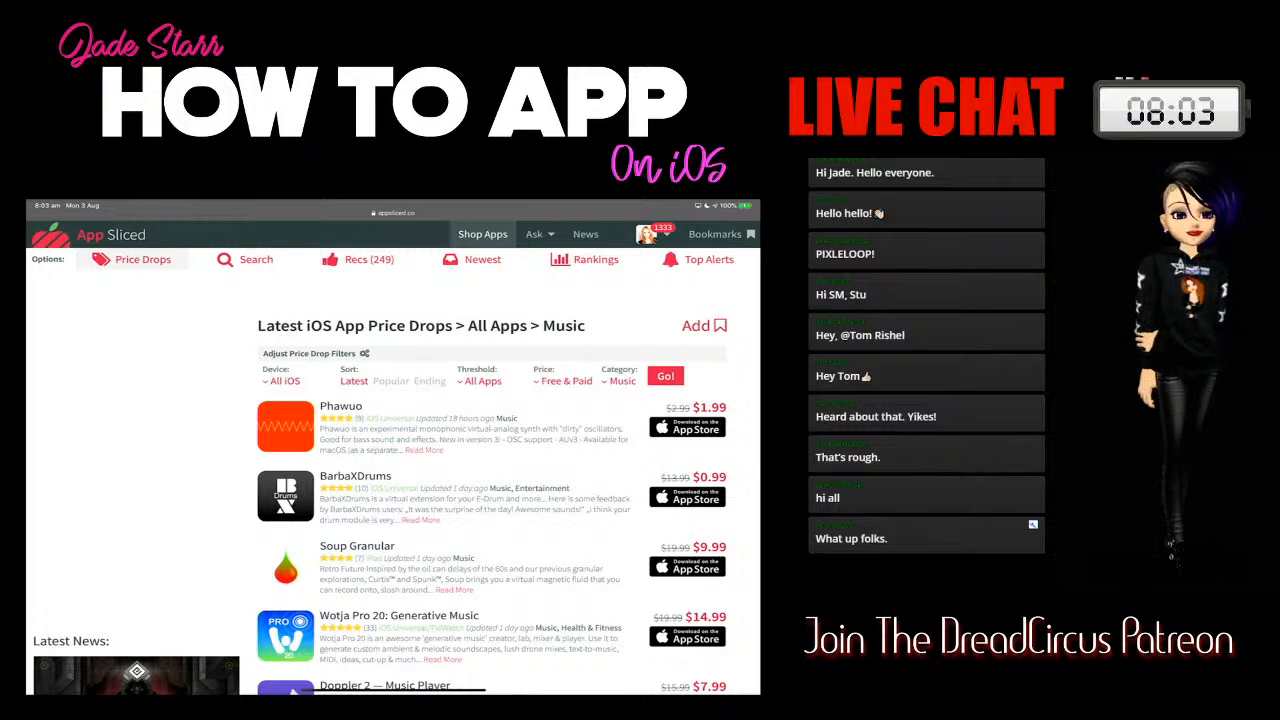
pyautogui.scroll(-3)
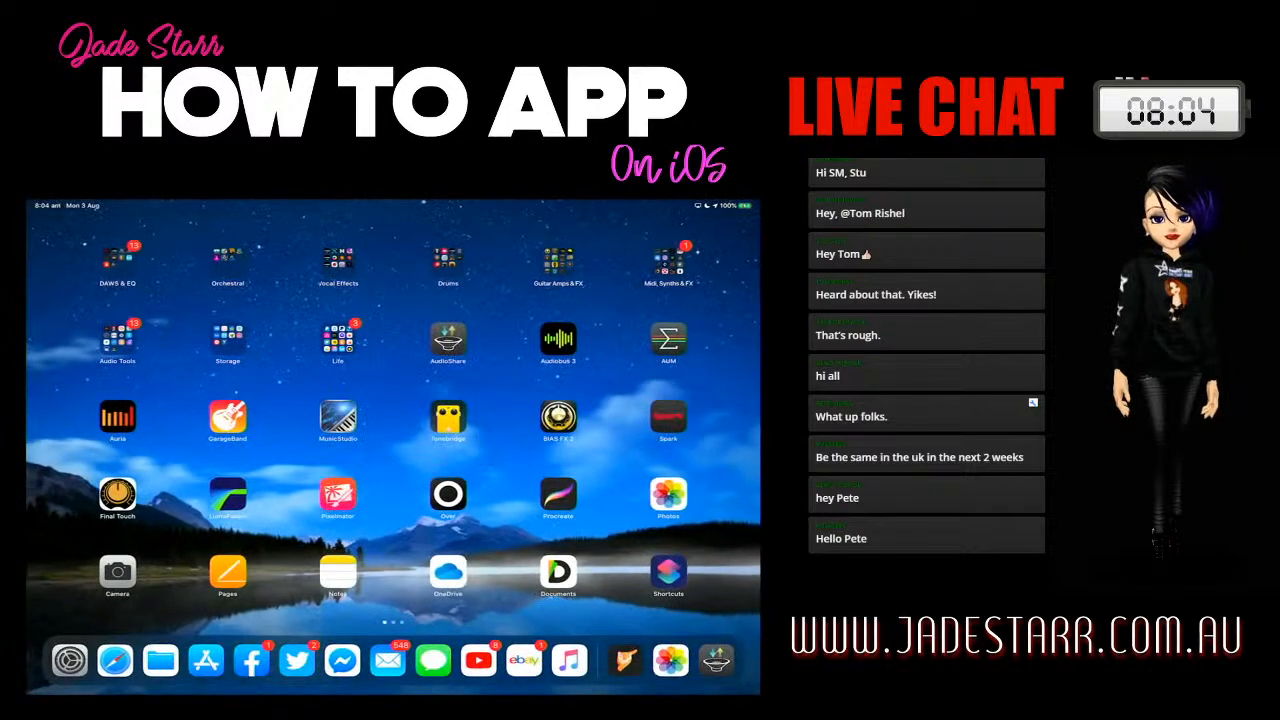
pyautogui.click(447, 258)
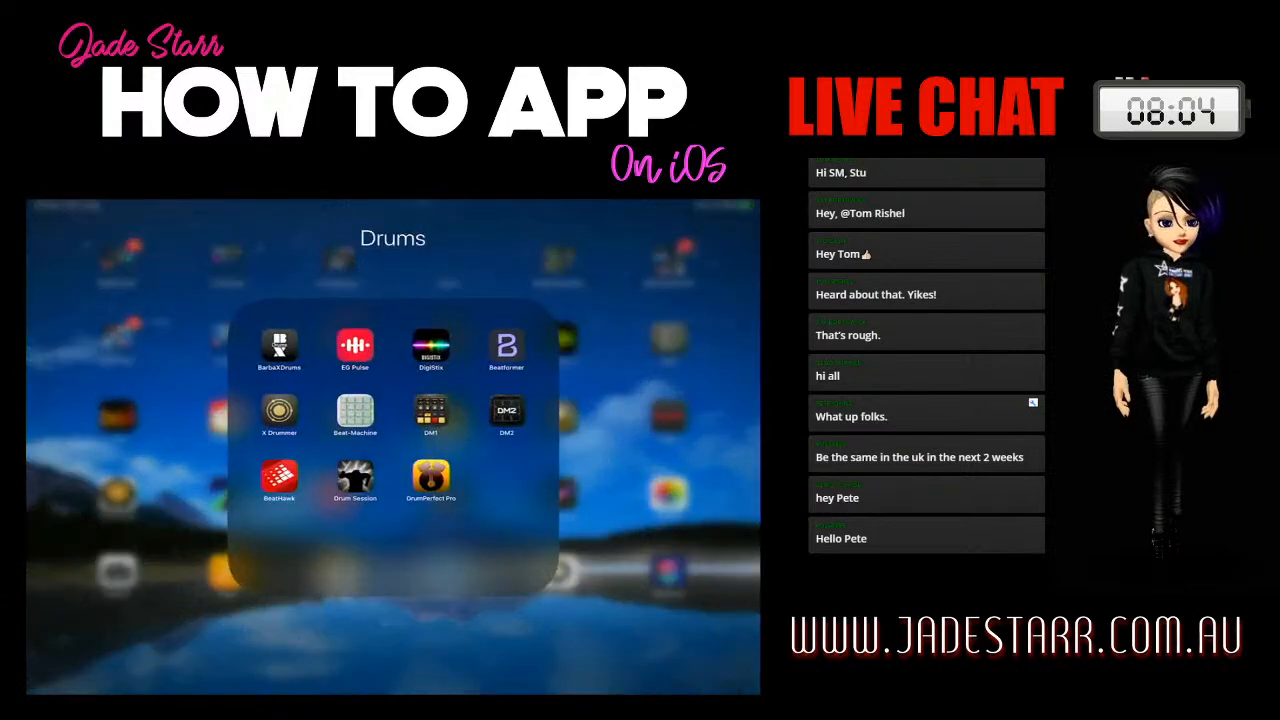
pyautogui.click(278, 347)
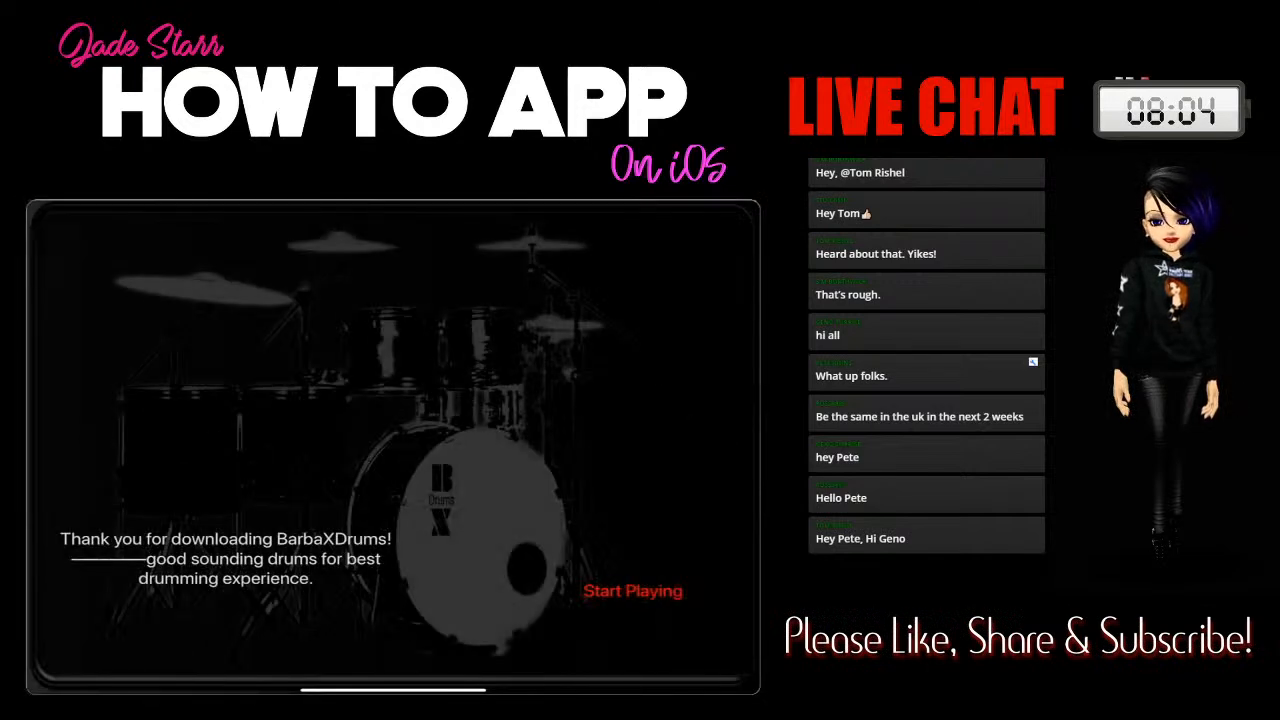
pyautogui.click(632, 590)
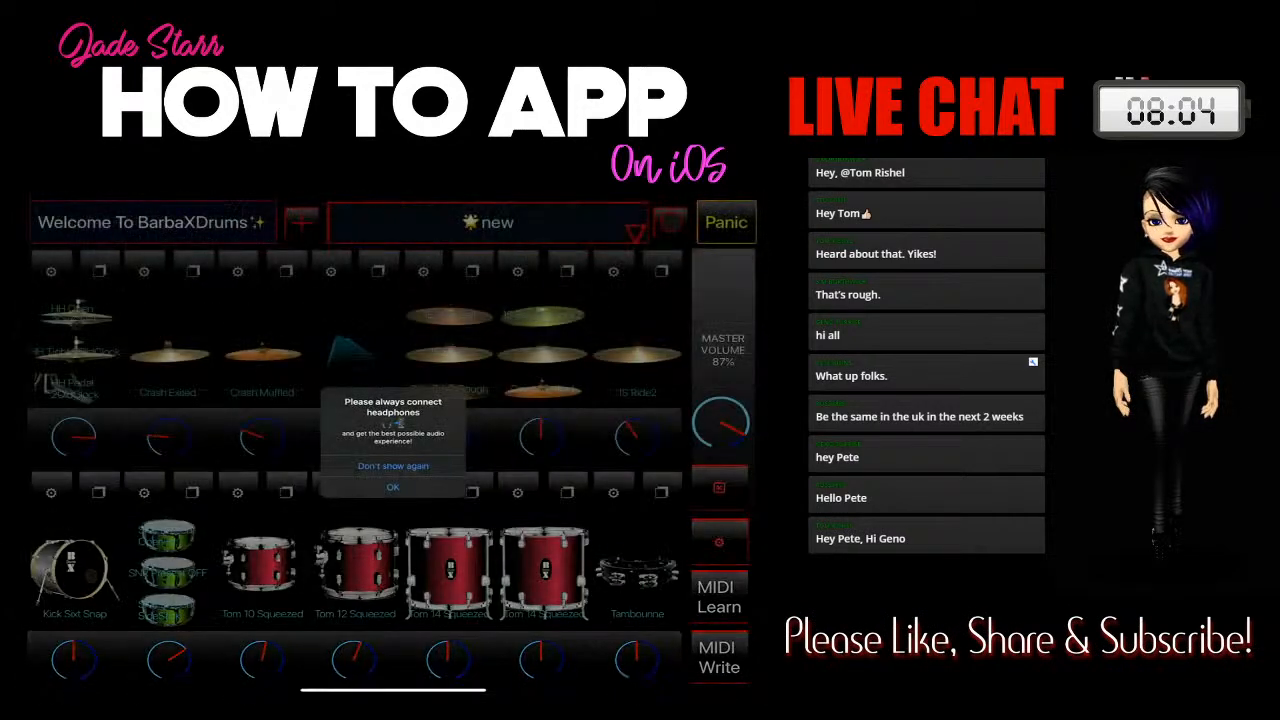
pyautogui.click(392, 487)
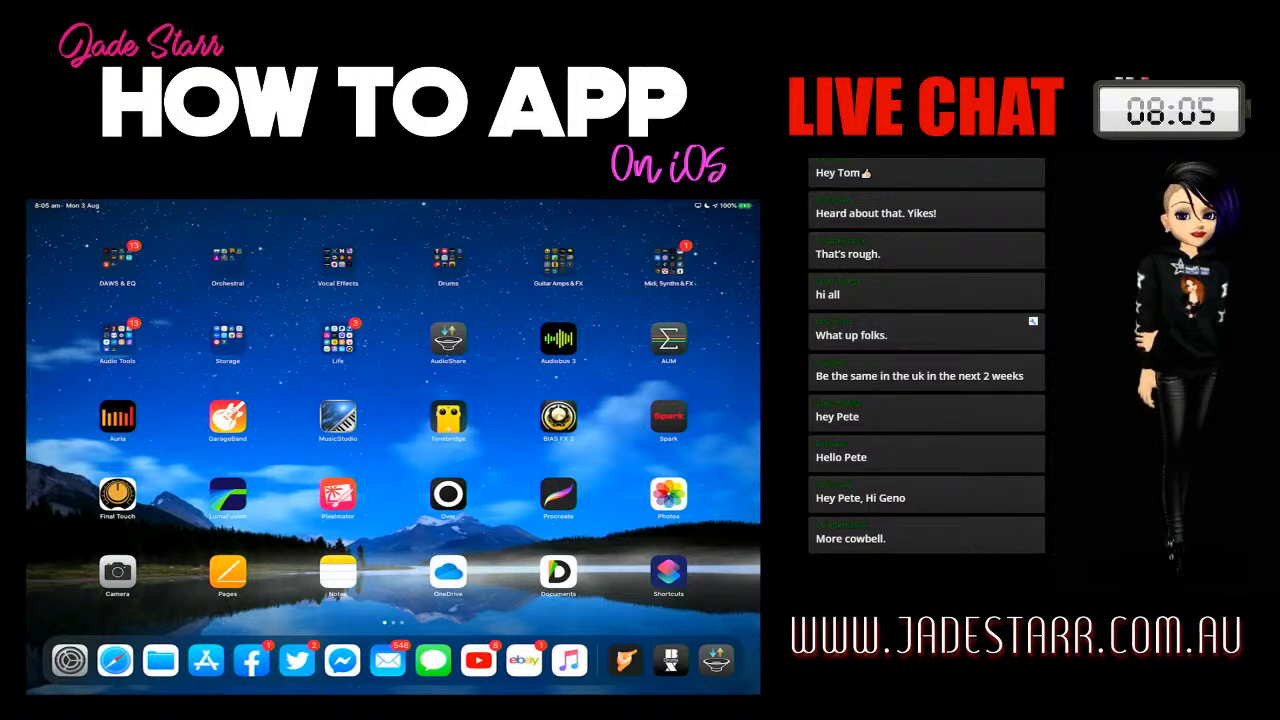
# Step: Launch AudioShare from the Home Screen, showing Pearl Jam Dissident.m4a in its library
pyautogui.scroll(-3)
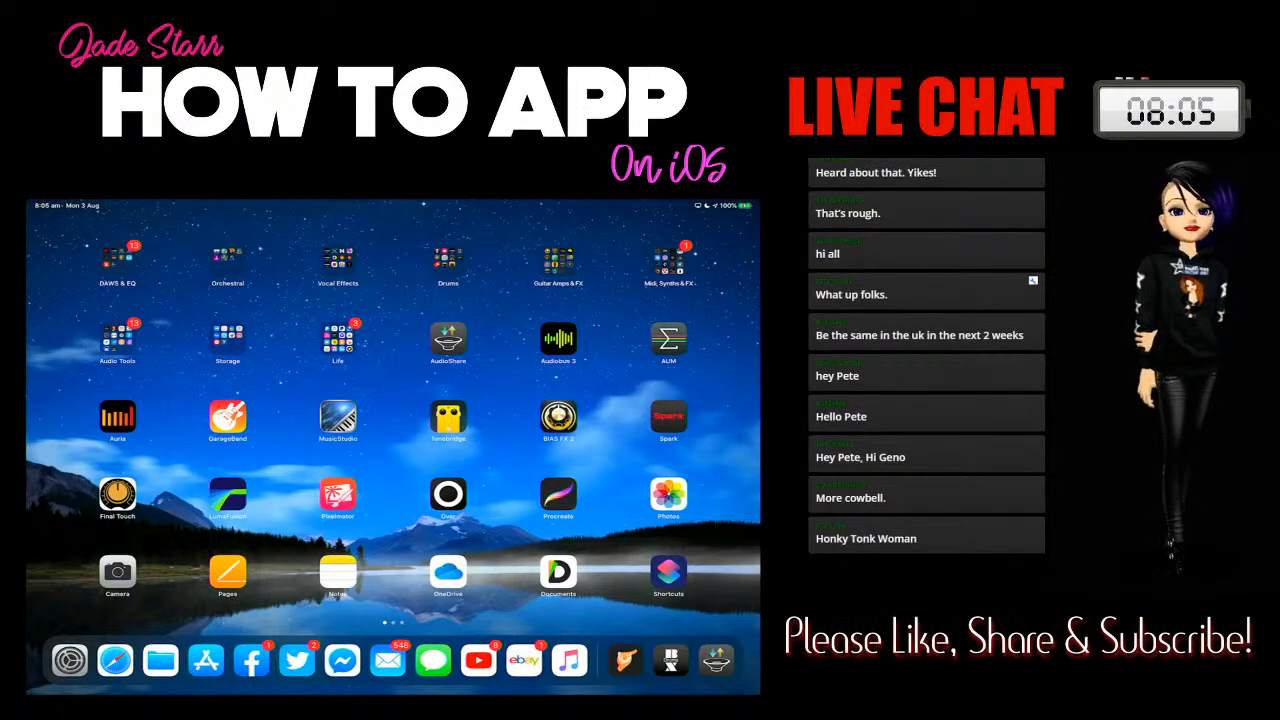
pyautogui.click(204, 659)
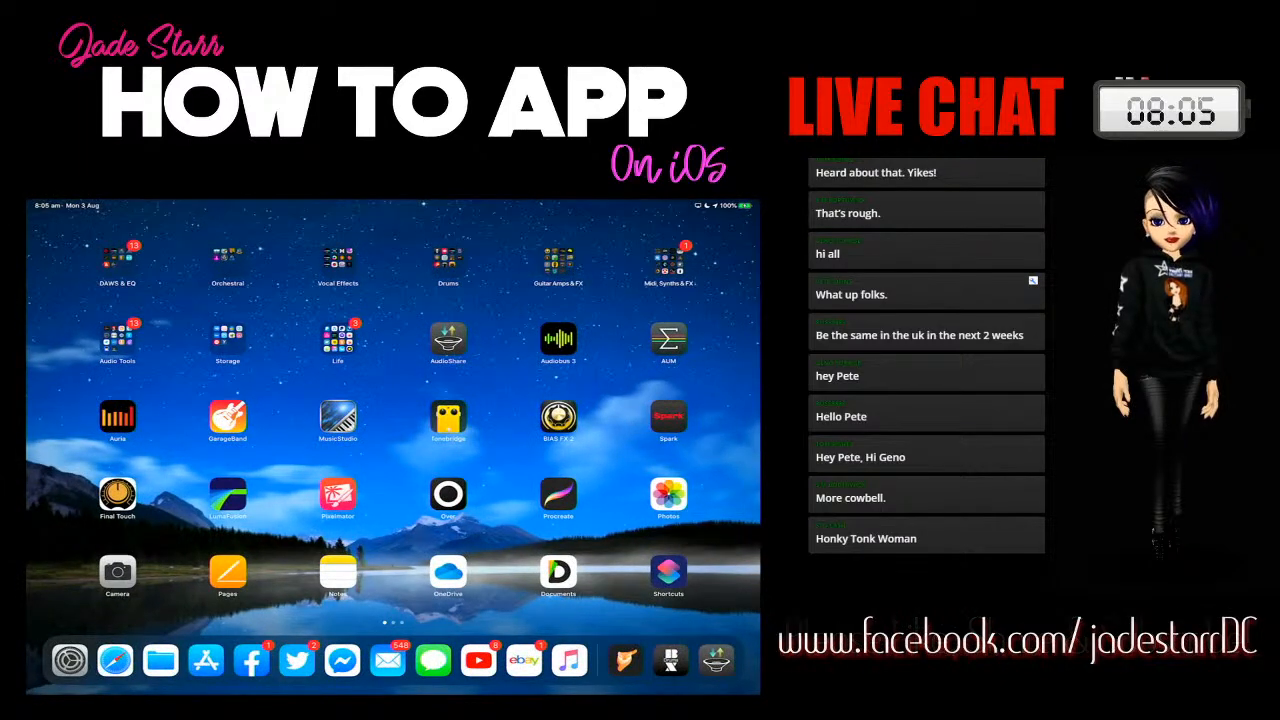
pyautogui.click(448, 338)
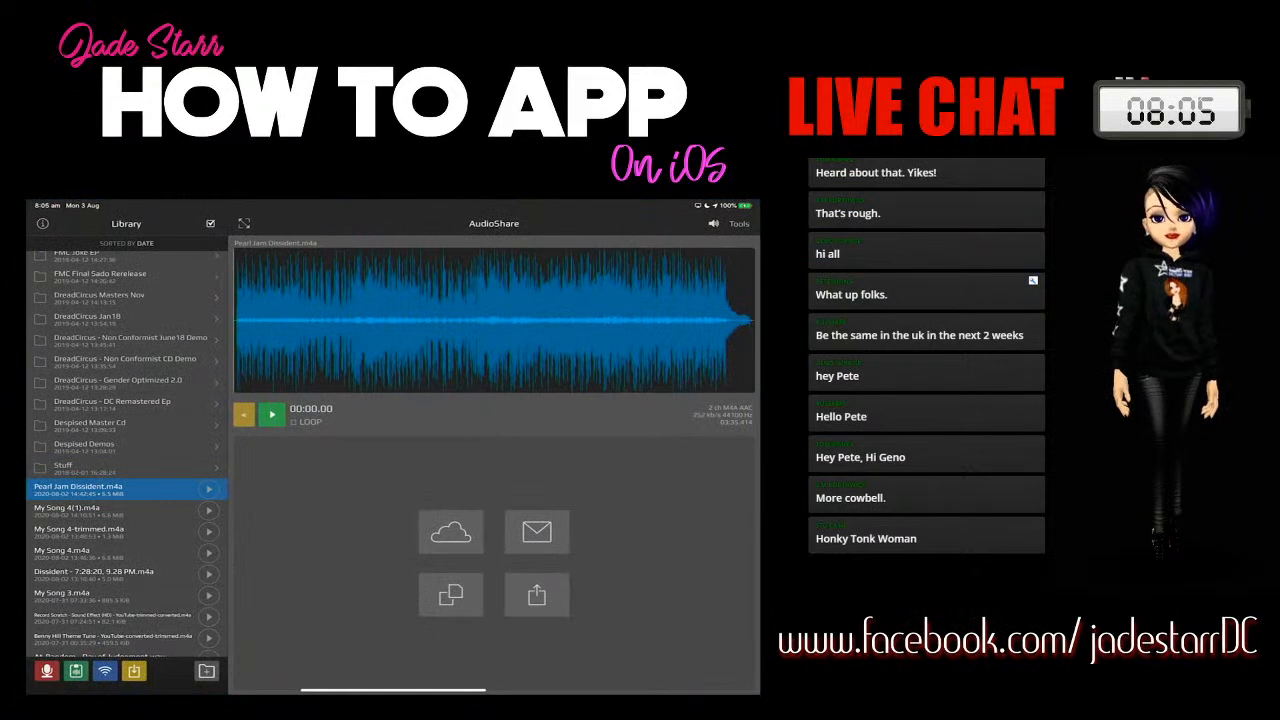
# Step: Play the Pearl Jam Dissident.m4a track in AudioShare
pyautogui.click(271, 412)
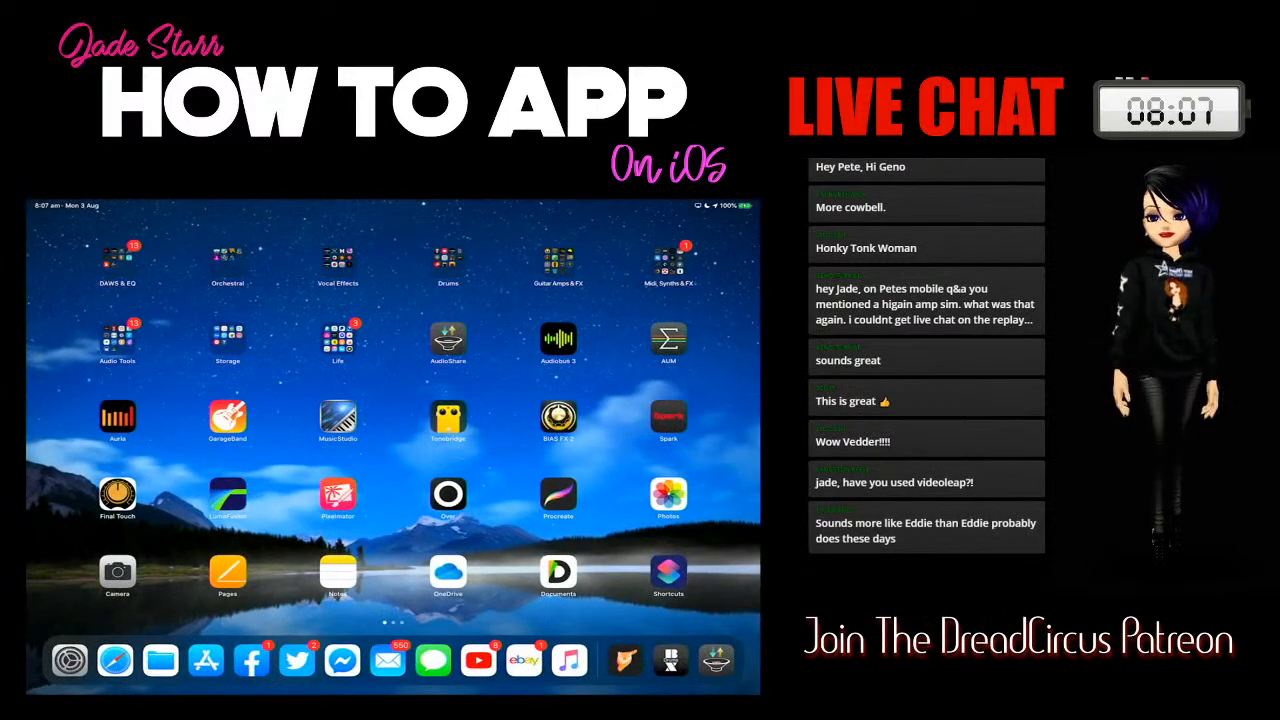
# Step: Launch THU to its Superclean preset on the Darkface '65 amp and show its settings menu
pyautogui.click(558, 260)
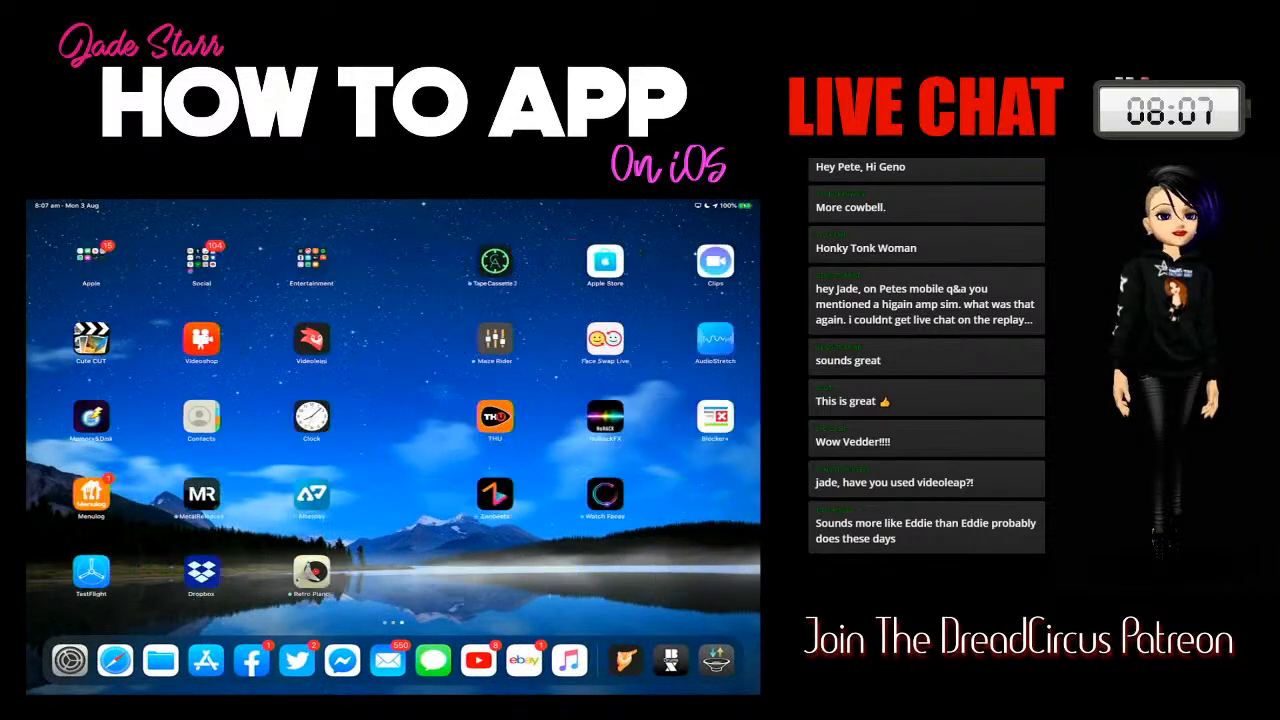
pyautogui.hscroll(-3)
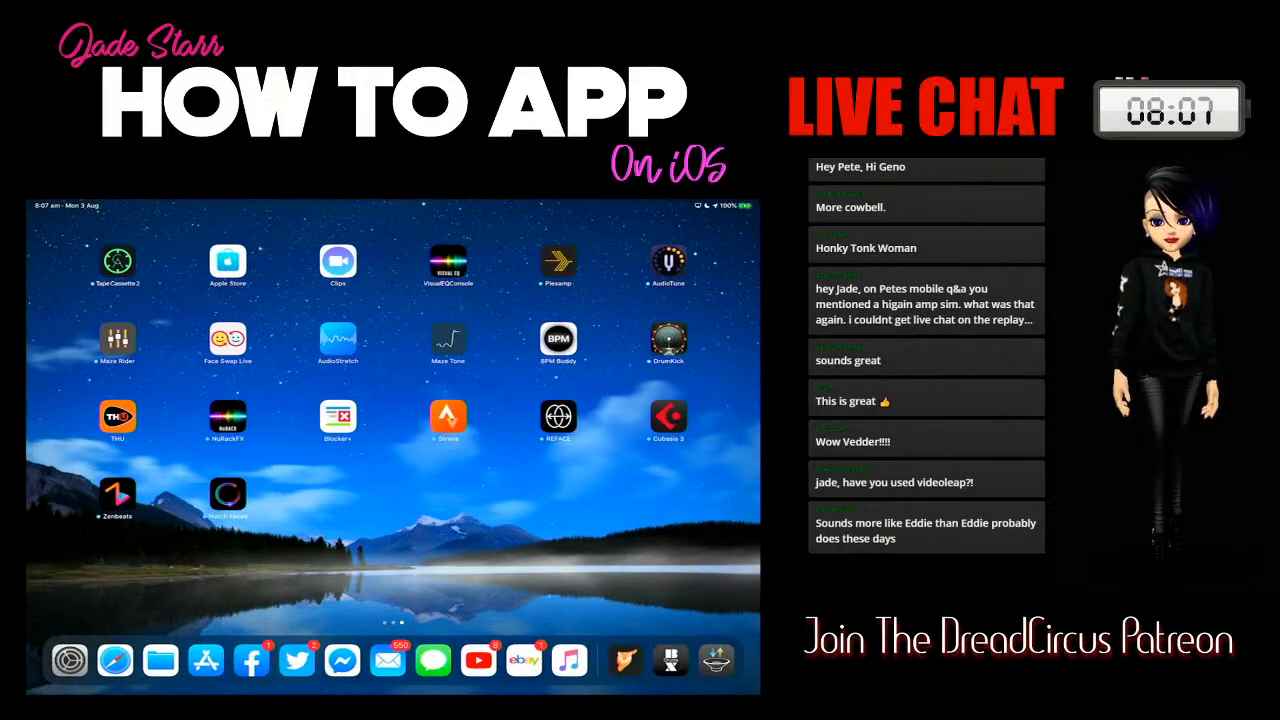
pyautogui.scroll(-3)
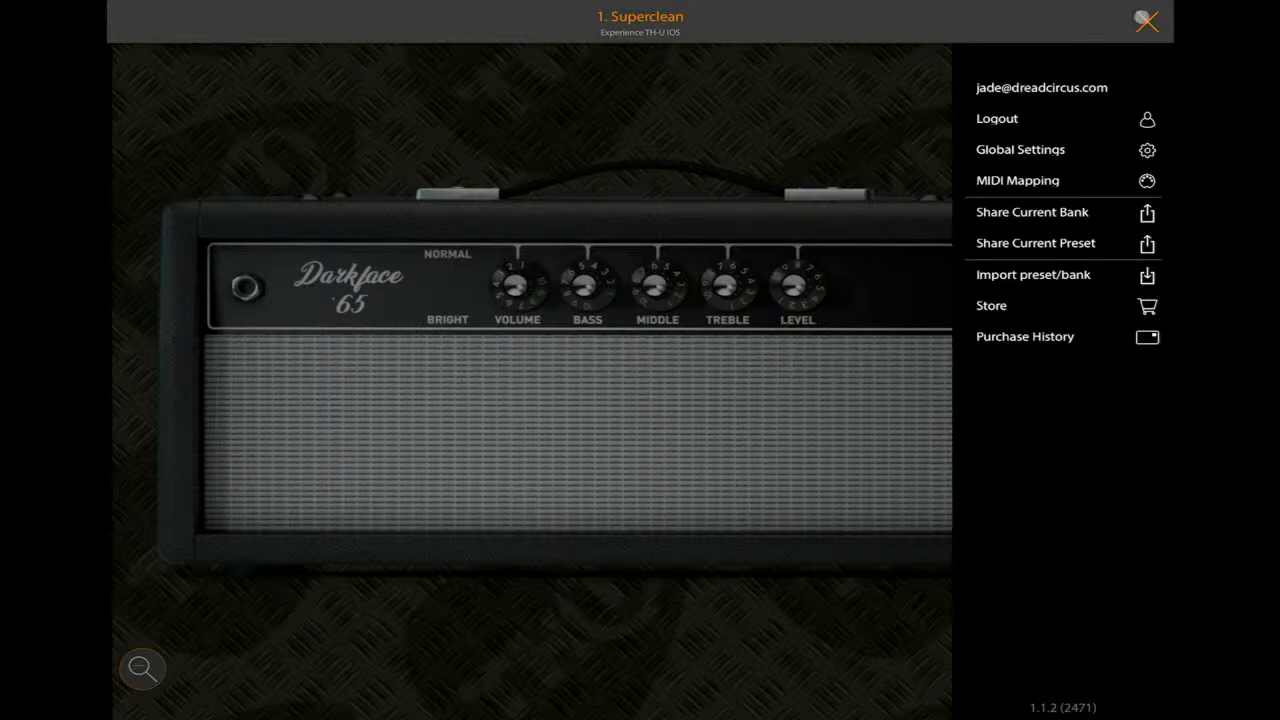
pyautogui.click(1147, 22)
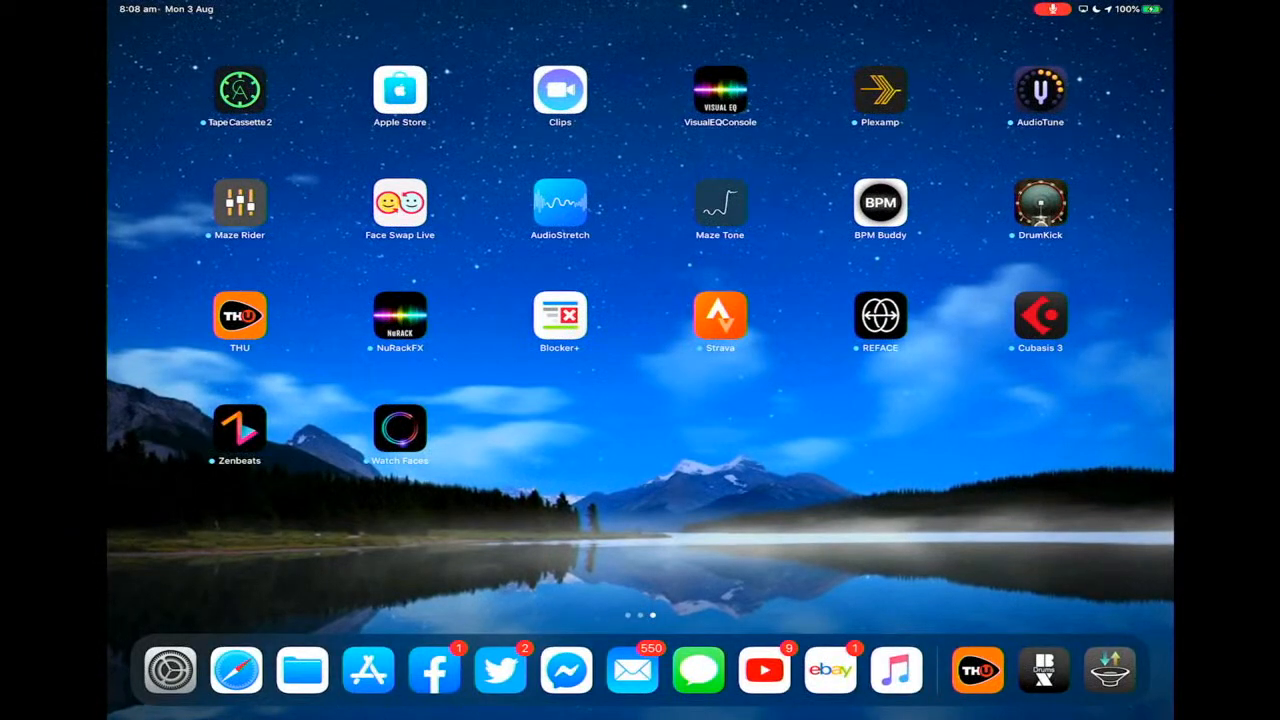
# Step: Close the App Store and swipe to the second Home Screen page with the editing folders
pyautogui.click(364, 670)
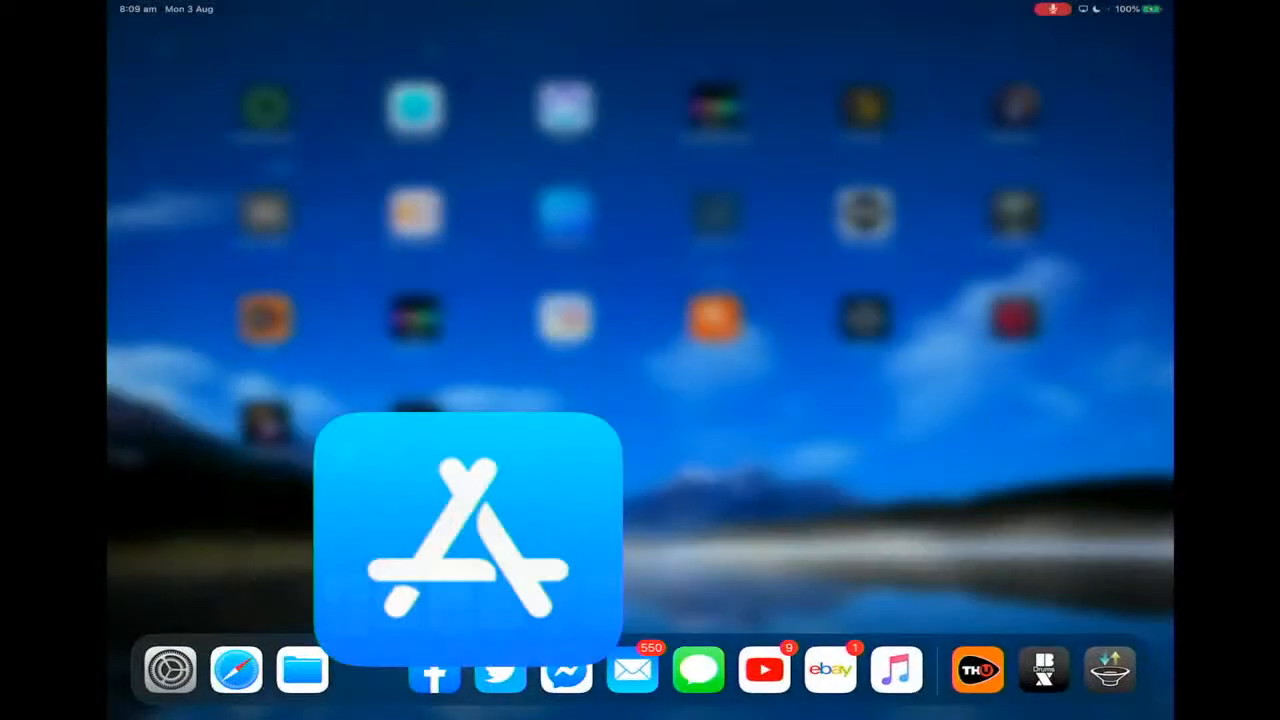
pyautogui.click(476, 533)
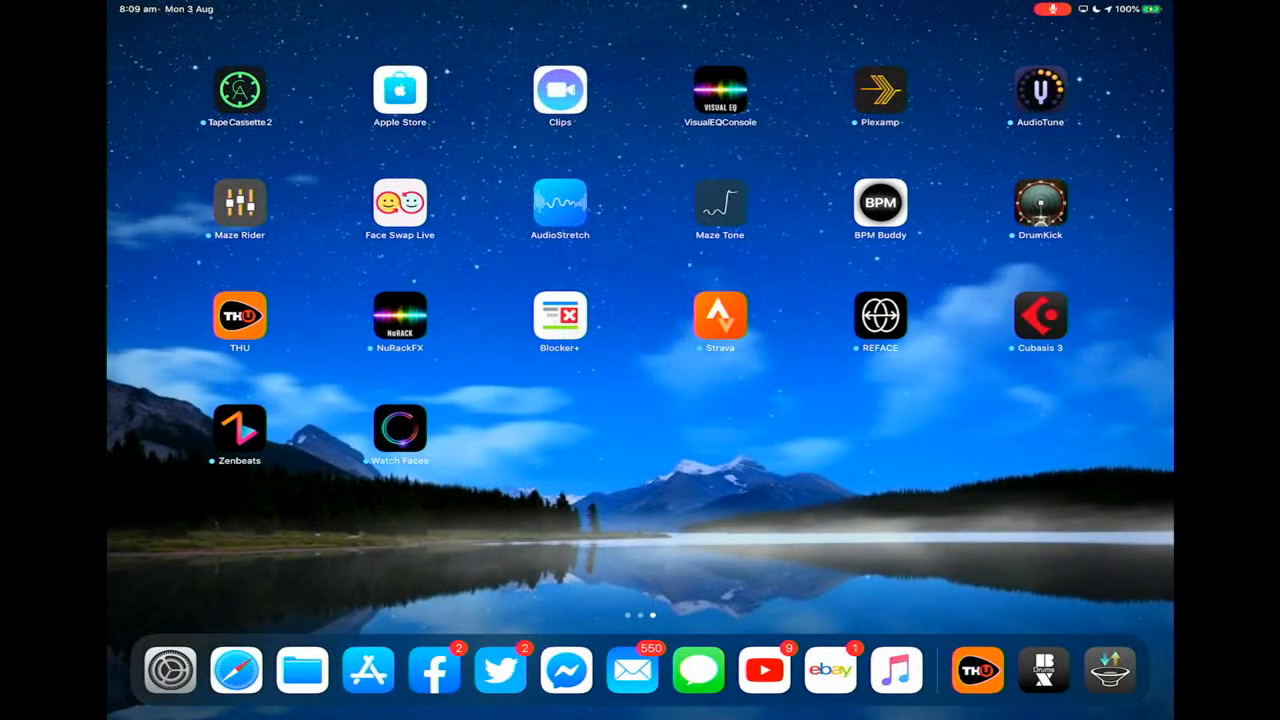
pyautogui.hscroll(-3)
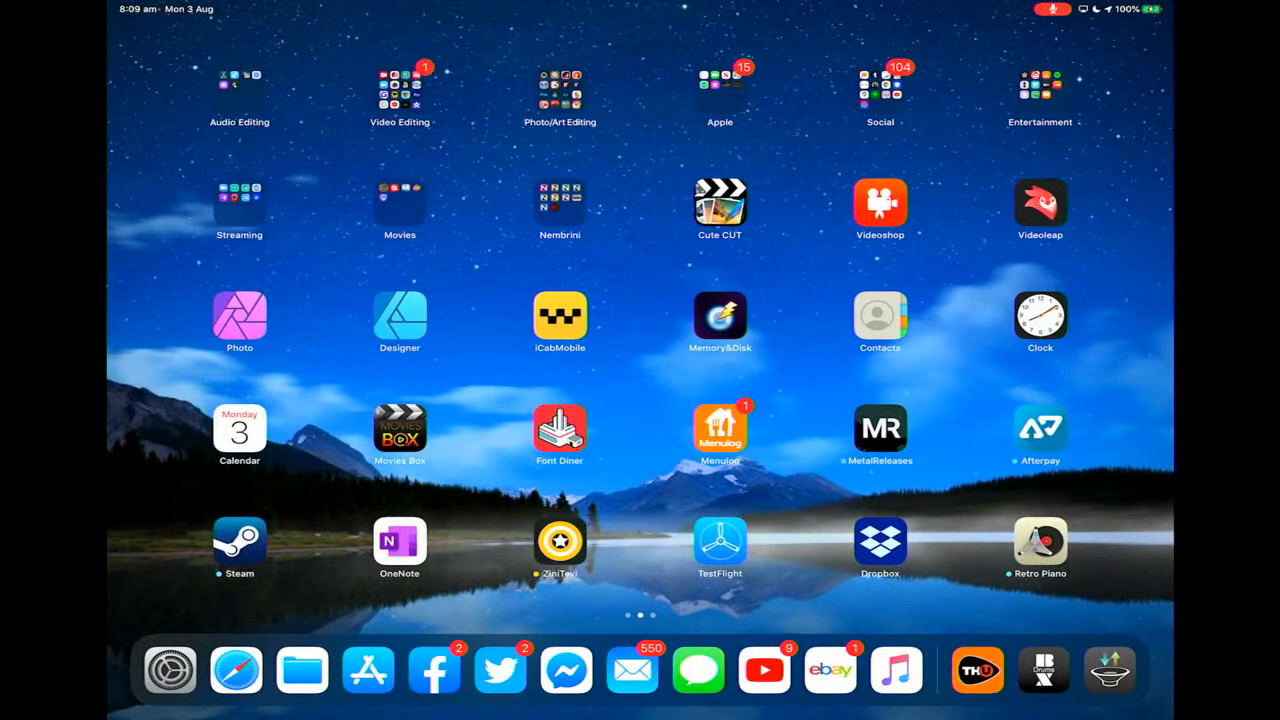
pyautogui.click(559, 85)
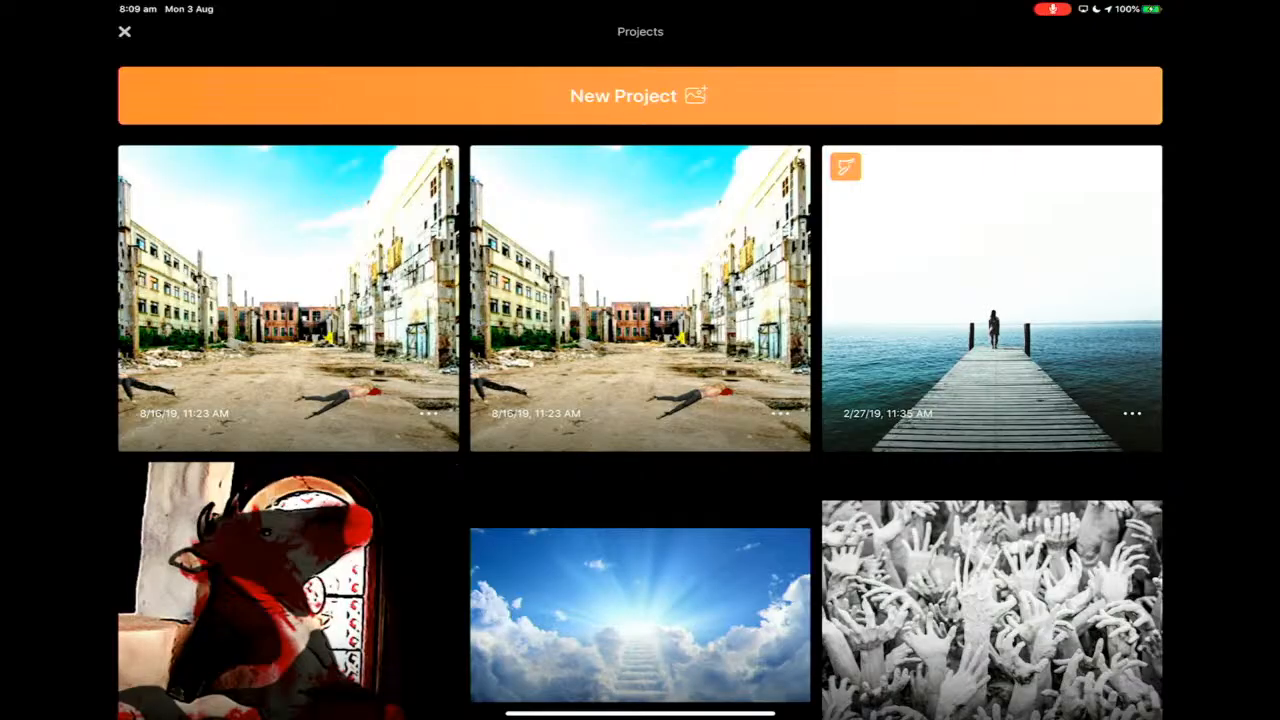
# Step: Scroll down the Pixaloop Projects gallery to older scenes like the burning church
pyautogui.scroll(-3)
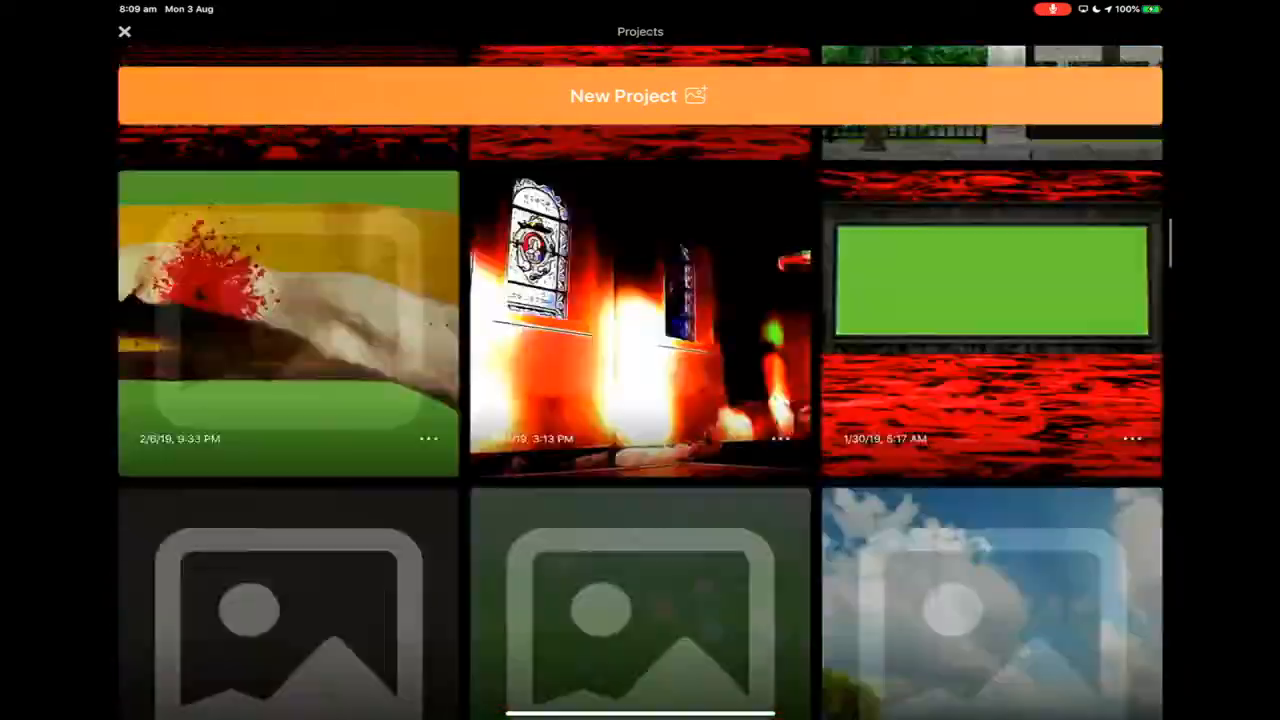
pyautogui.scroll(-3)
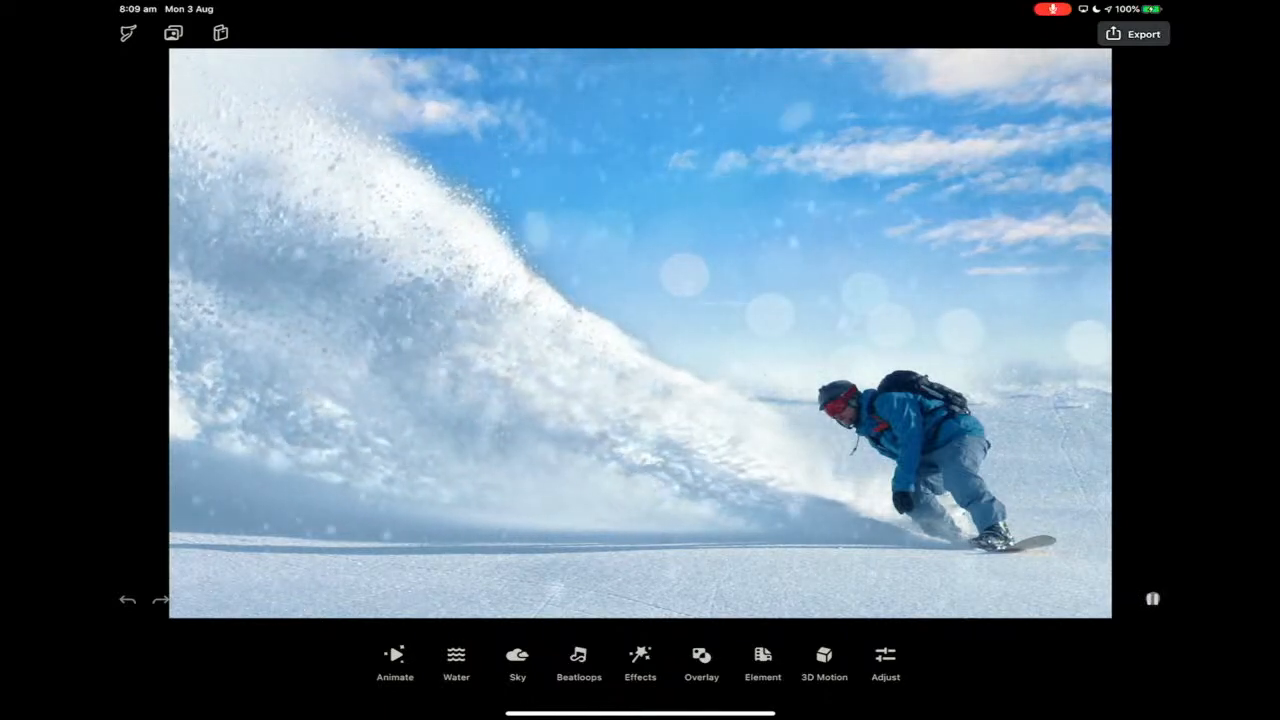
# Step: Play the snowboarder animation loop with drifting snow and light particles
pyautogui.click(1153, 599)
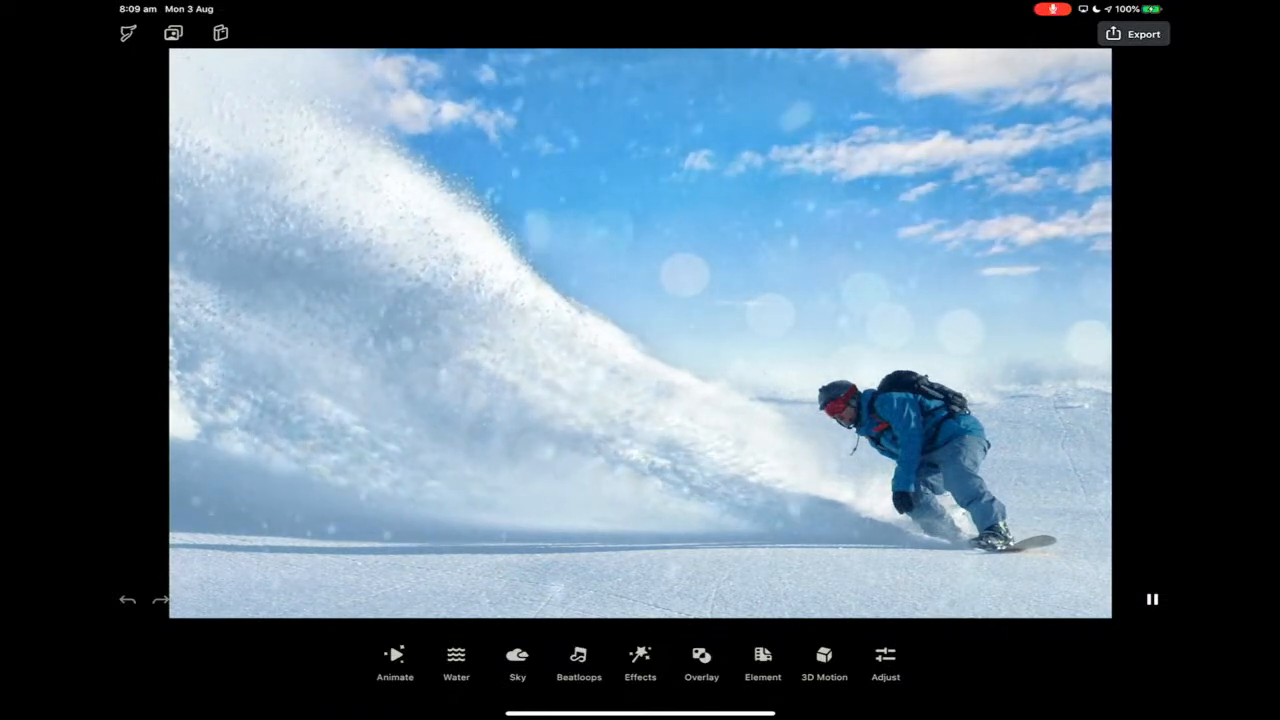
# Step: Go back to the Projects gallery and scroll down to the green-screen bookworm project
pyautogui.click(1155, 599)
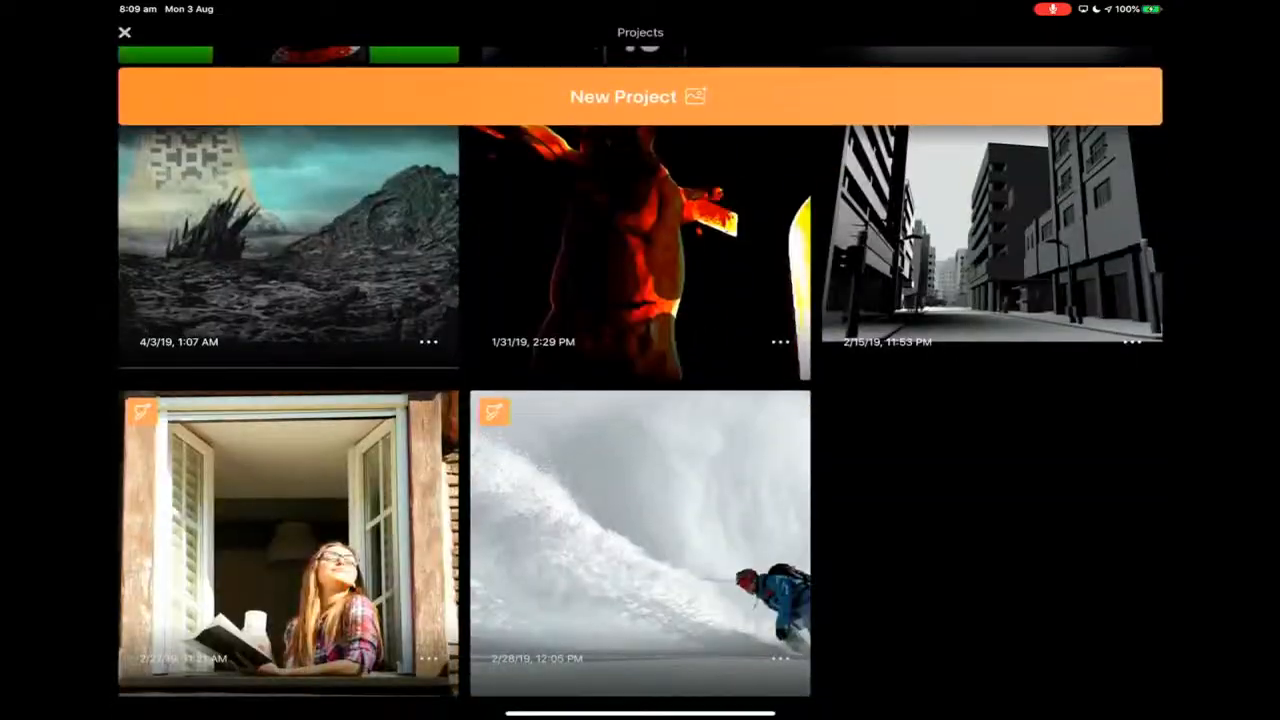
pyautogui.scroll(-3)
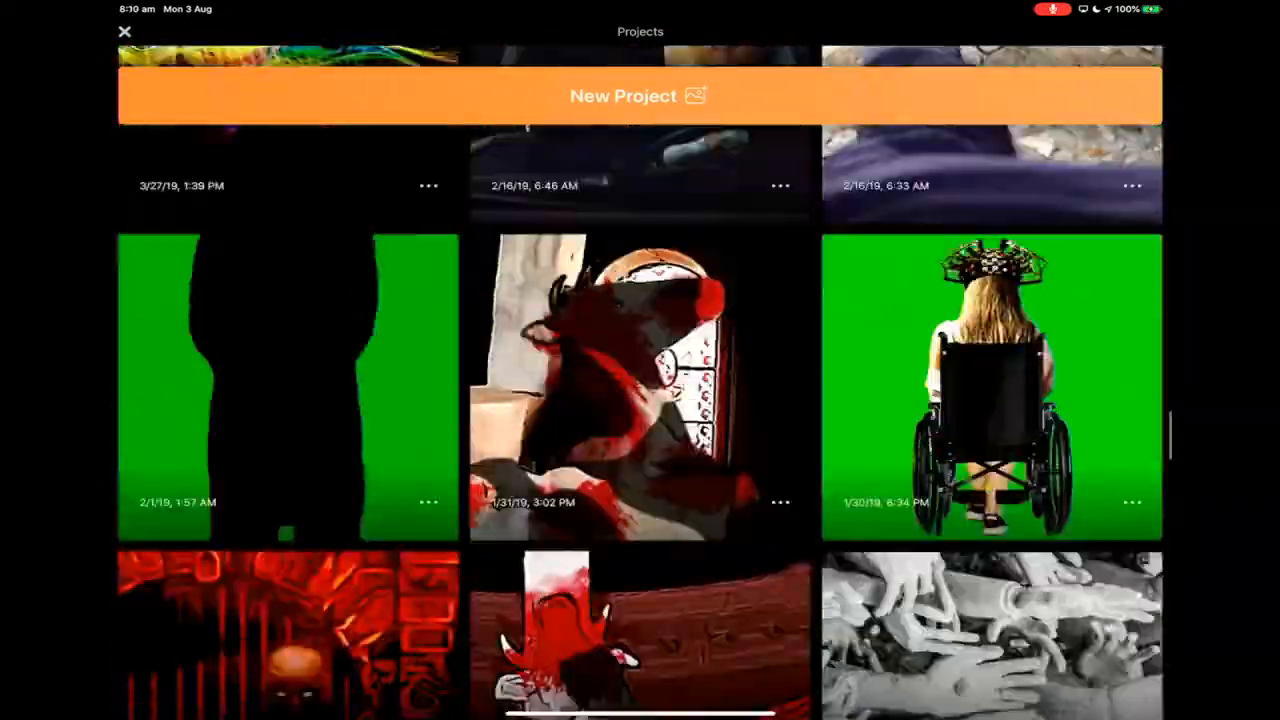
pyautogui.scroll(-3)
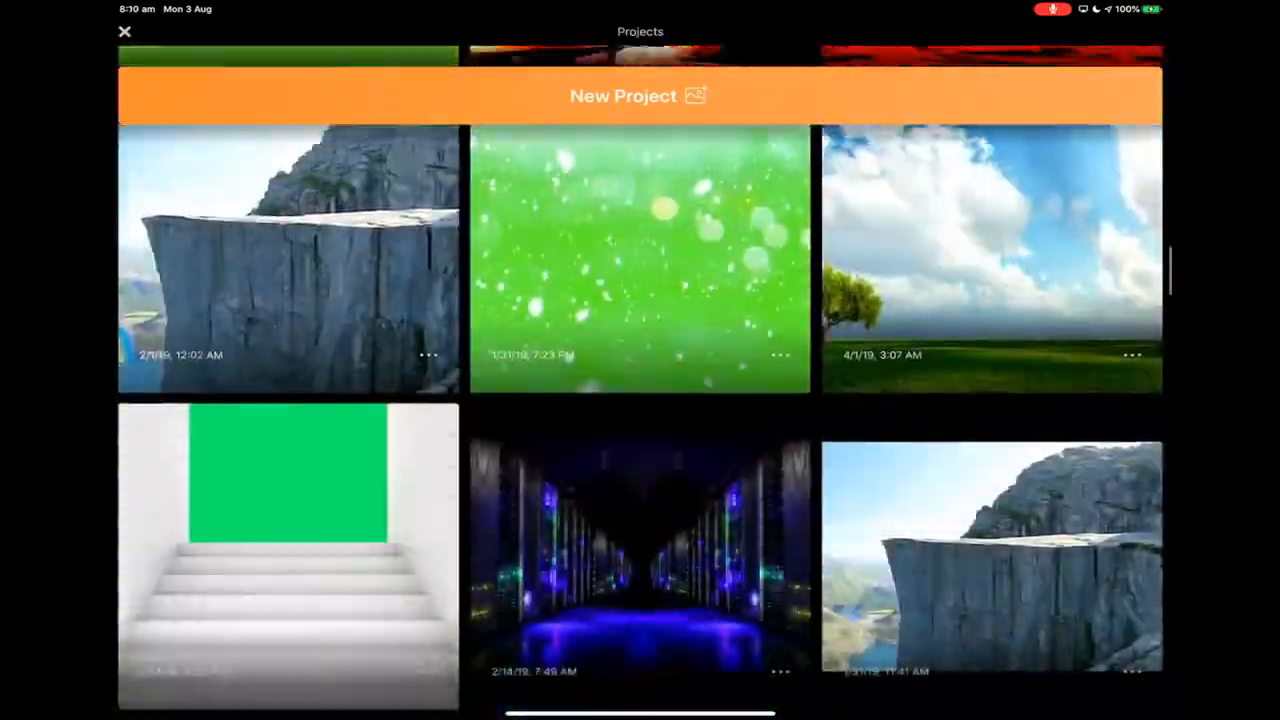
pyautogui.scroll(-3)
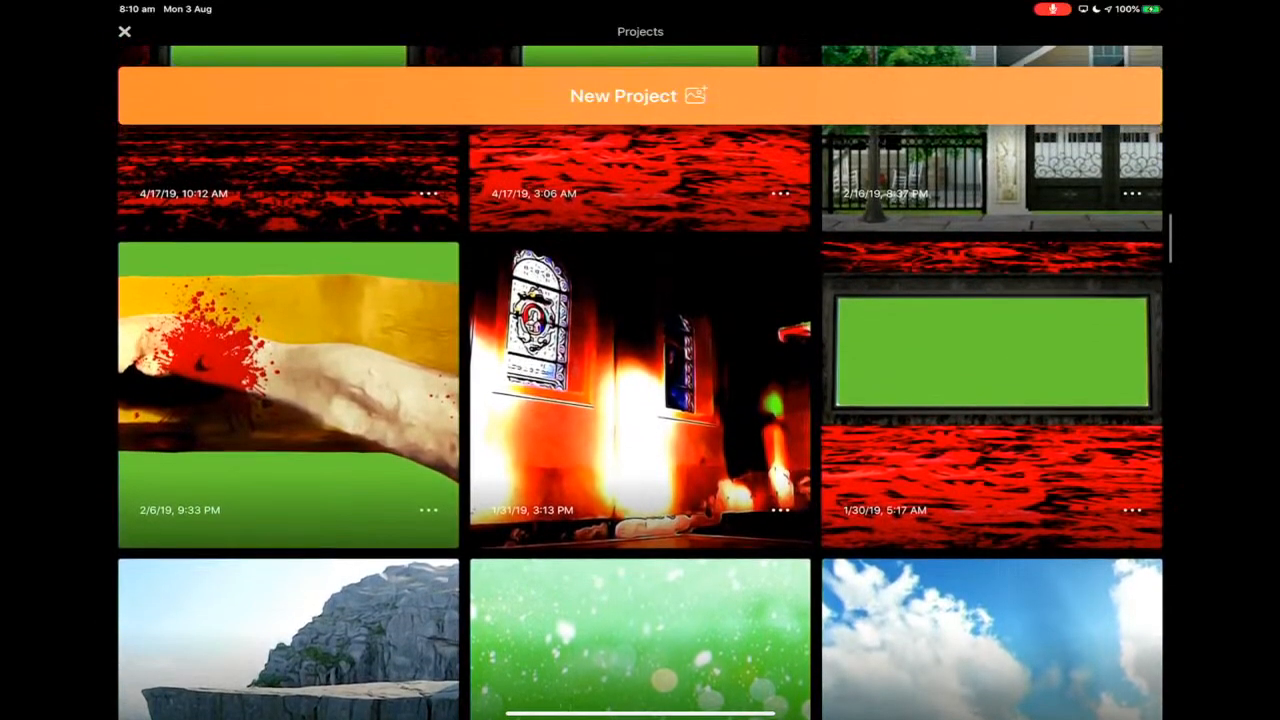
pyautogui.scroll(-3)
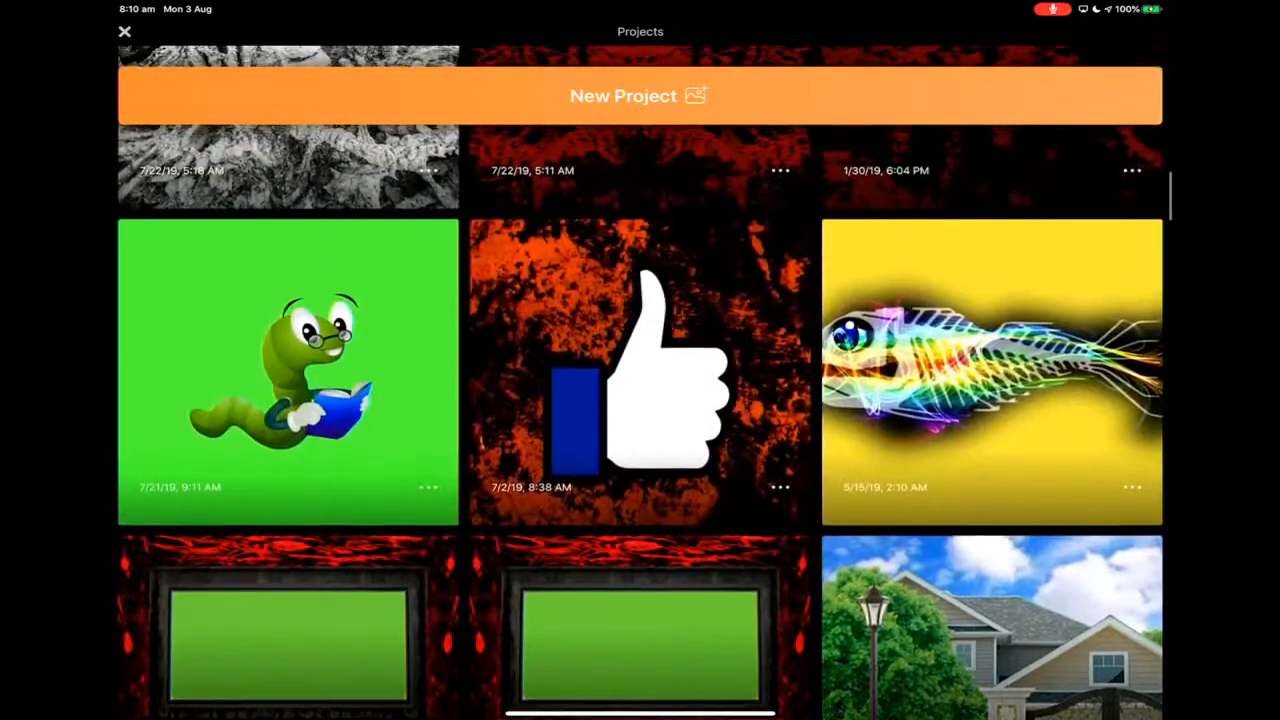
pyautogui.scroll(-3)
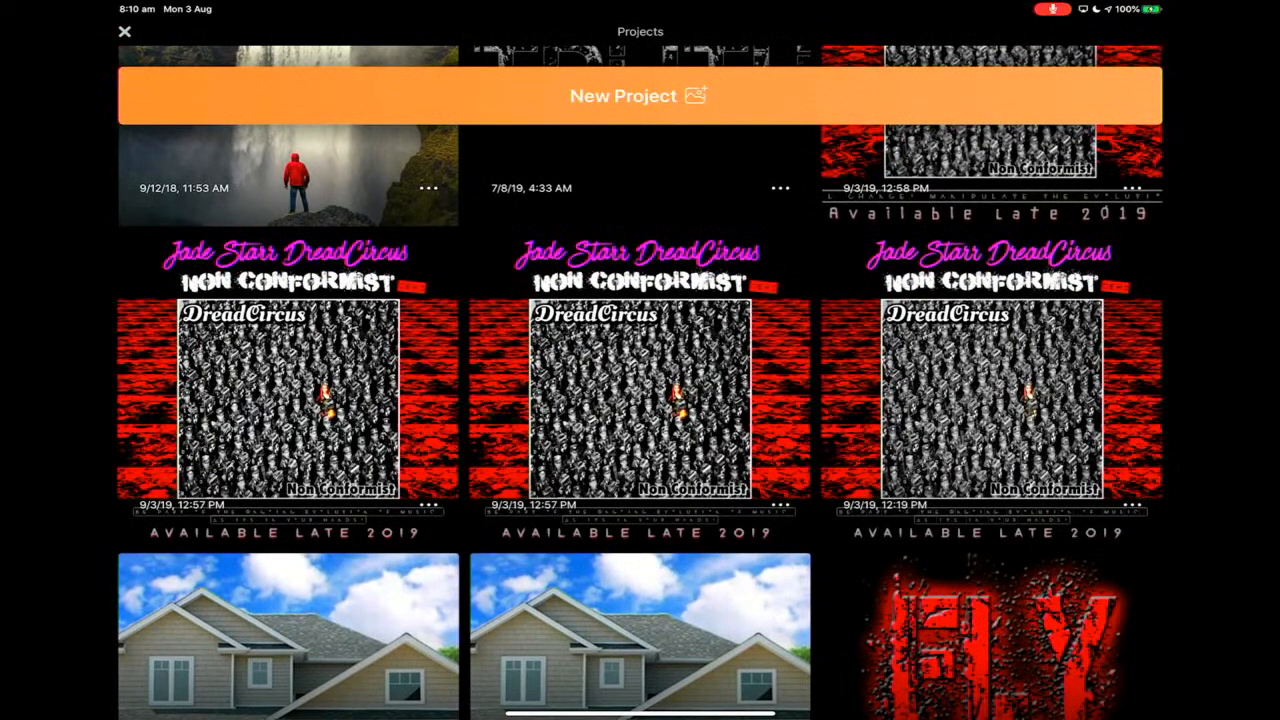
pyautogui.scroll(-3)
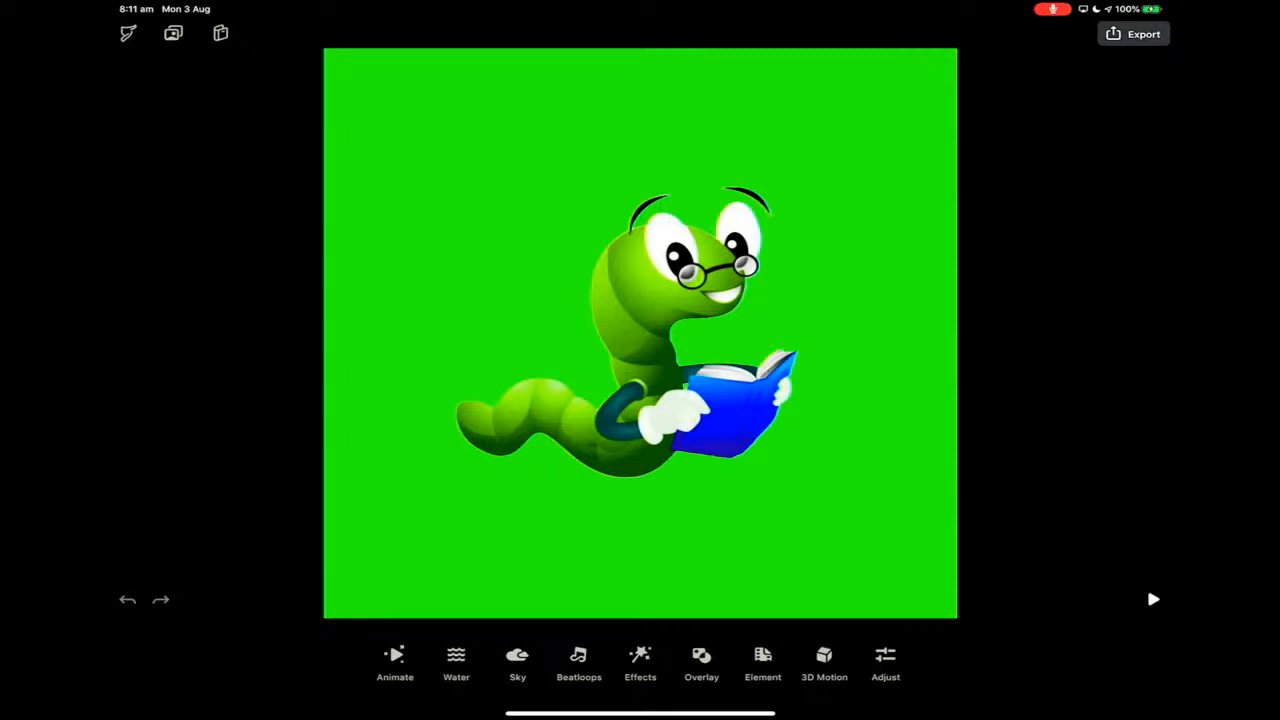
# Step: Play the bookworm animation, then bring up its Animate tools
pyautogui.click(1155, 599)
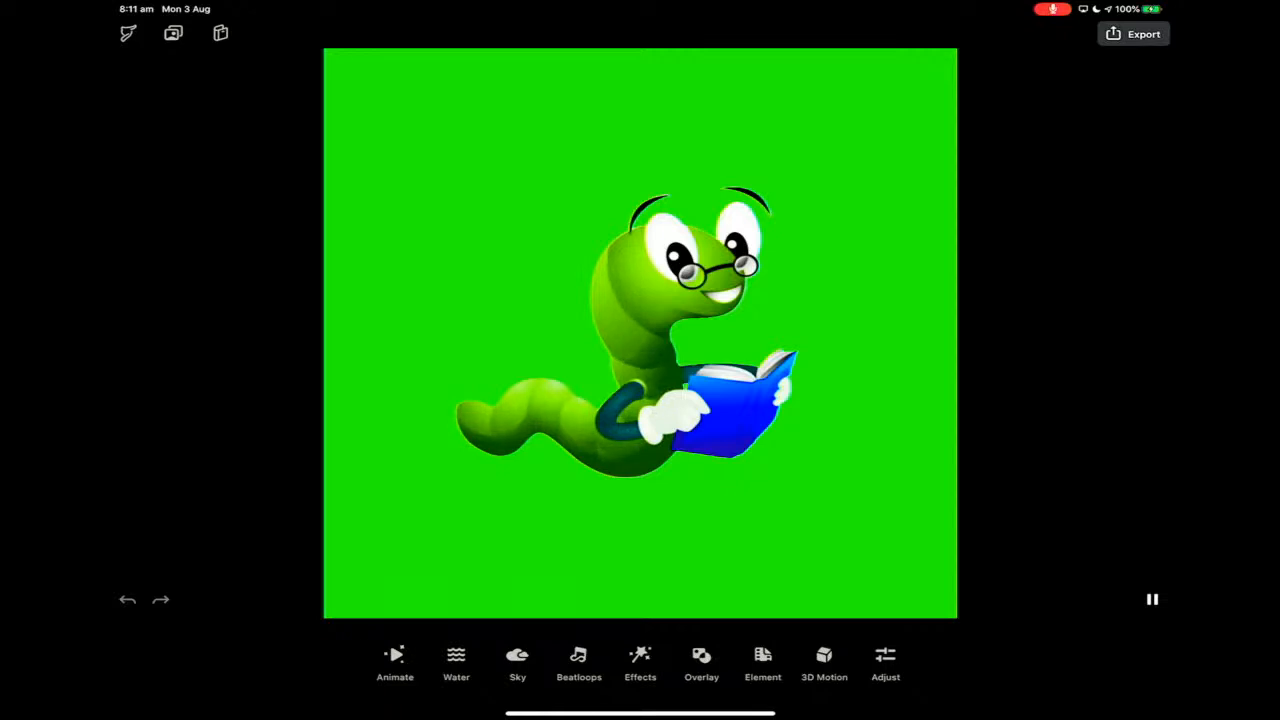
pyautogui.click(1153, 599)
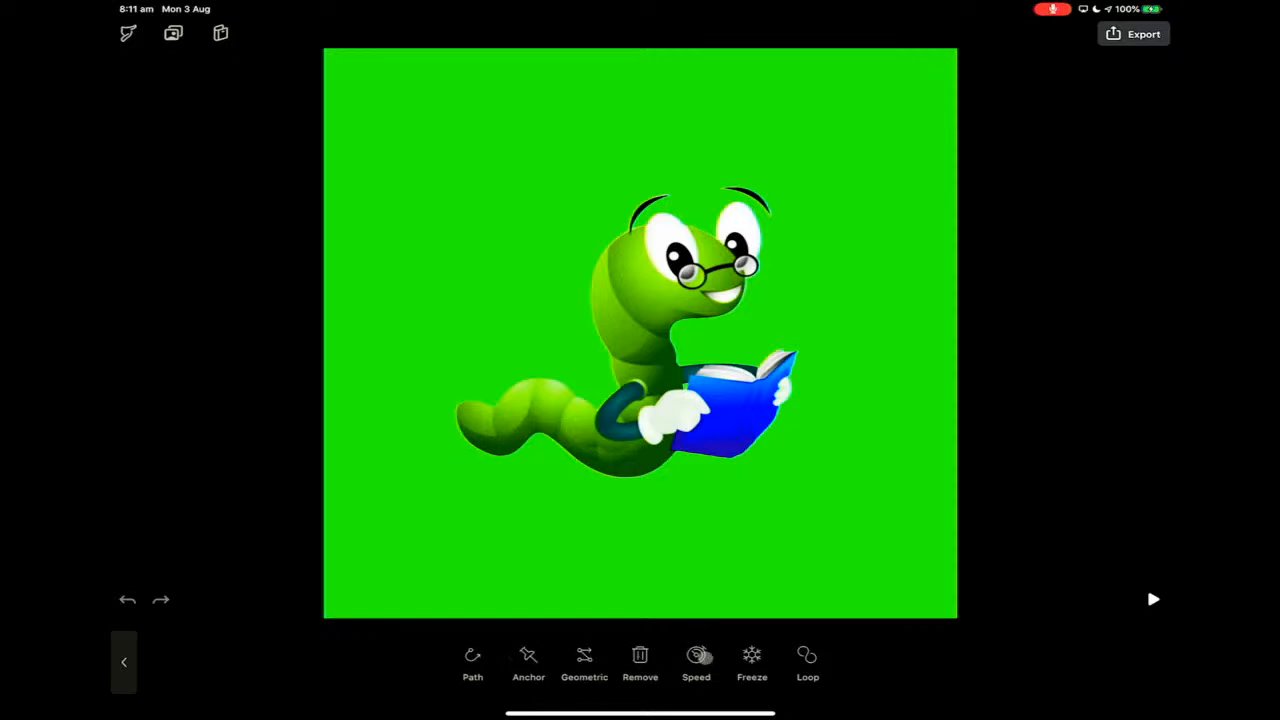
# Step: Select the Path tool and play to show the worm's motion arrows and anchor points
pyautogui.click(807, 655)
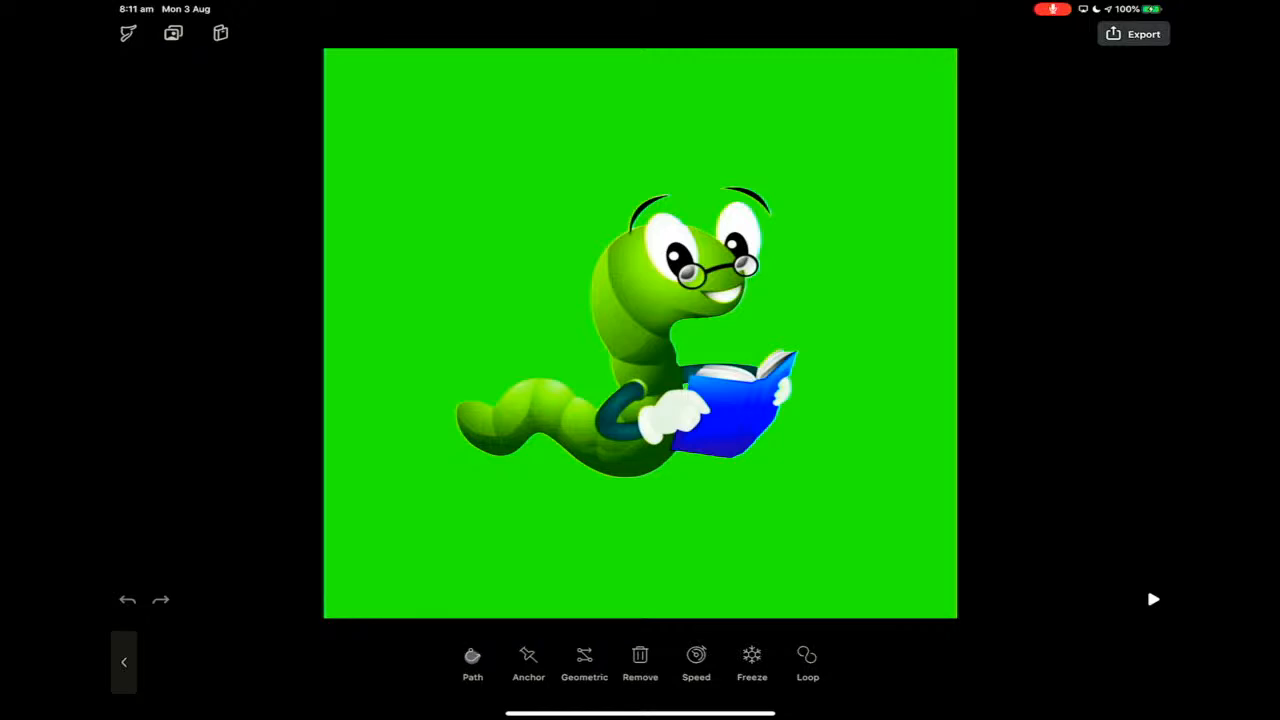
pyautogui.click(472, 660)
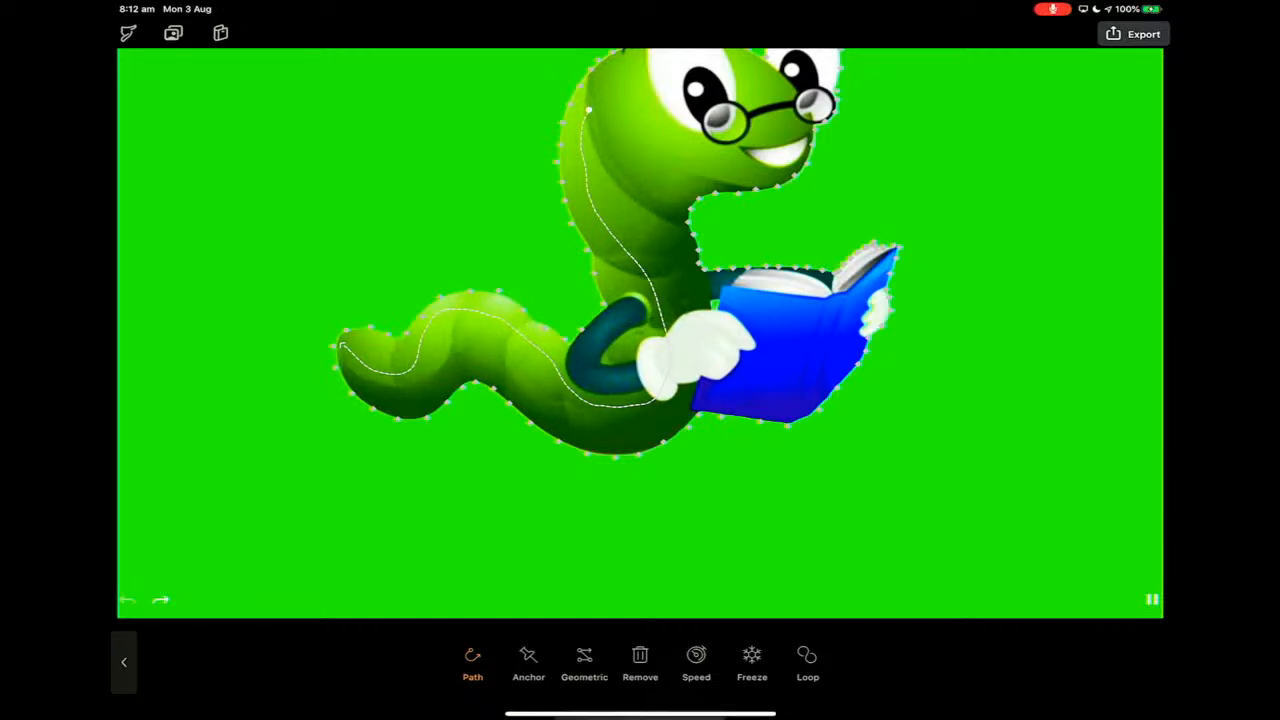
# Step: Check the anchor points on the worm's tail, then return to the Projects gallery
pyautogui.click(528, 660)
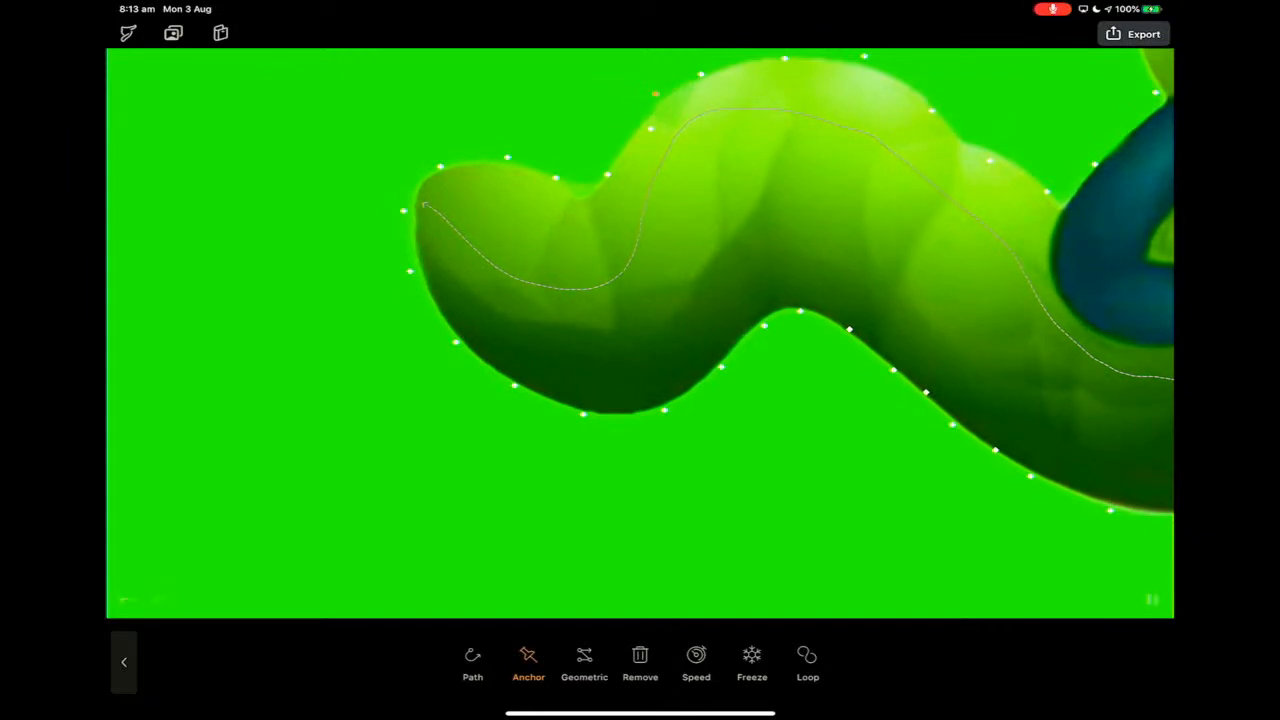
pyautogui.click(1153, 601)
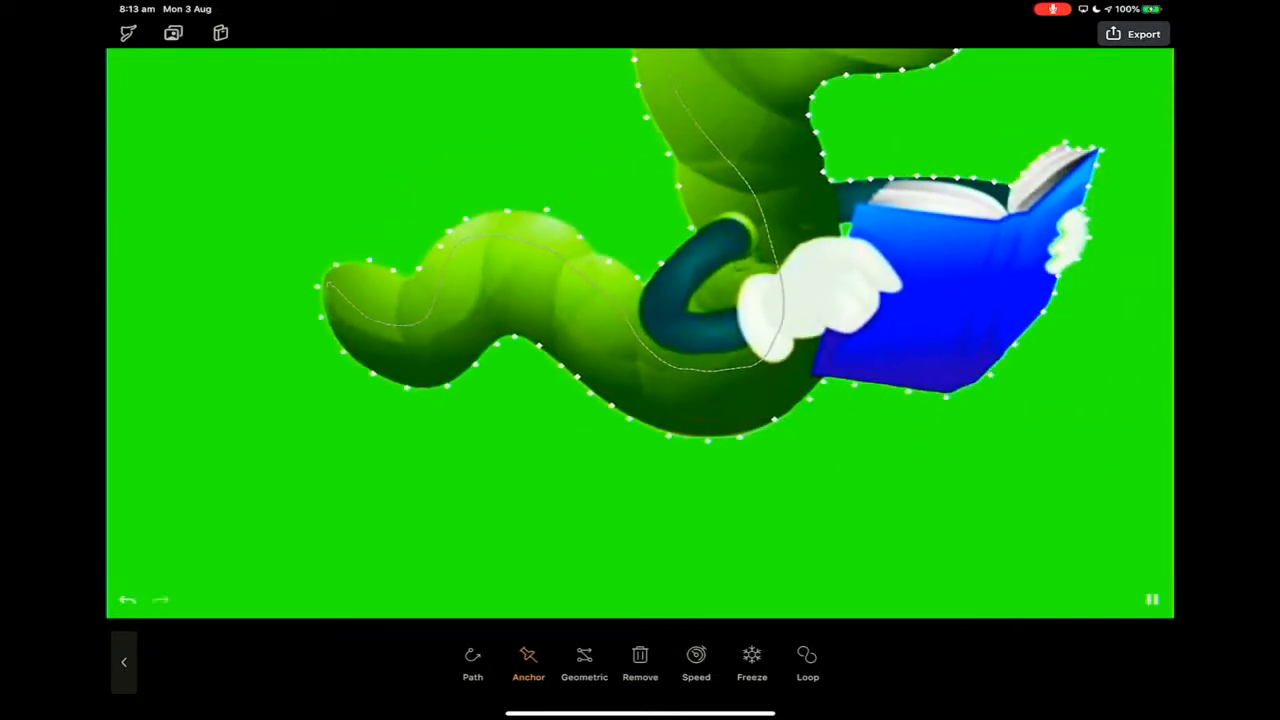
pyautogui.click(696, 660)
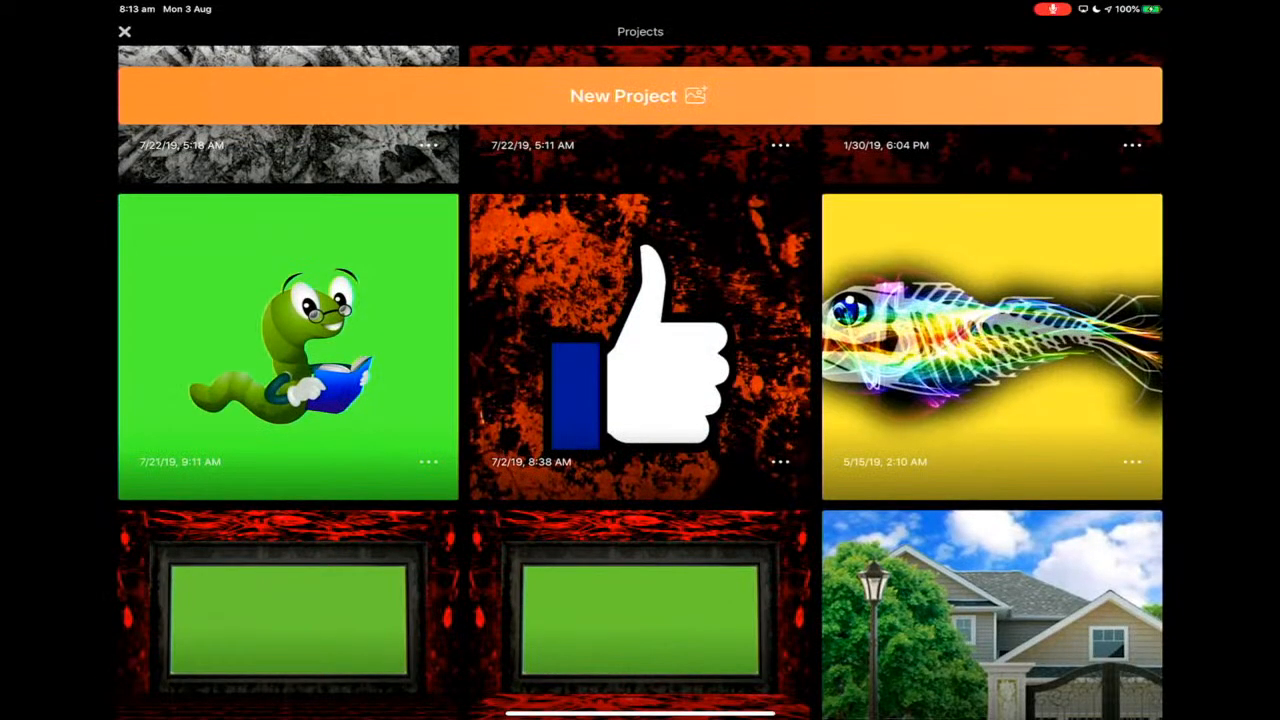
# Step: Scroll the gallery to the rainbow skeleton fish project and open it
pyautogui.scroll(-3)
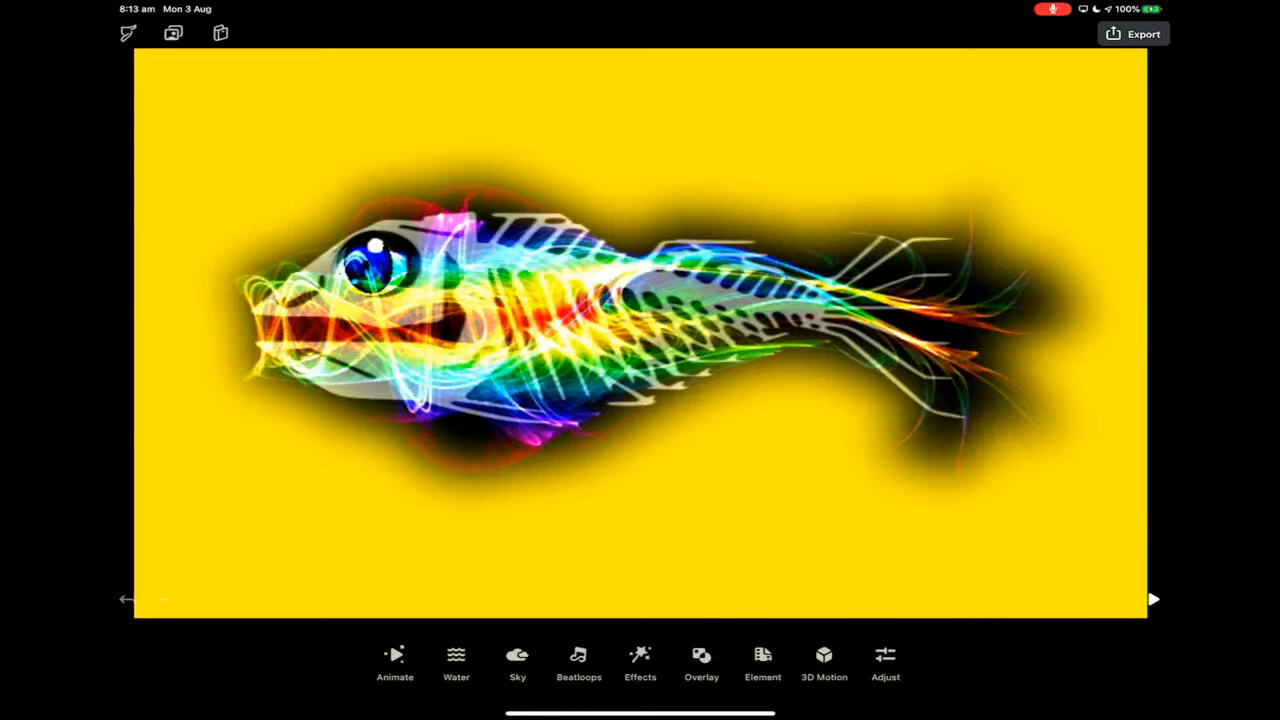
# Step: Play the skeleton fish animation before returning to the Projects gallery
pyautogui.click(1154, 598)
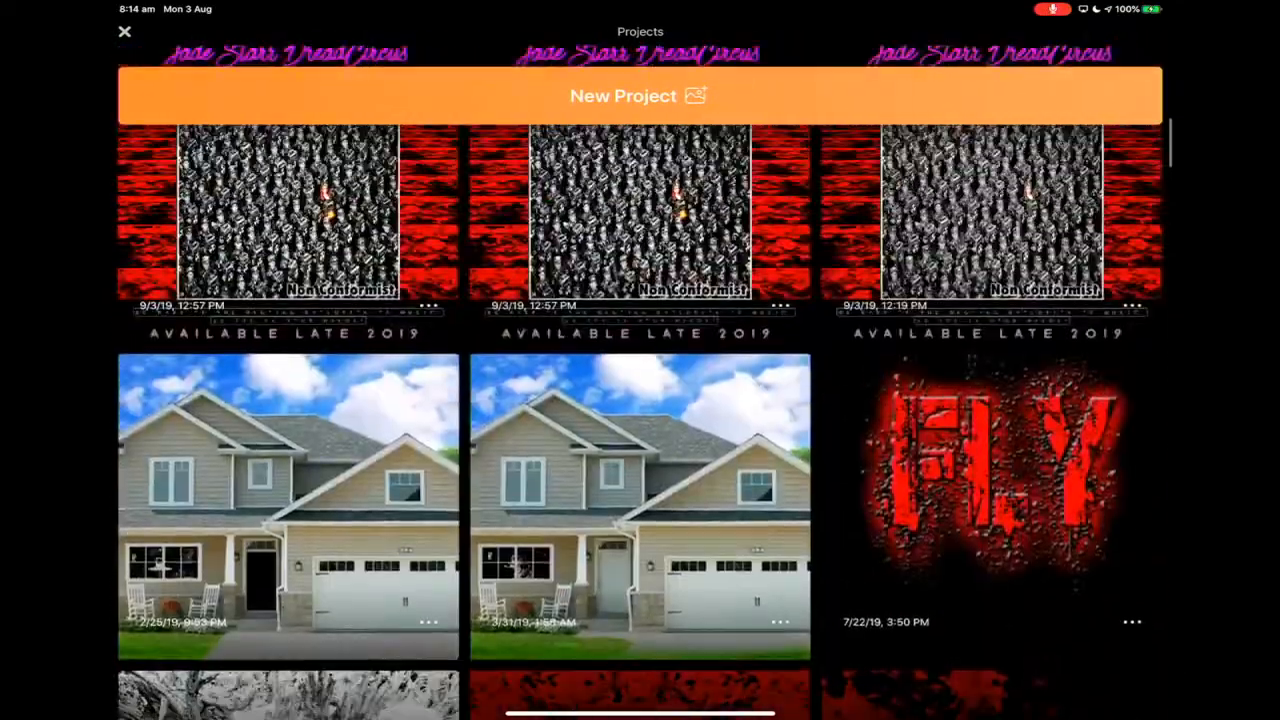
# Step: Scroll the gallery to the factory street project and open it
pyautogui.scroll(-3)
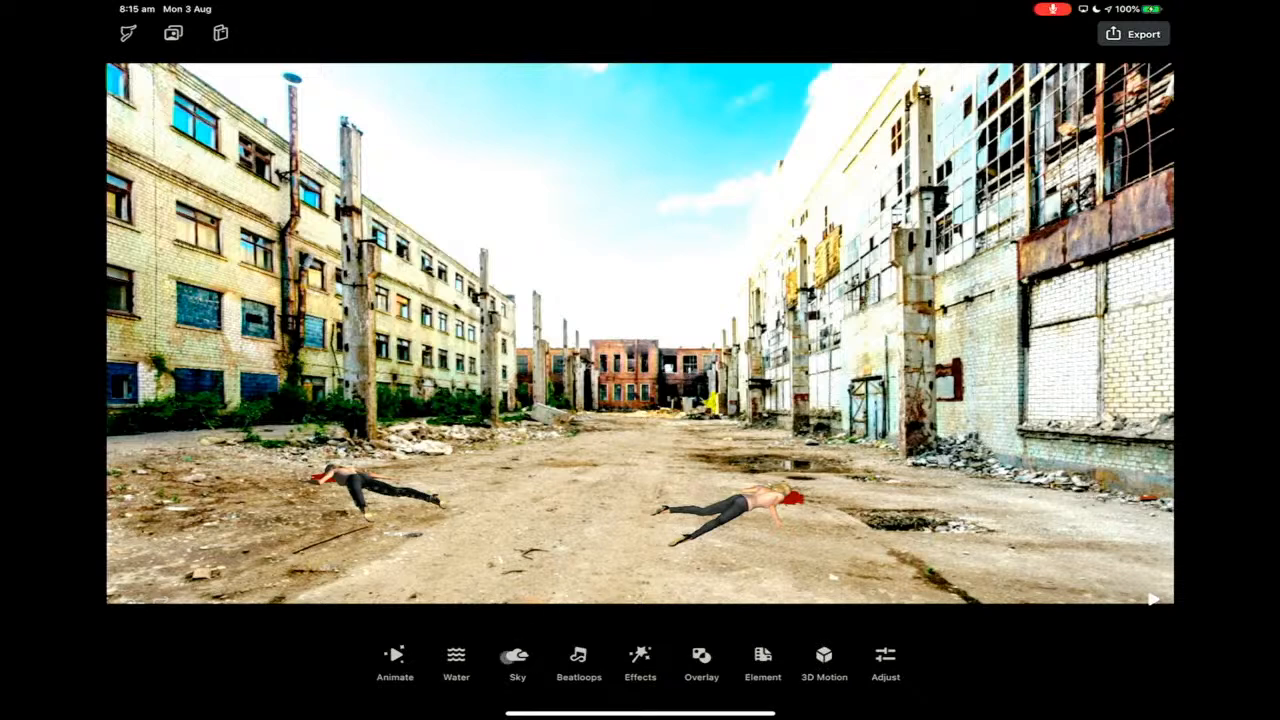
# Step: Apply the MS01 Moonlit Sky preset to the factory street scene
pyautogui.click(517, 657)
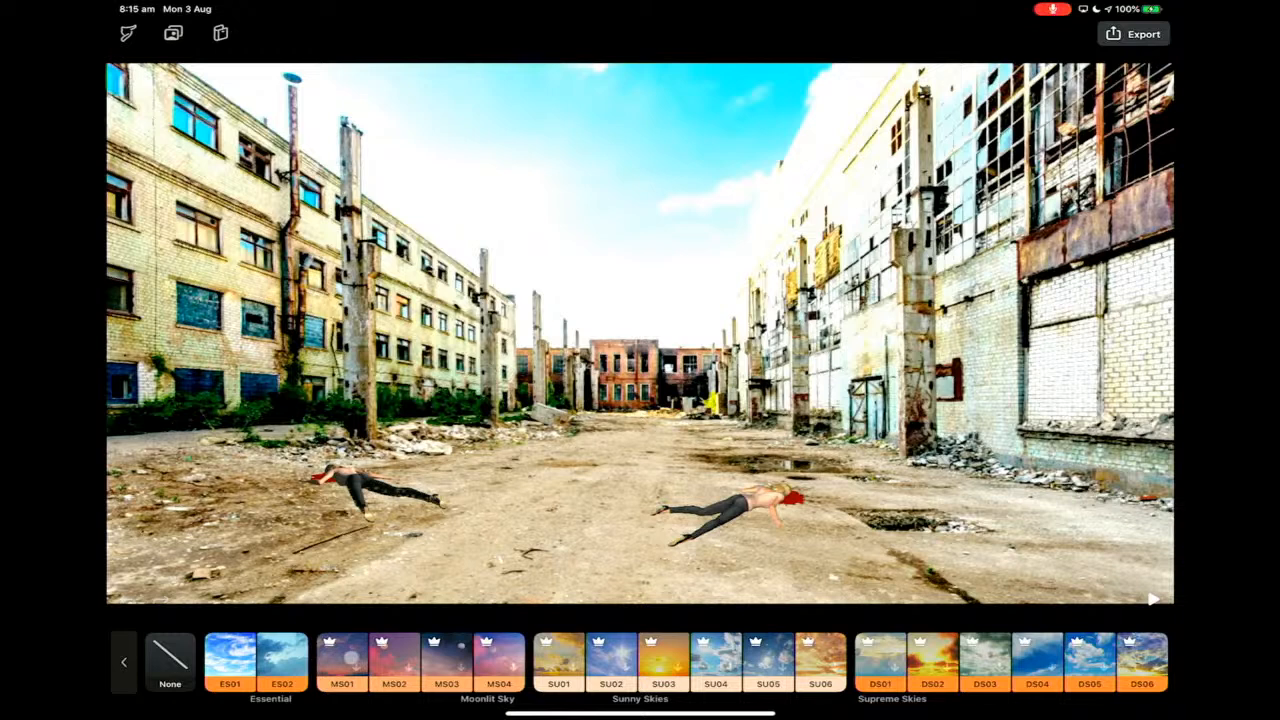
pyautogui.click(345, 668)
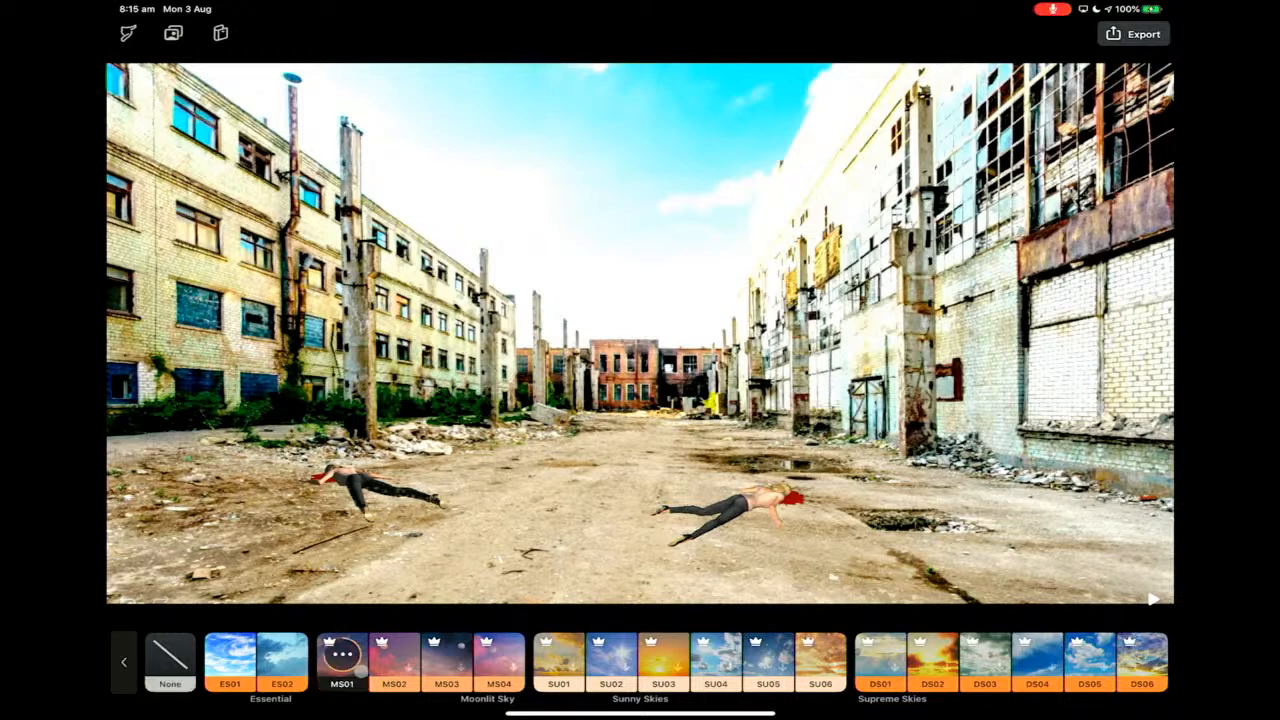
pyautogui.click(390, 660)
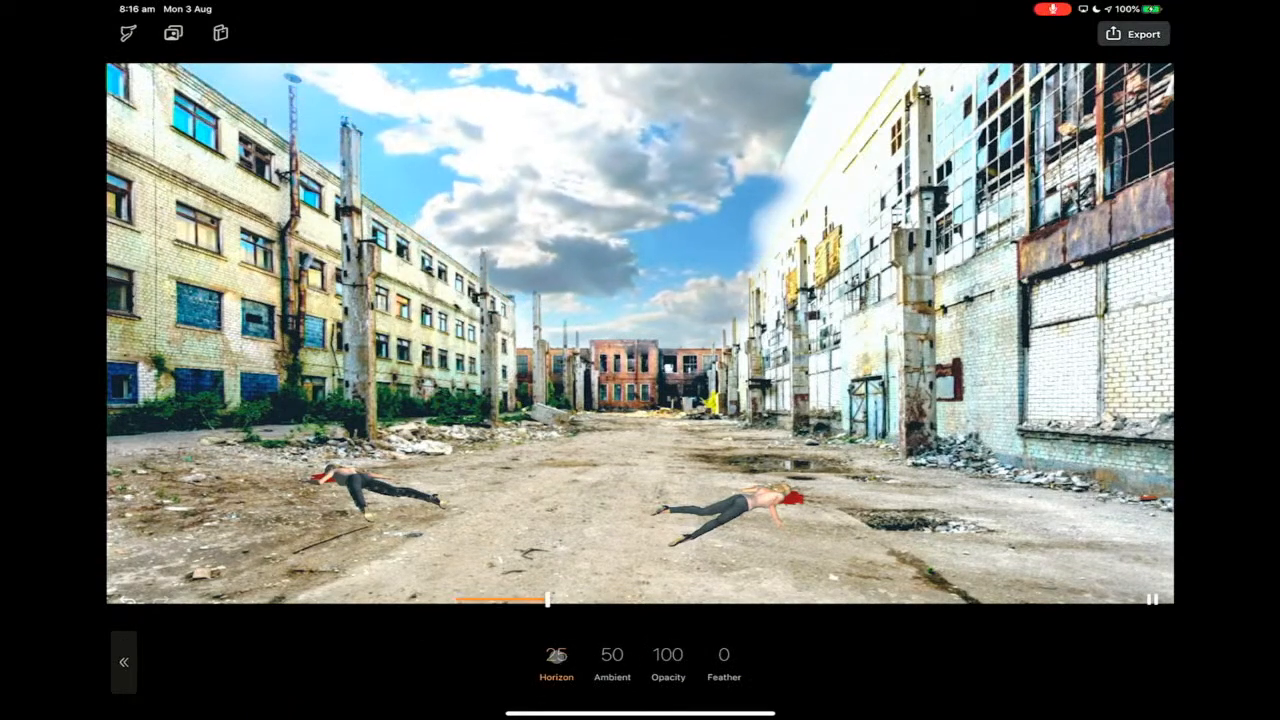
# Step: Raise the sky's Horizon past 28, soften the Feather edge and reduce the Ambient tint
pyautogui.moveTo(547, 599); pyautogui.dragTo(557, 599)
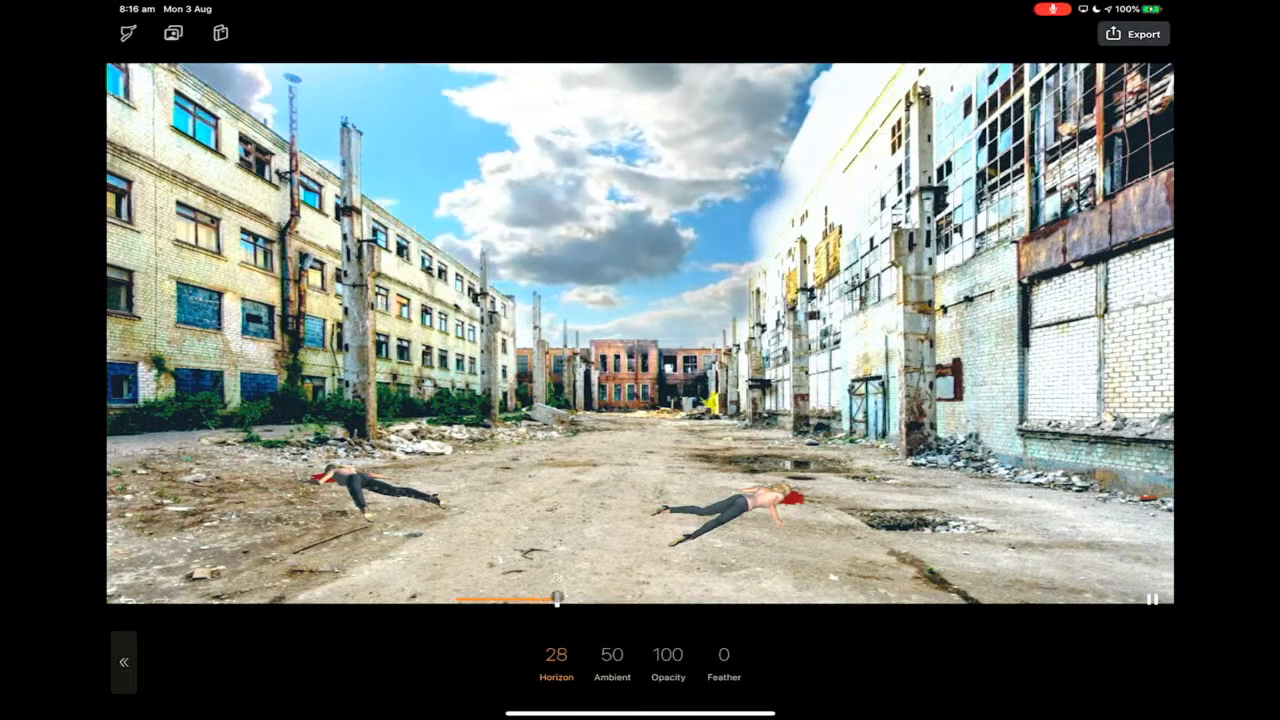
pyautogui.moveTo(557, 599); pyautogui.dragTo(717, 615)
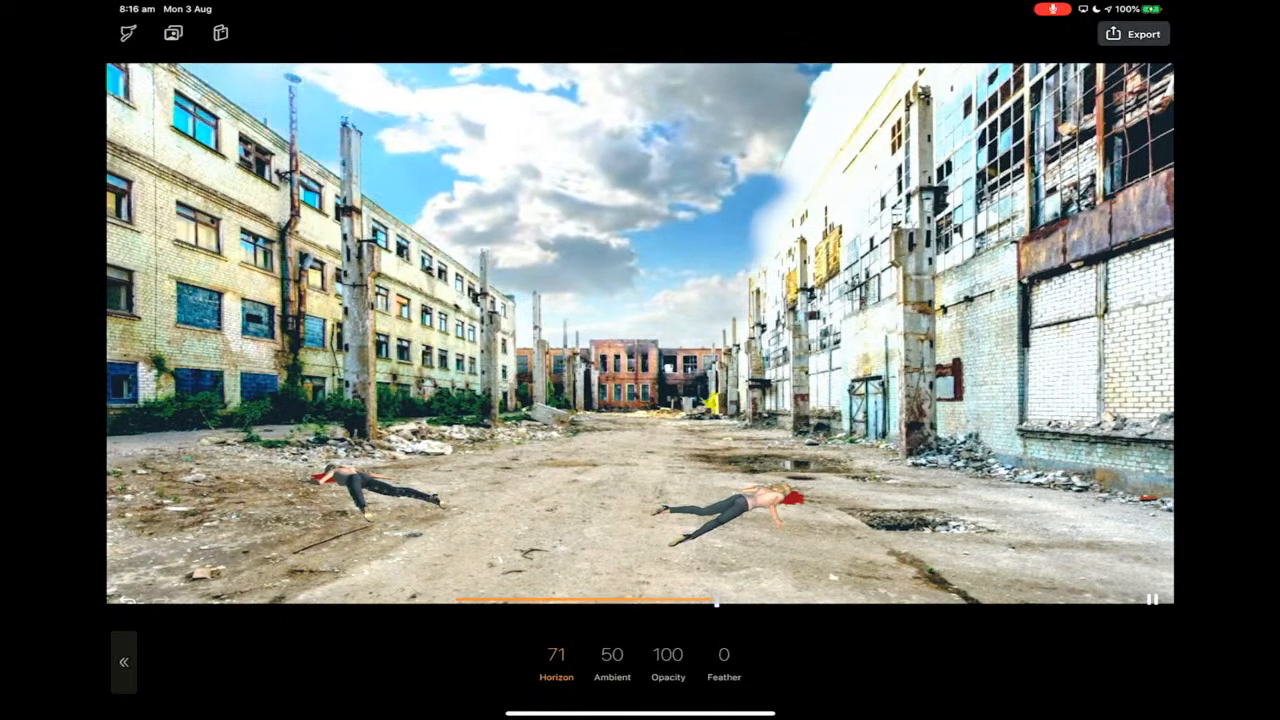
pyautogui.moveTo(715, 603); pyautogui.dragTo(790, 603)
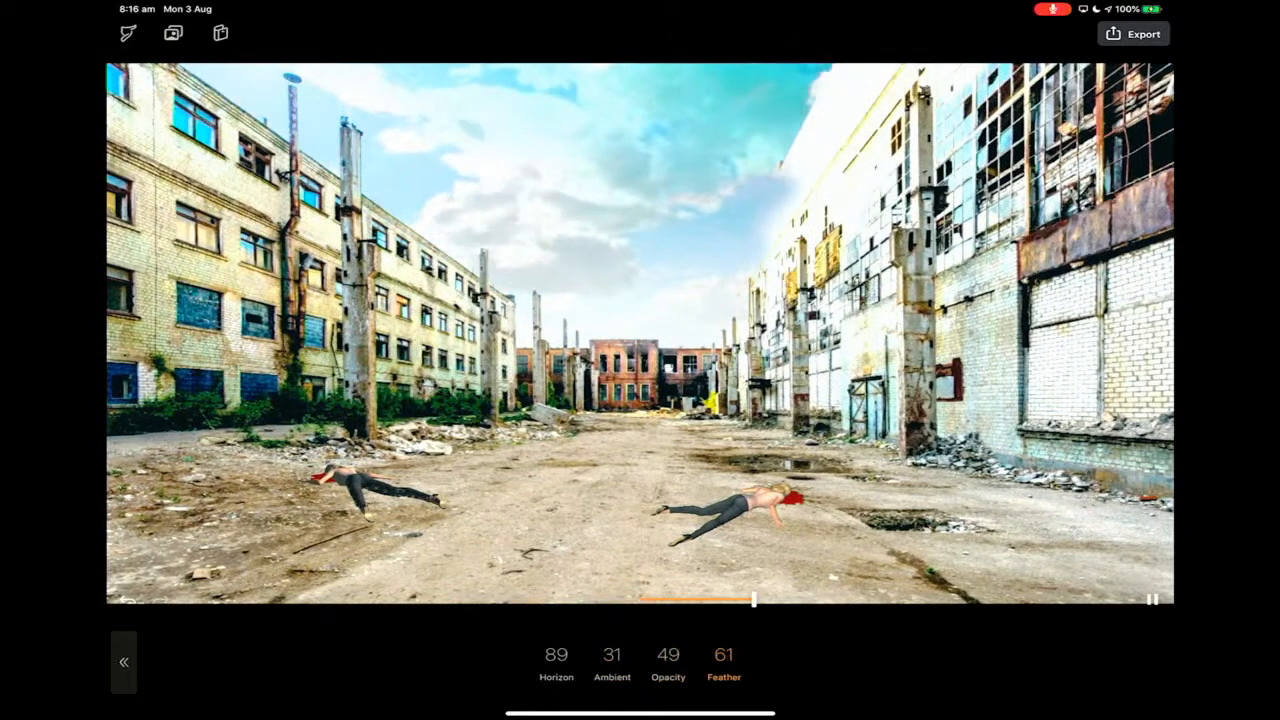
pyautogui.moveTo(755, 601); pyautogui.dragTo(555, 601)
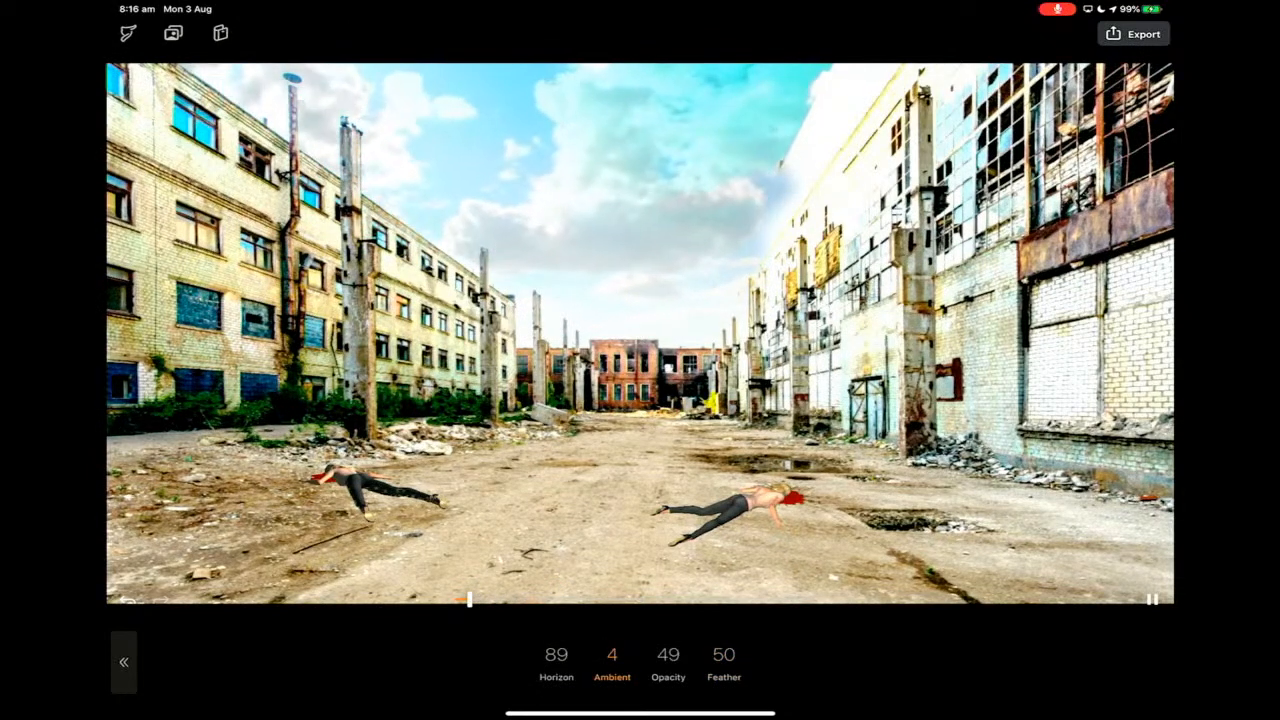
pyautogui.moveTo(470, 600); pyautogui.dragTo(635, 600)
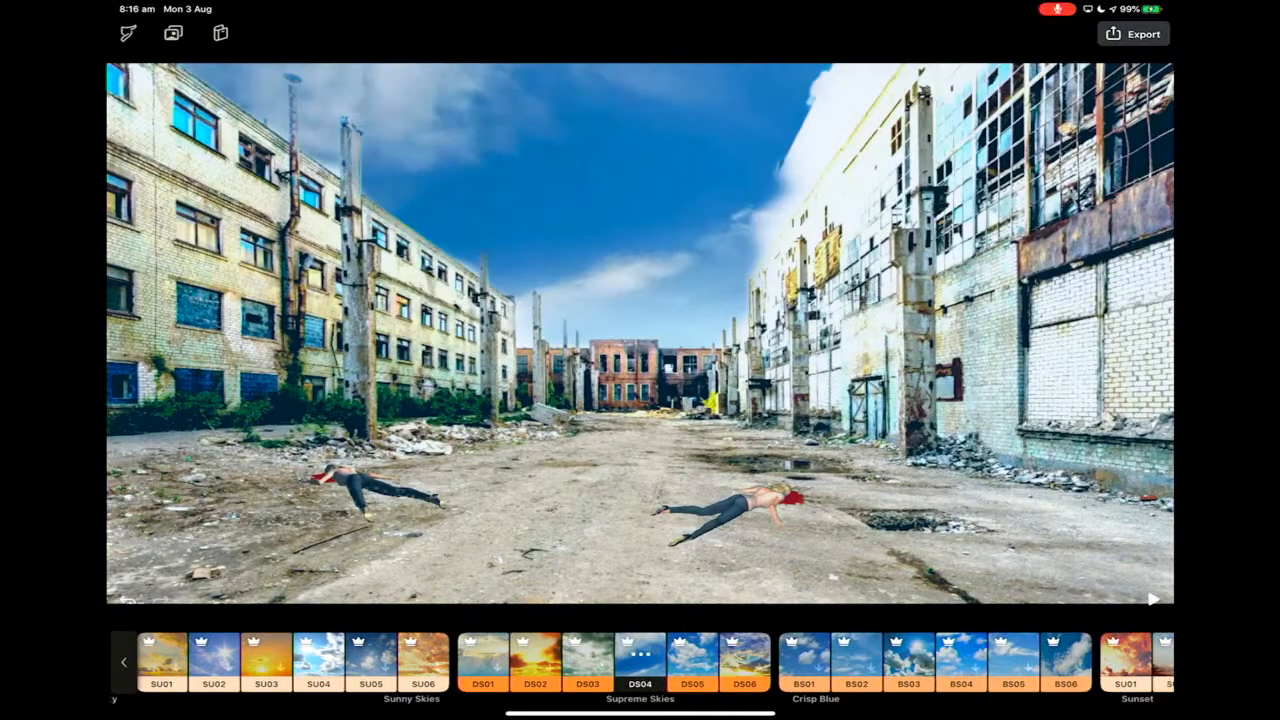
# Step: Try the NT05 lightning night sky, then confirm and return to the main tools
pyautogui.click(403, 665)
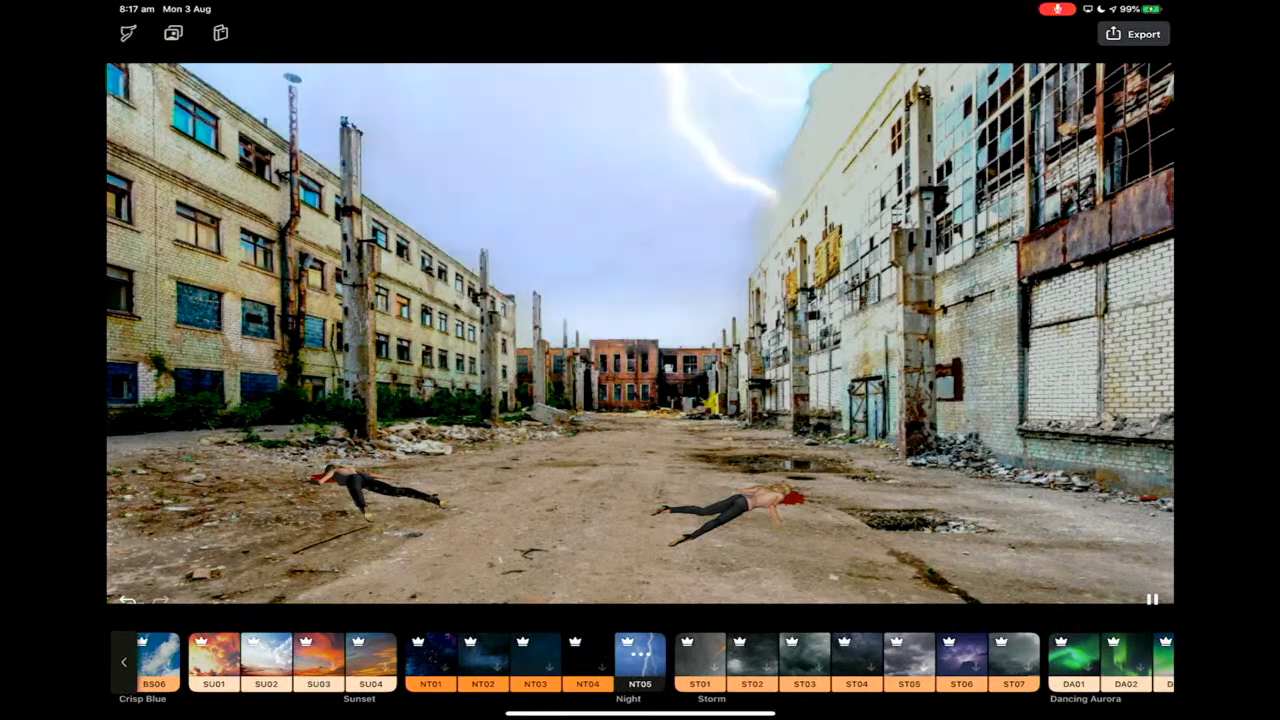
pyautogui.click(639, 664)
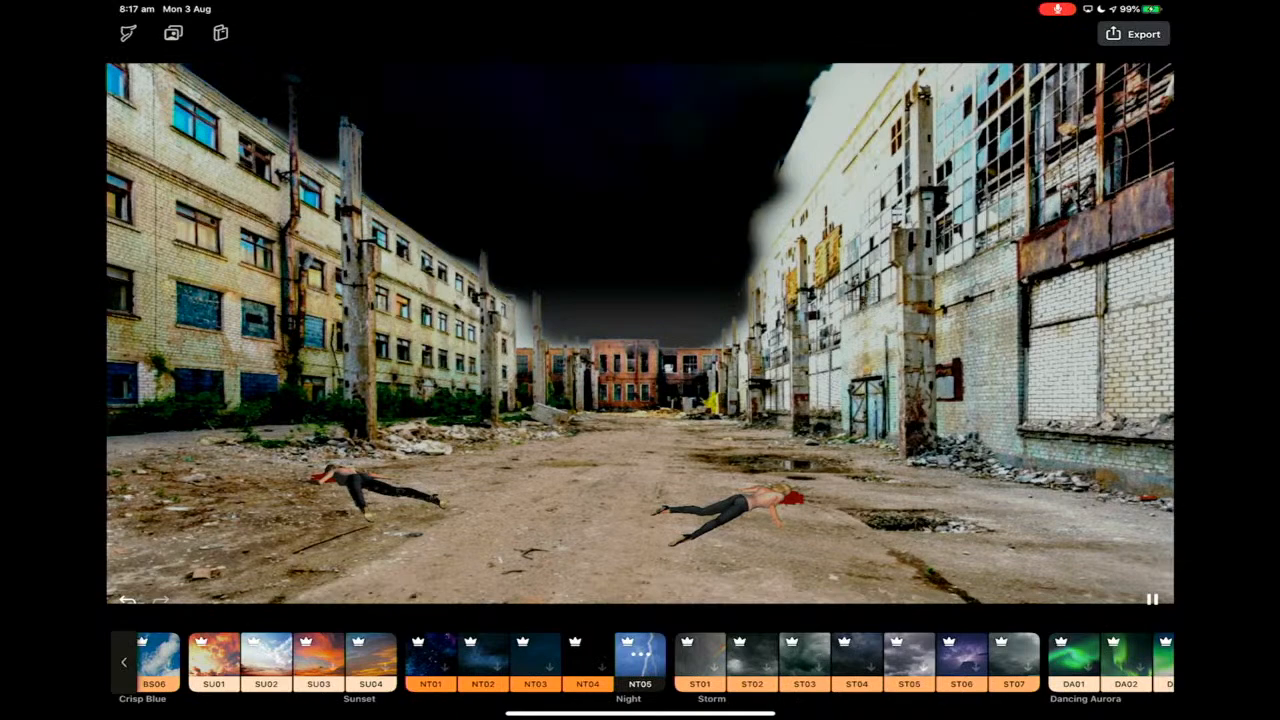
pyautogui.click(638, 655)
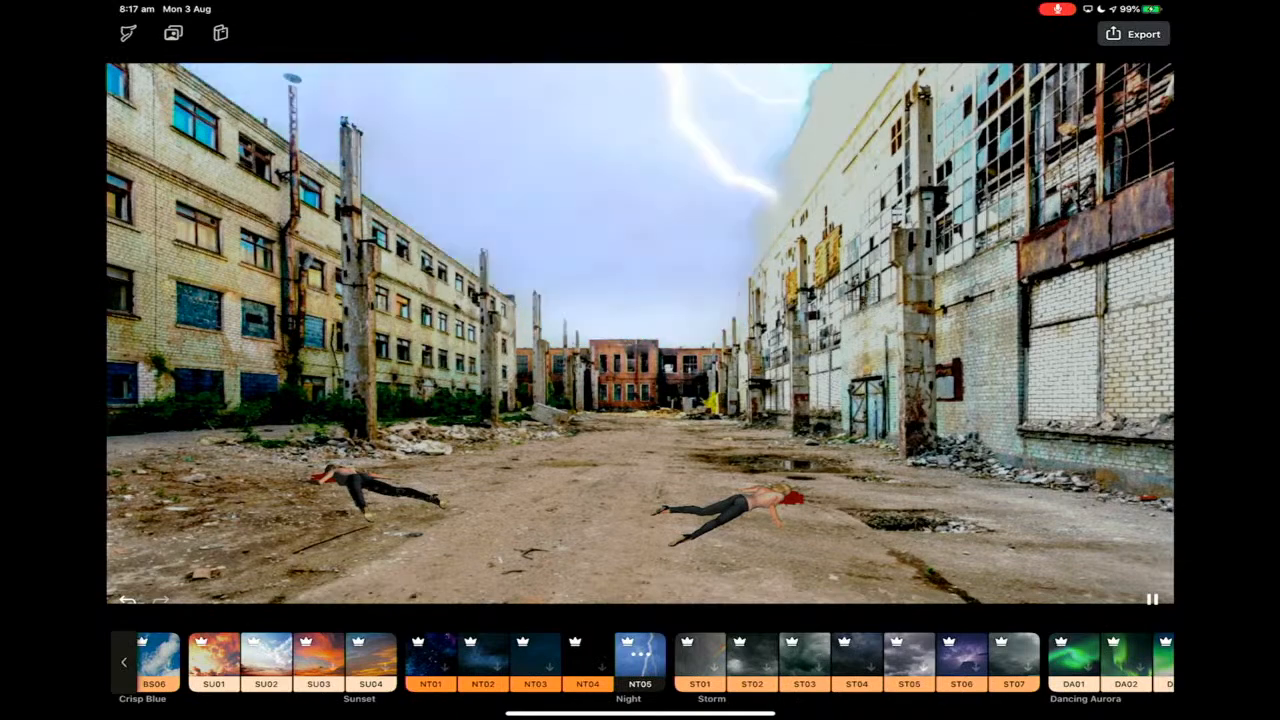
pyautogui.click(636, 669)
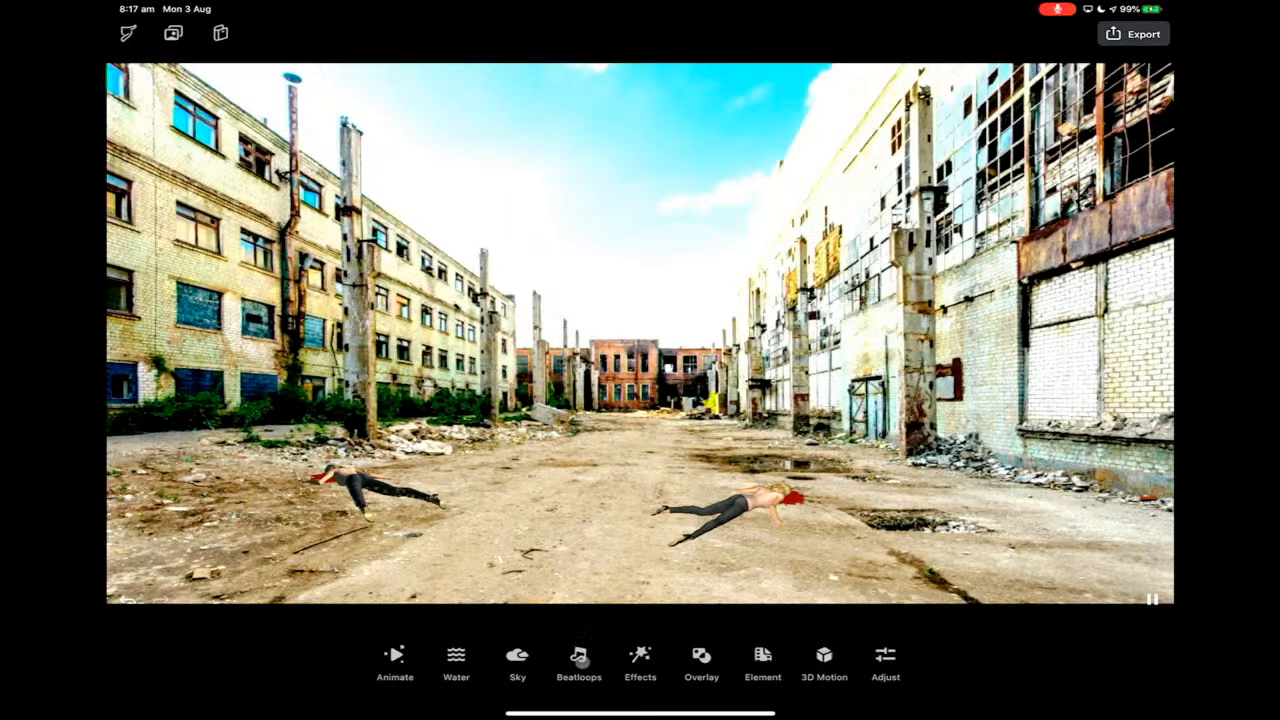
pyautogui.click(573, 655)
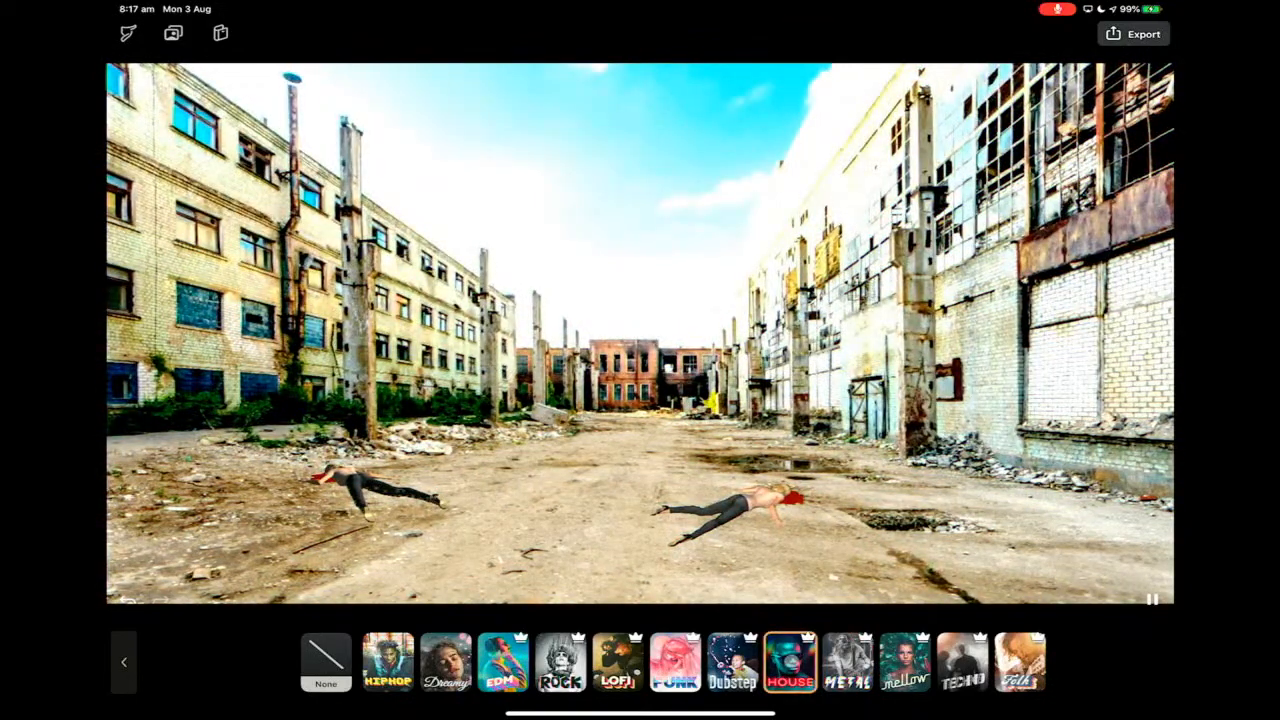
pyautogui.click(739, 674)
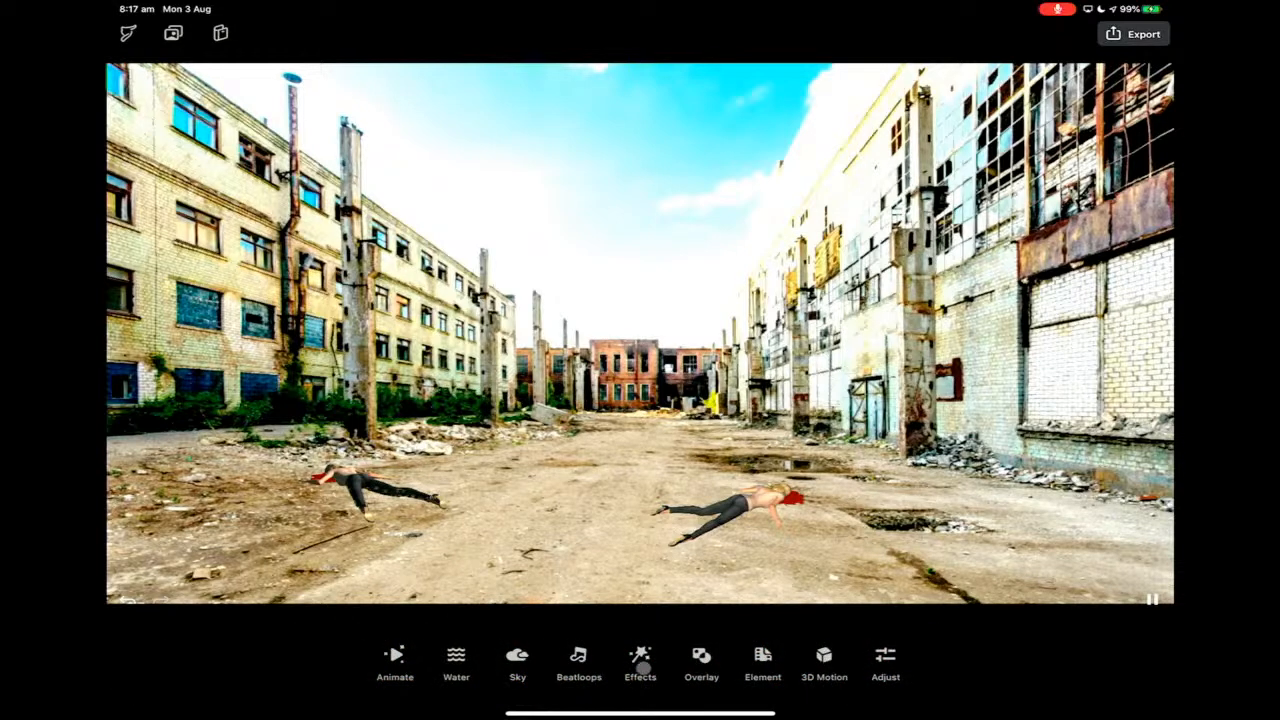
pyautogui.click(640, 653)
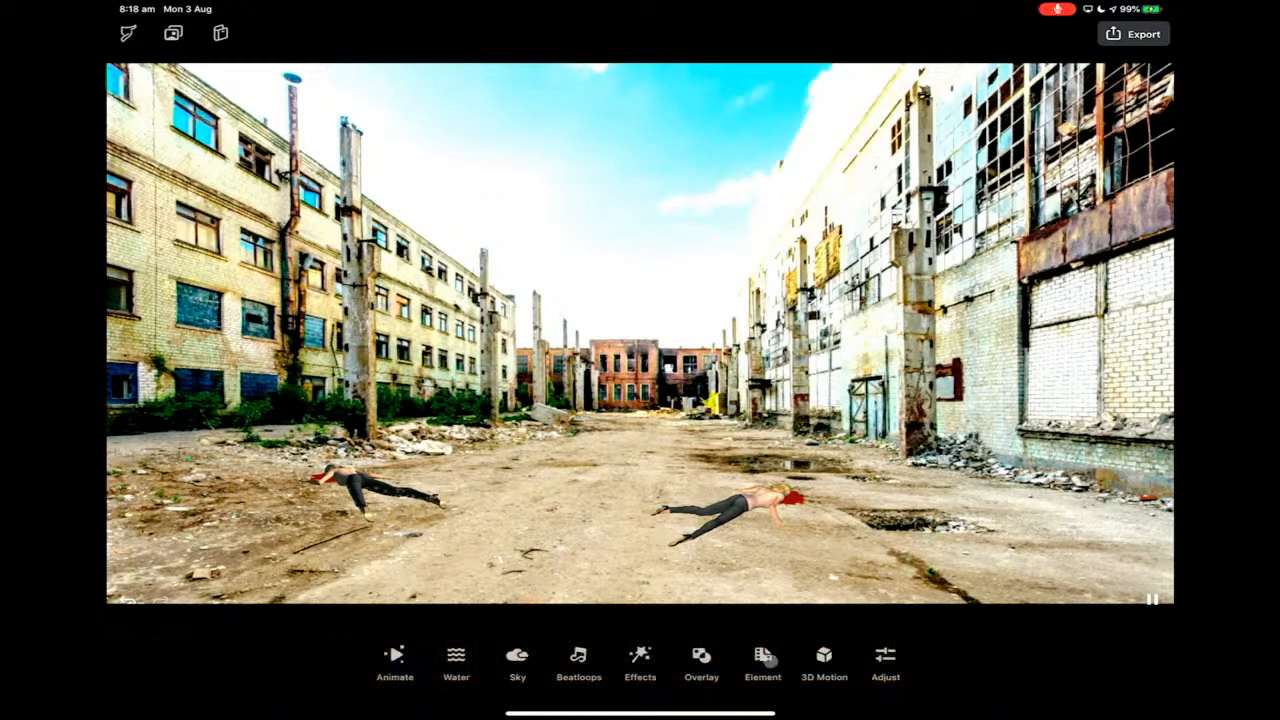
# Step: Try the smoke element, then add the Essential fire element beside the left buildings
pyautogui.click(757, 660)
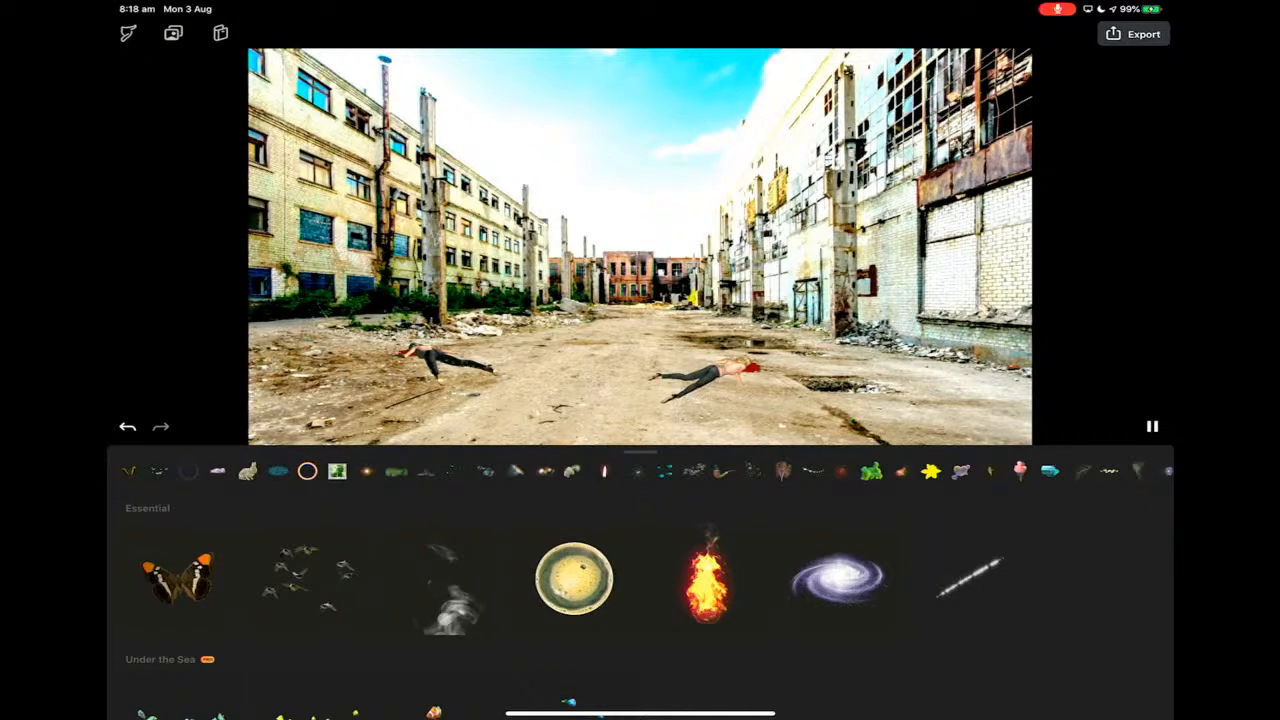
pyautogui.click(442, 578)
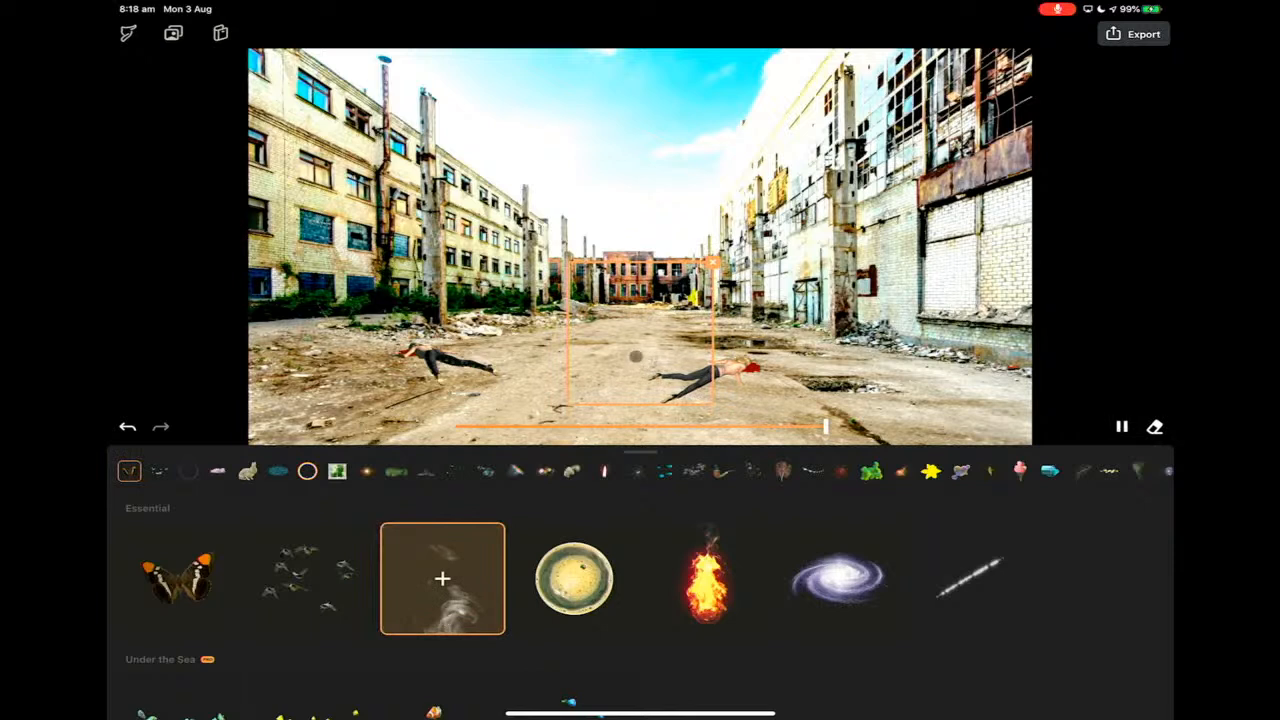
pyautogui.moveTo(640, 355); pyautogui.dragTo(520, 140)
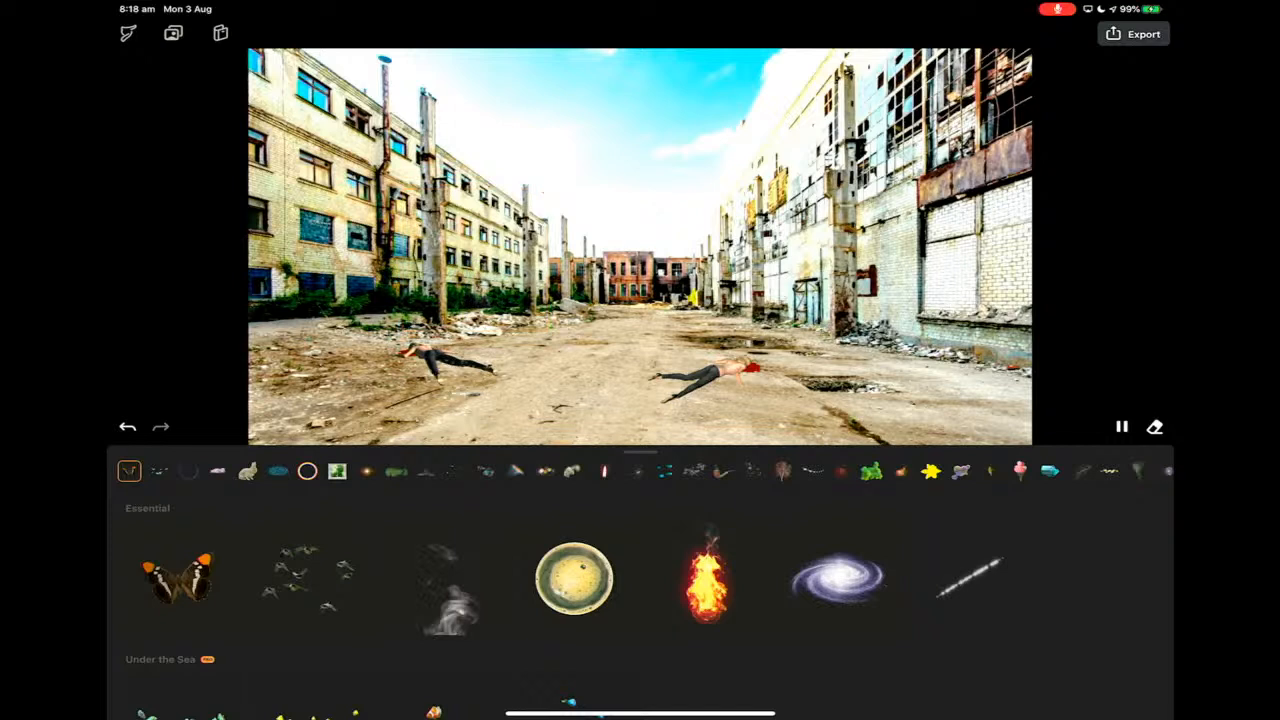
pyautogui.click(442, 584)
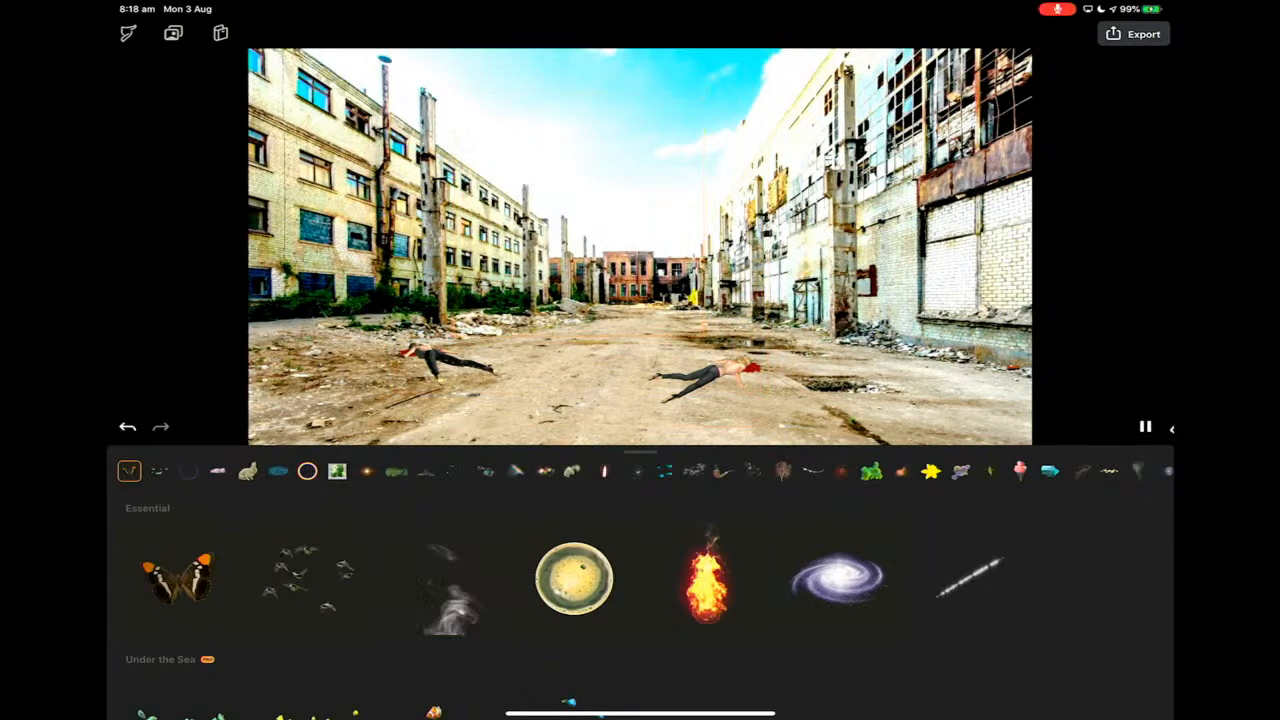
pyautogui.click(703, 596)
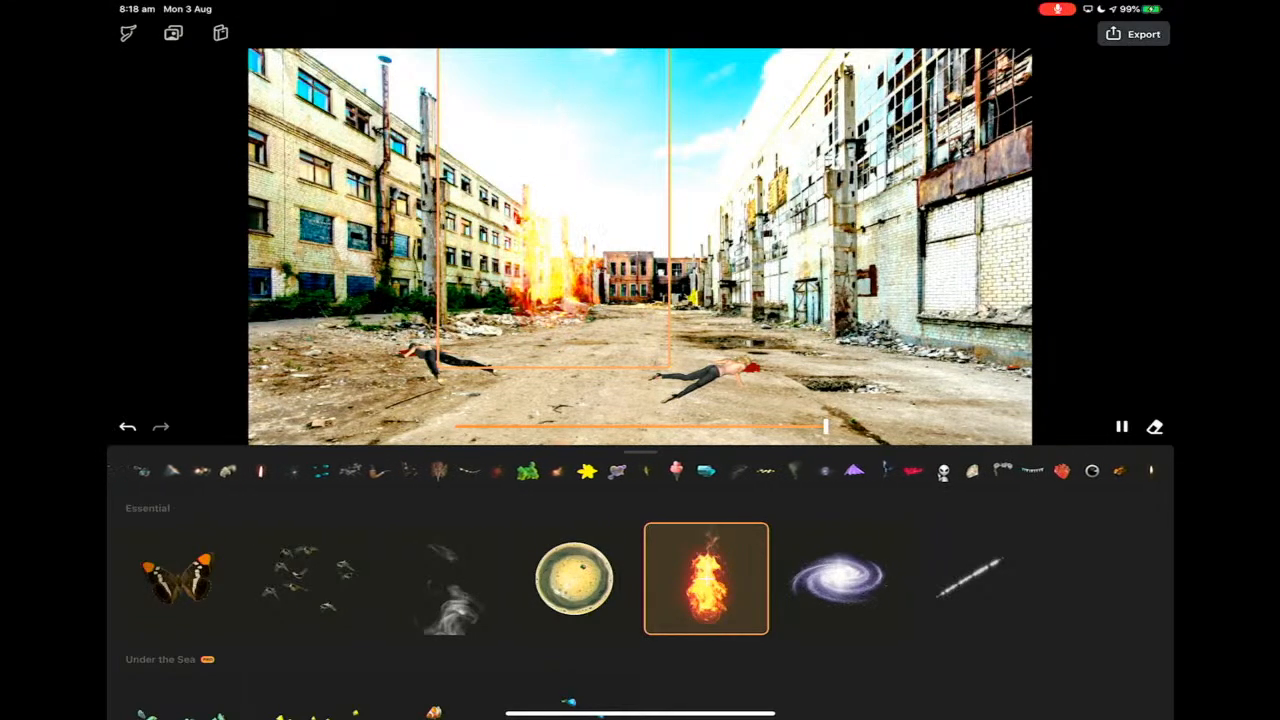
# Step: Browse the Explore Nature animal and Rainbow element packs
pyautogui.scroll(-3)
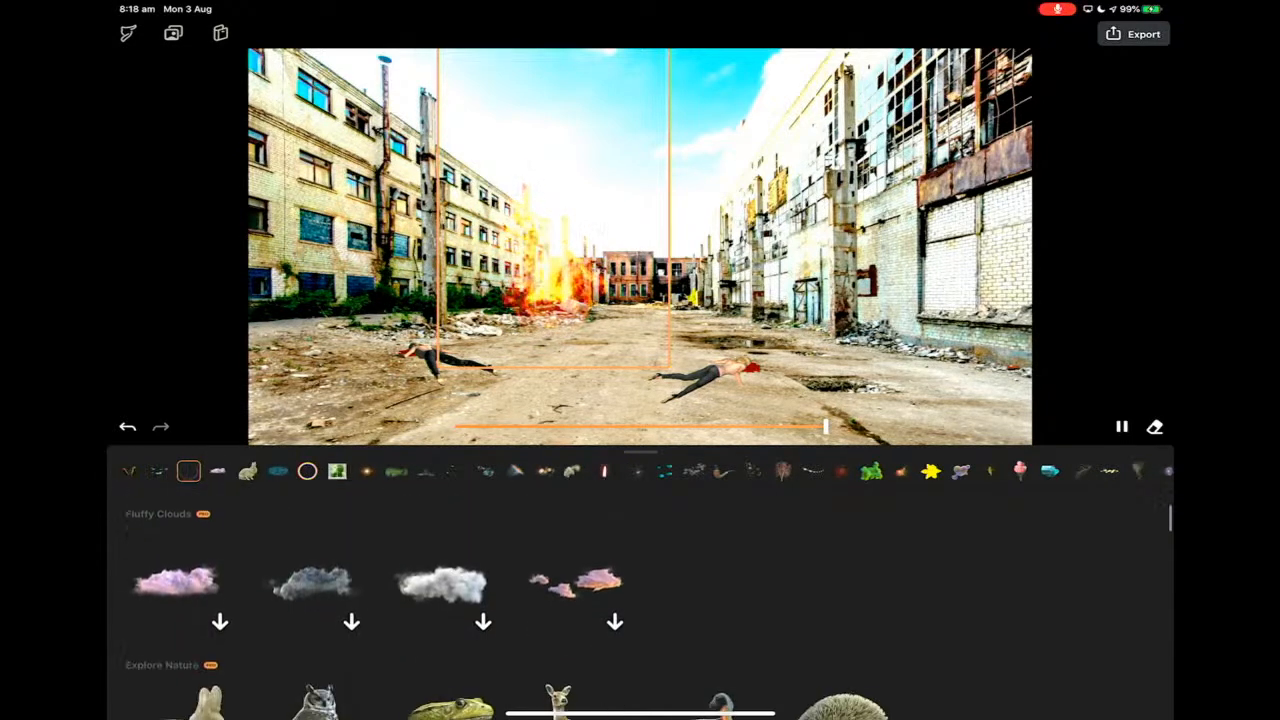
pyautogui.scroll(-3)
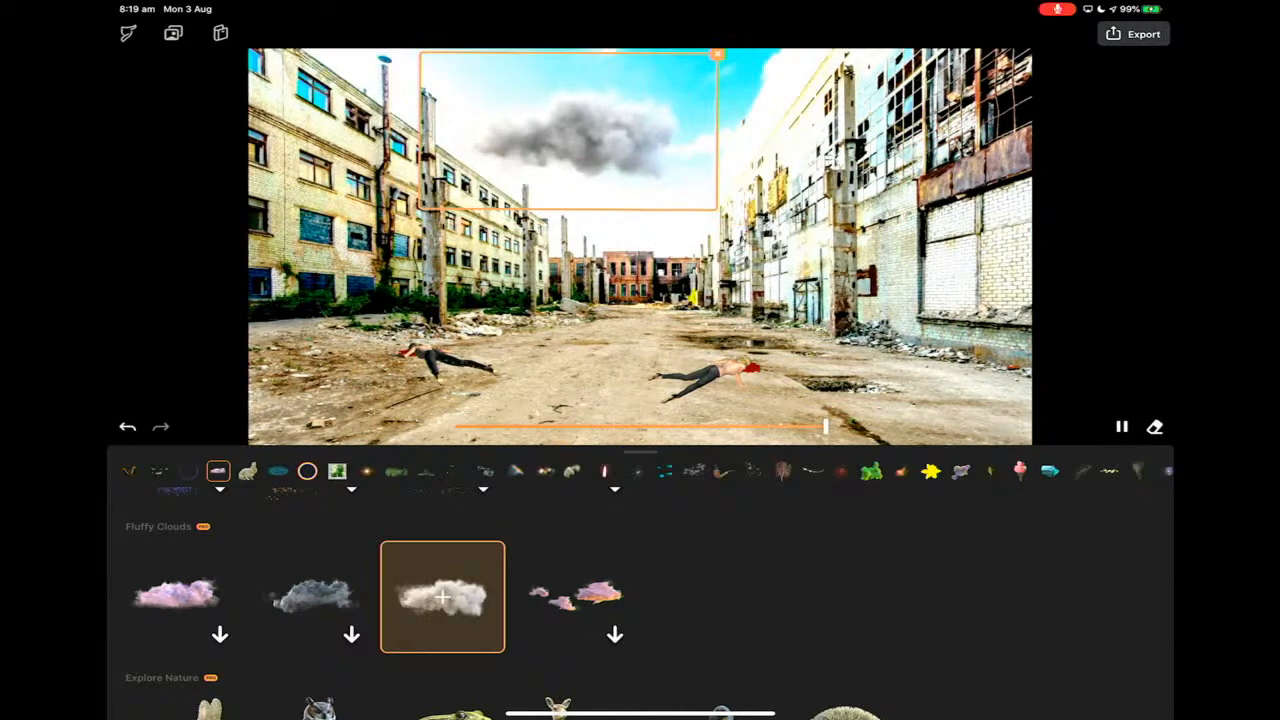
pyautogui.click(247, 471)
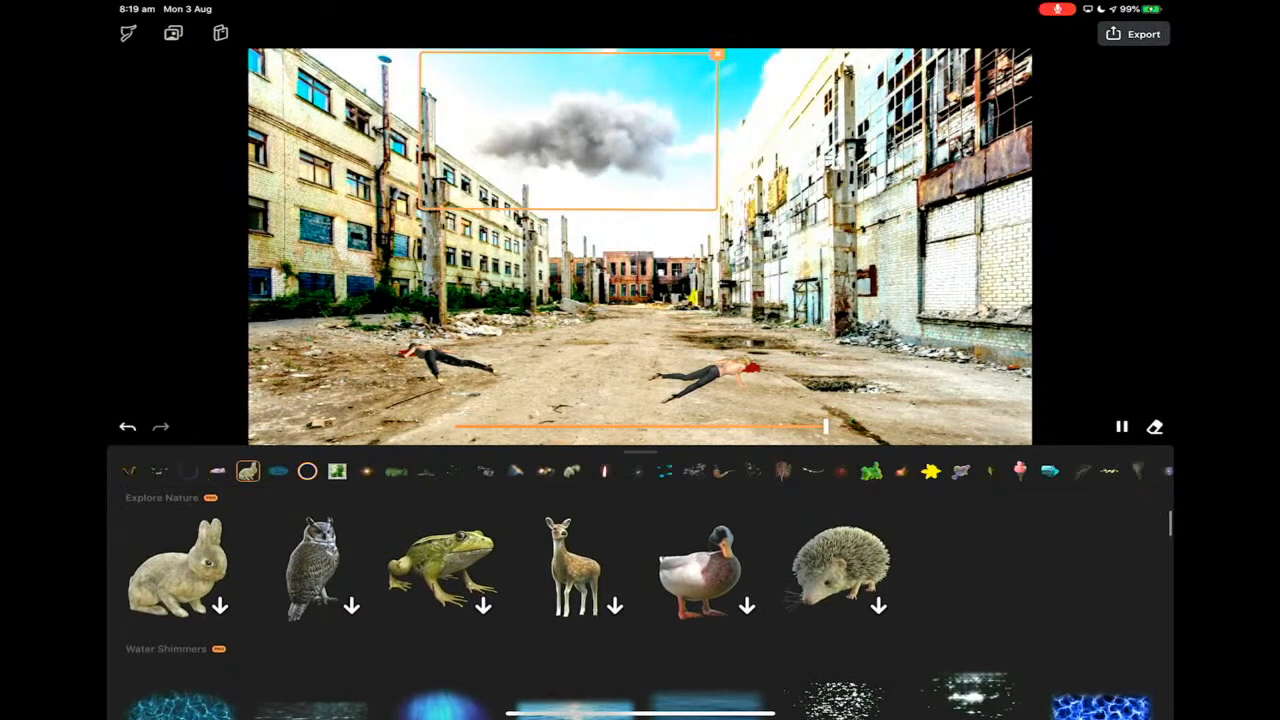
pyautogui.click(311, 572)
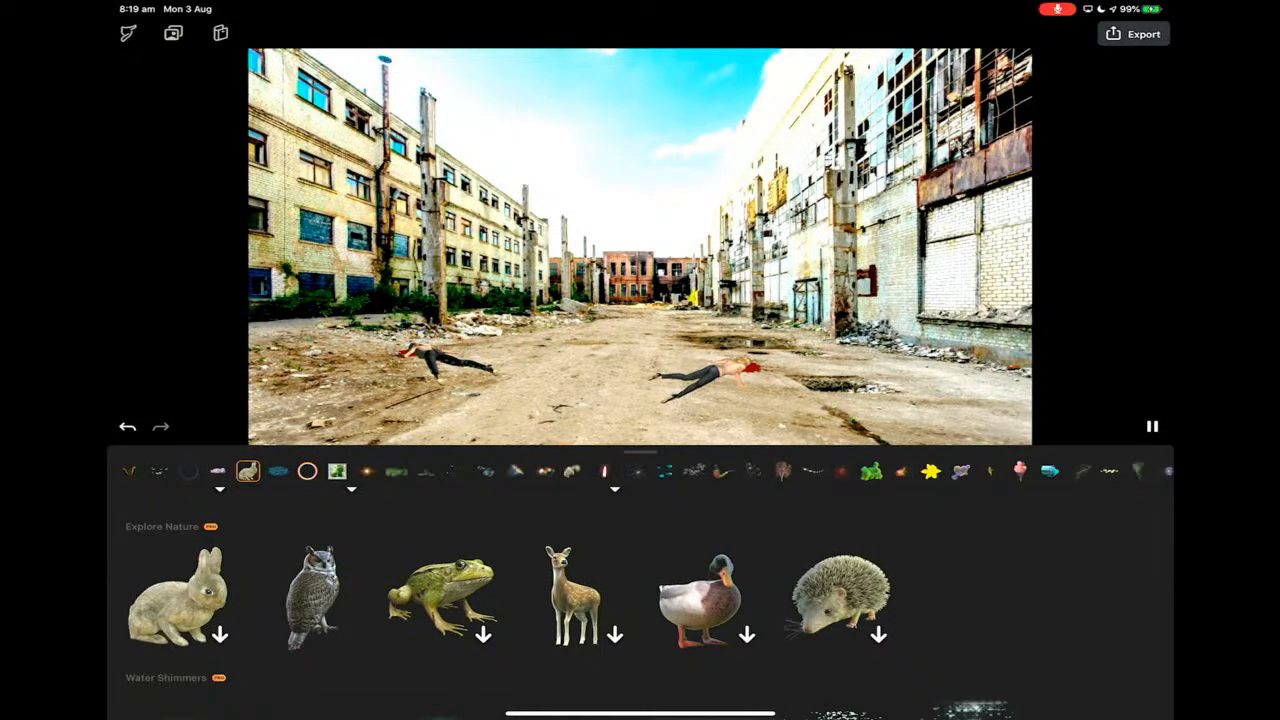
pyautogui.click(307, 471)
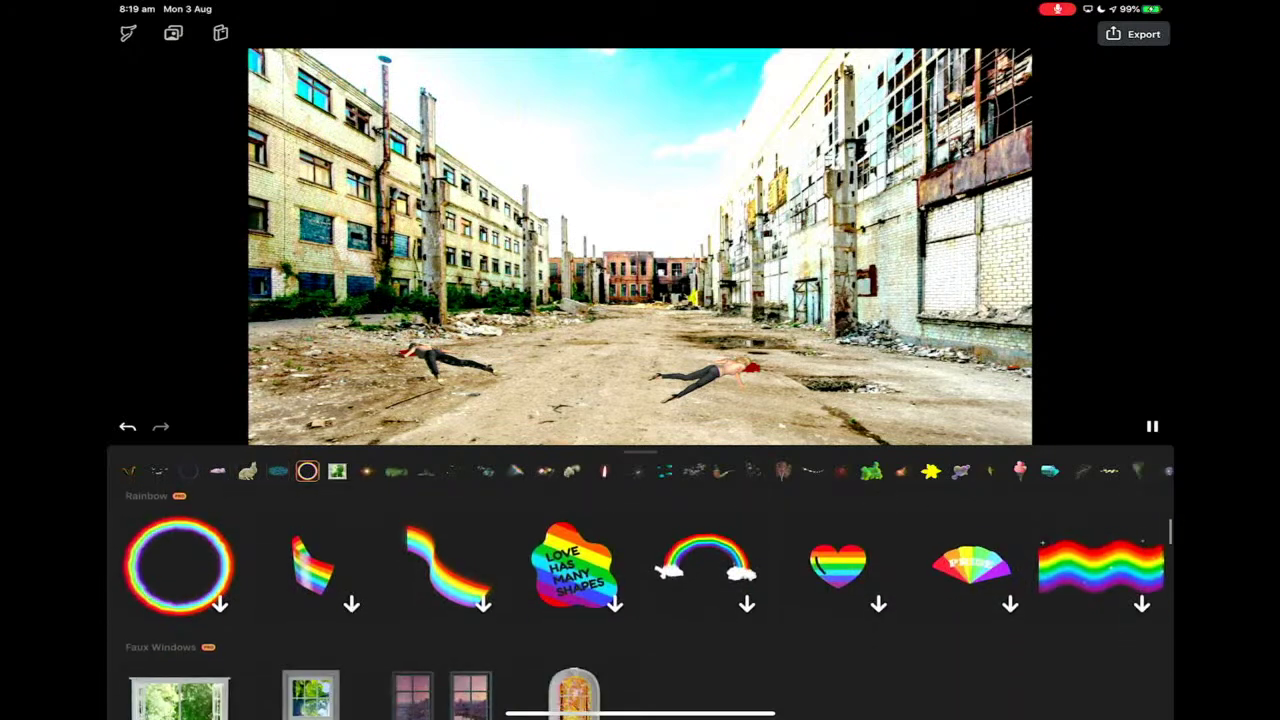
pyautogui.click(278, 471)
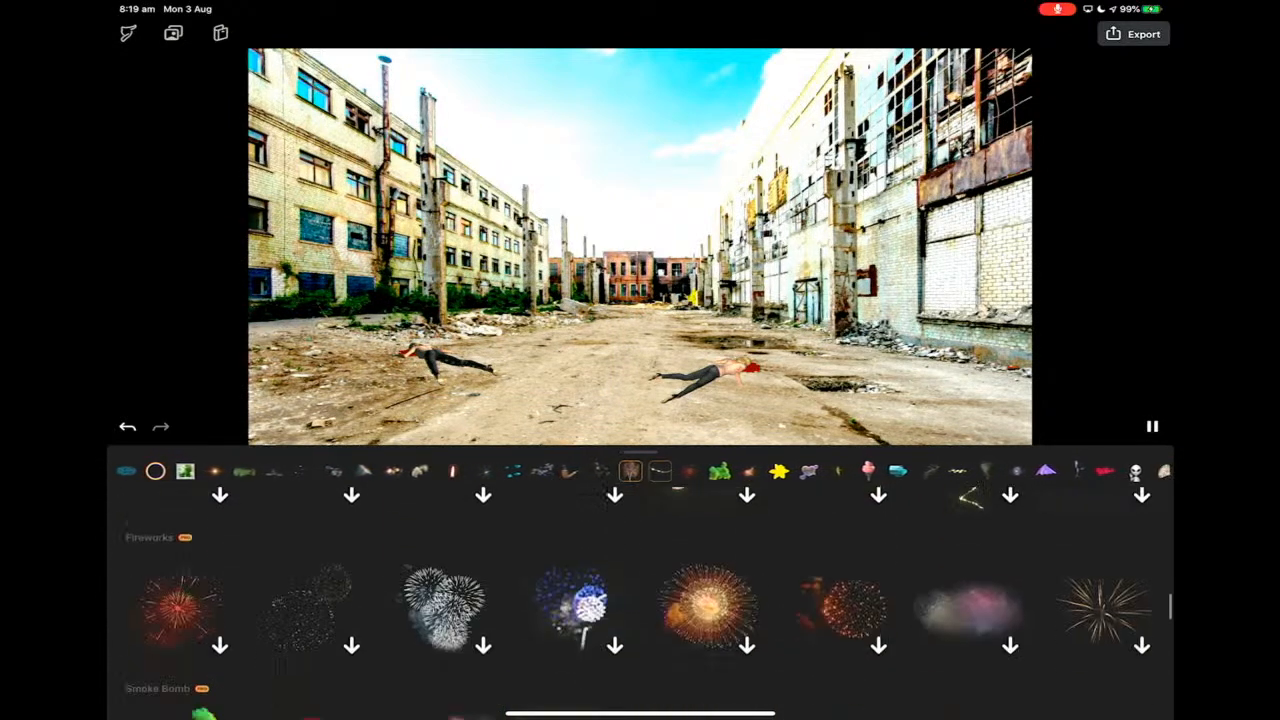
# Step: Browse the balloon and spooky packs, preview the lightning element, then return without adding
pyautogui.click(642, 473)
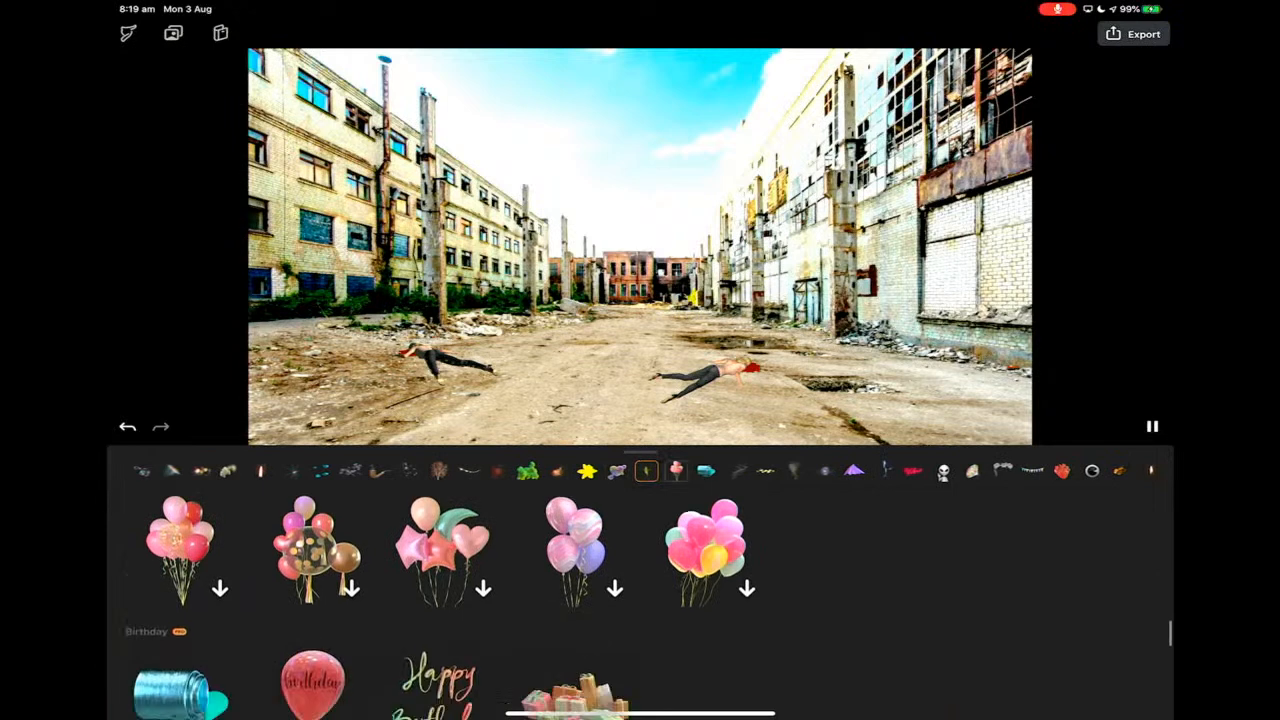
pyautogui.click(735, 473)
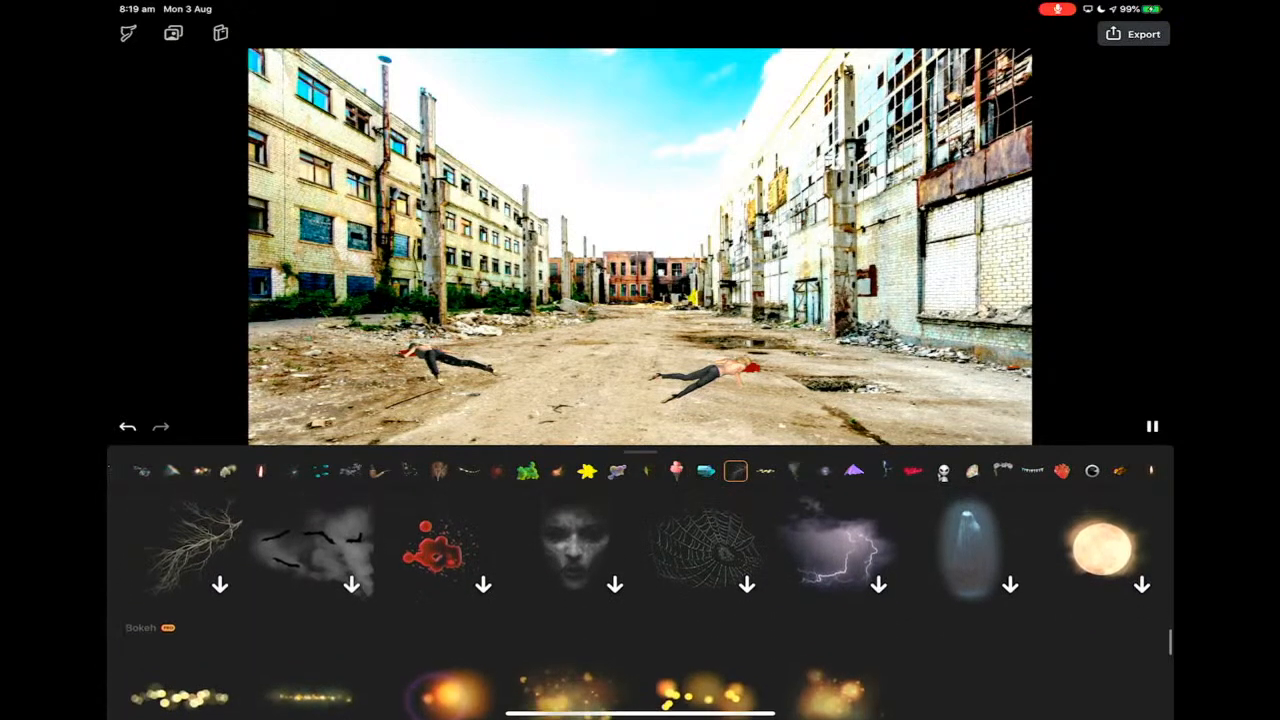
pyautogui.click(833, 562)
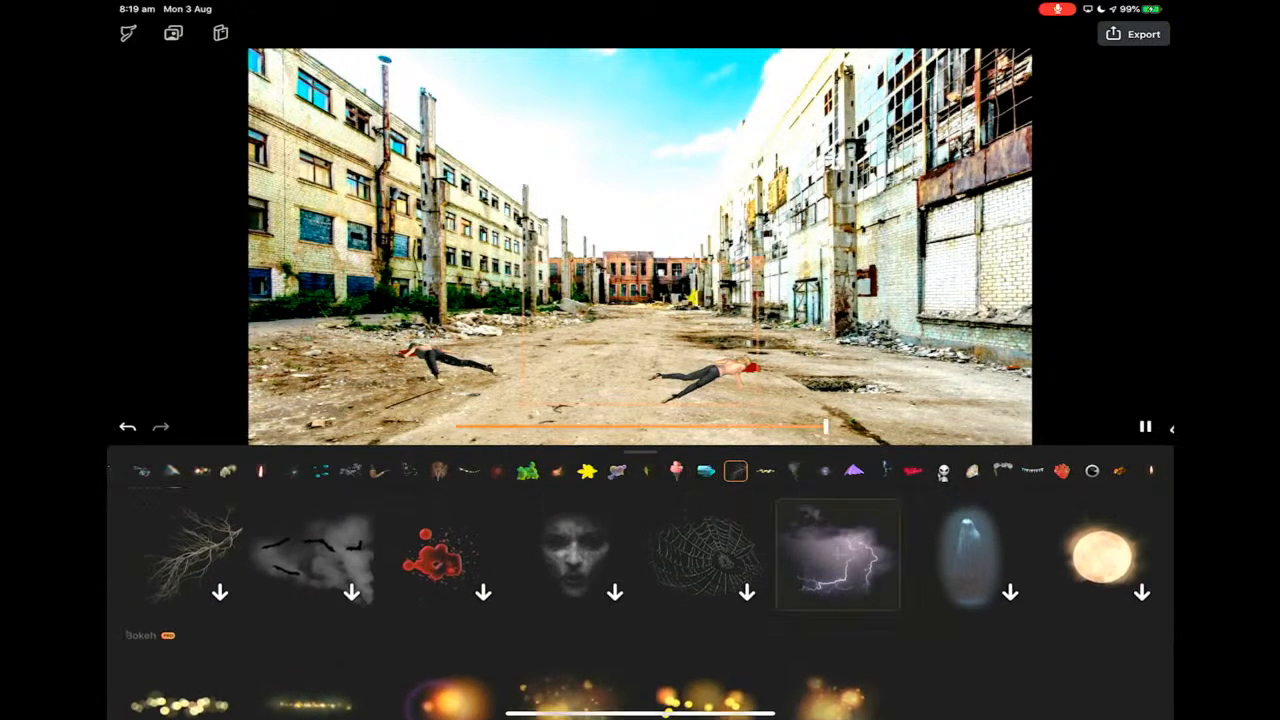
pyautogui.click(834, 567)
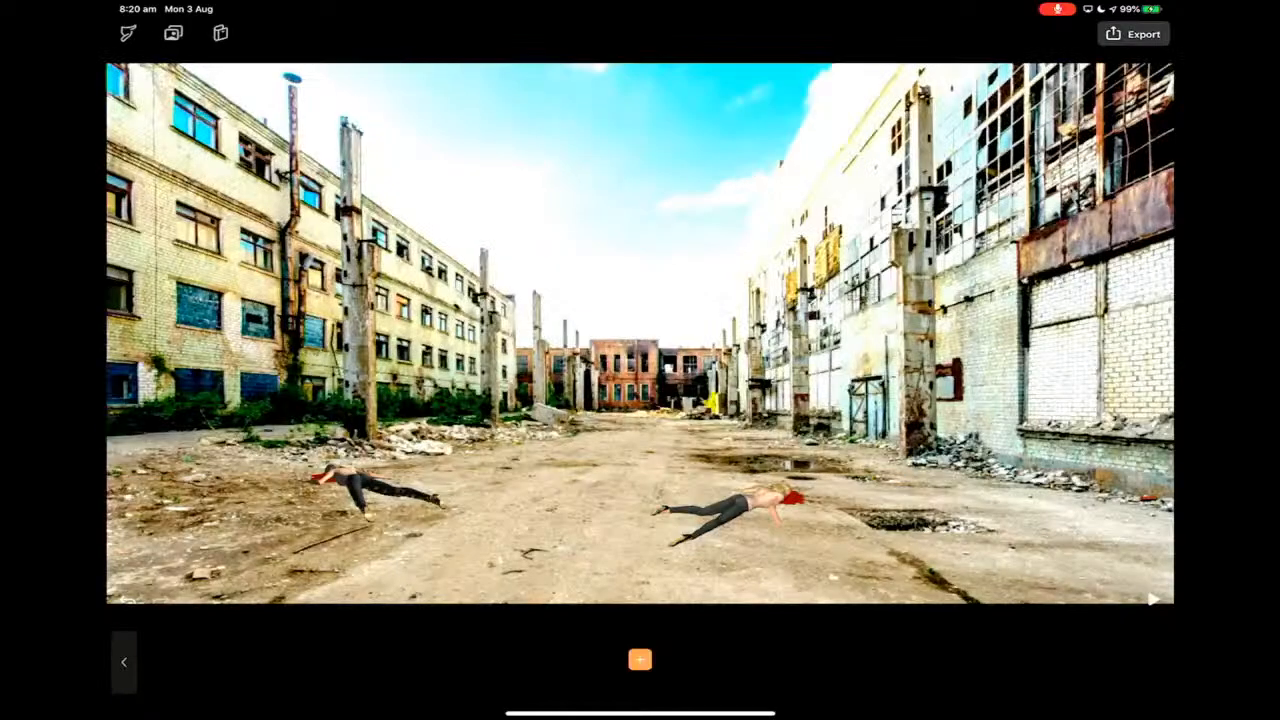
pyautogui.click(639, 659)
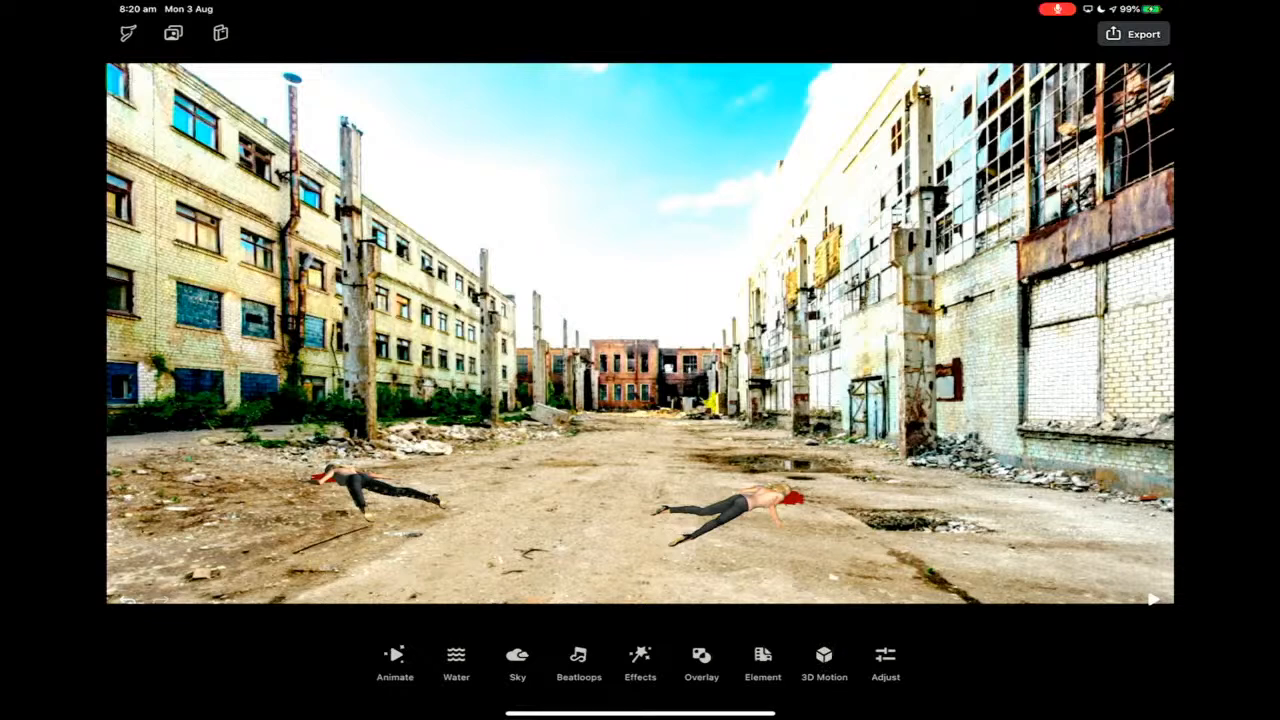
# Step: Preview the ES08 and ES14 sparkle effects, swipe the packs, then return to the main tools
pyautogui.click(638, 660)
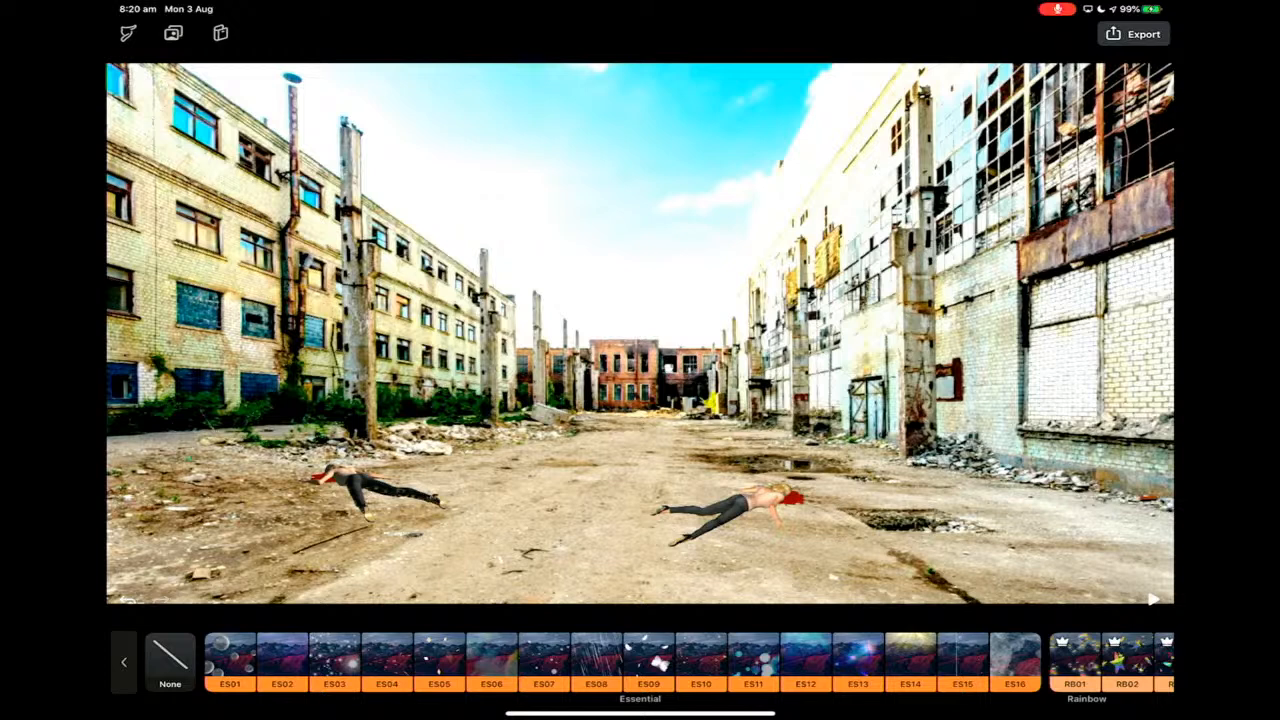
pyautogui.click(596, 660)
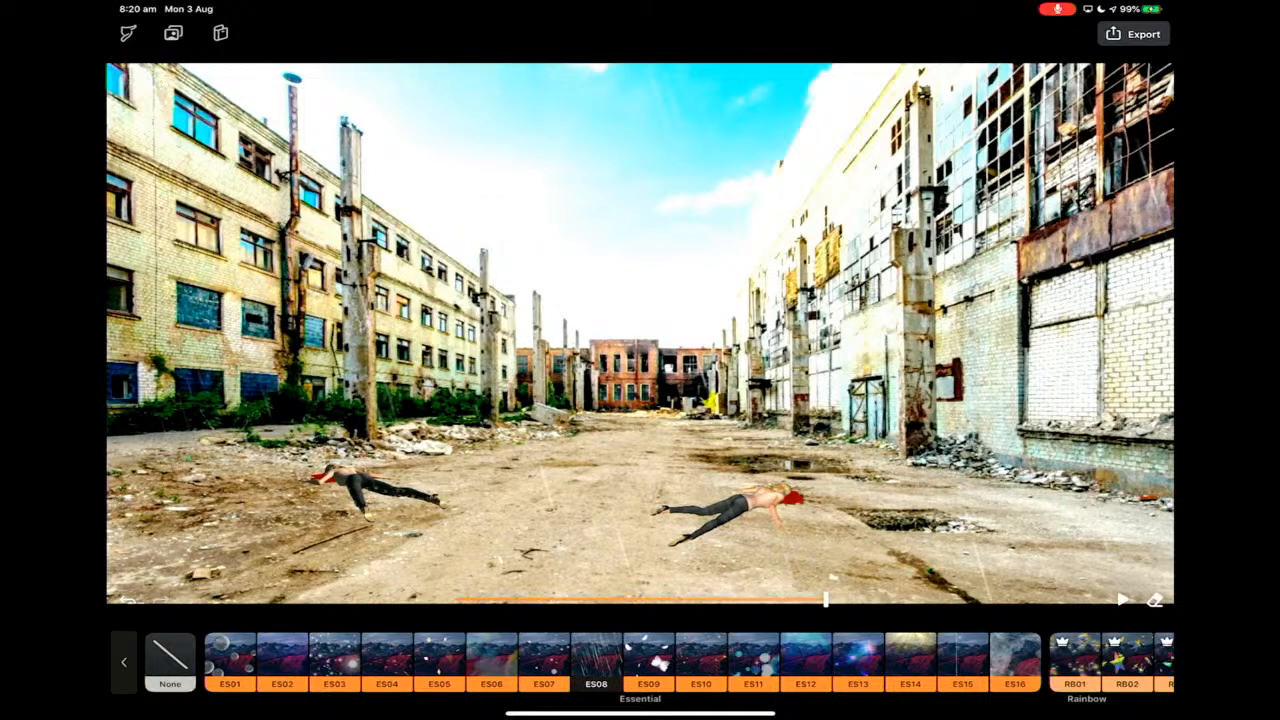
pyautogui.click(1122, 600)
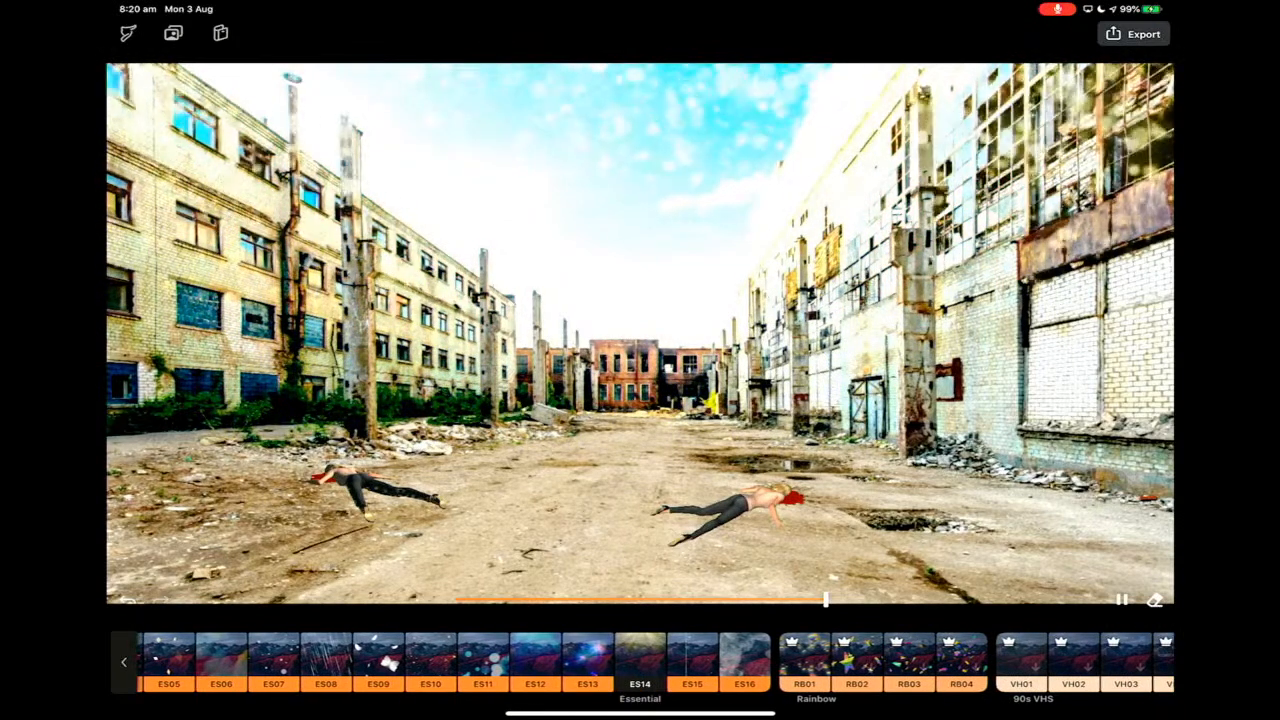
pyautogui.hscroll(3)
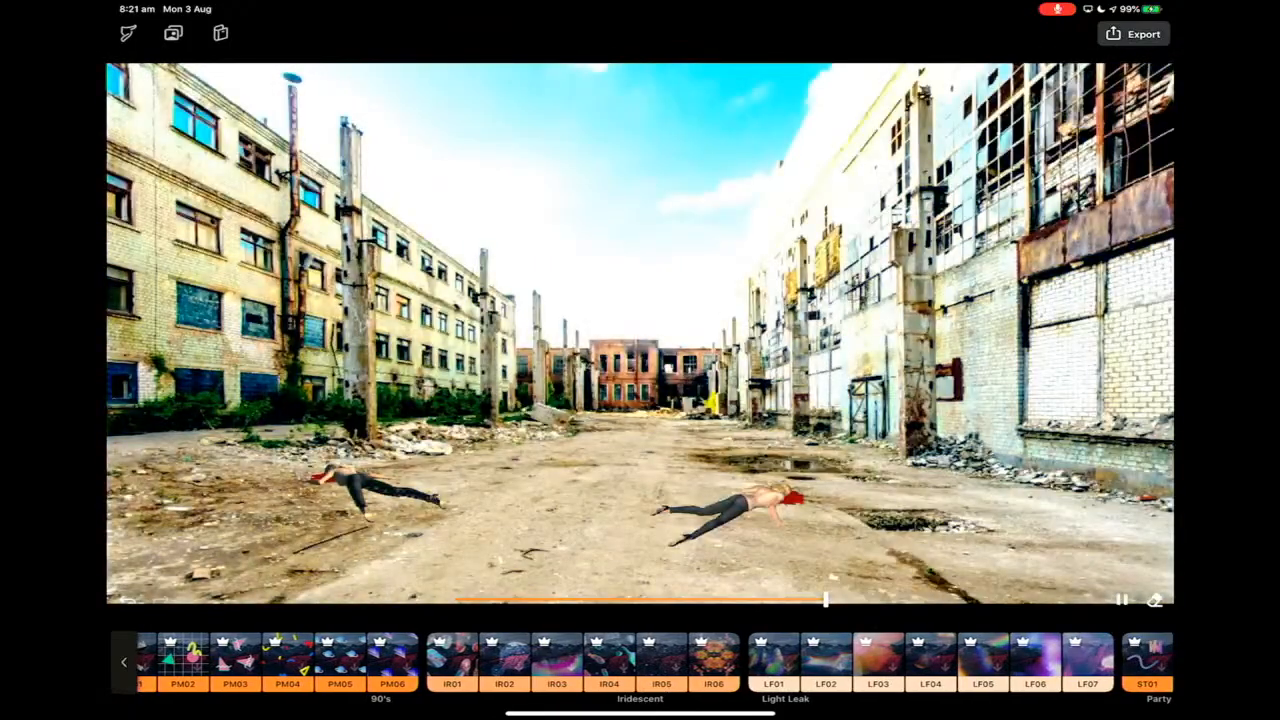
pyautogui.hscroll(-3)
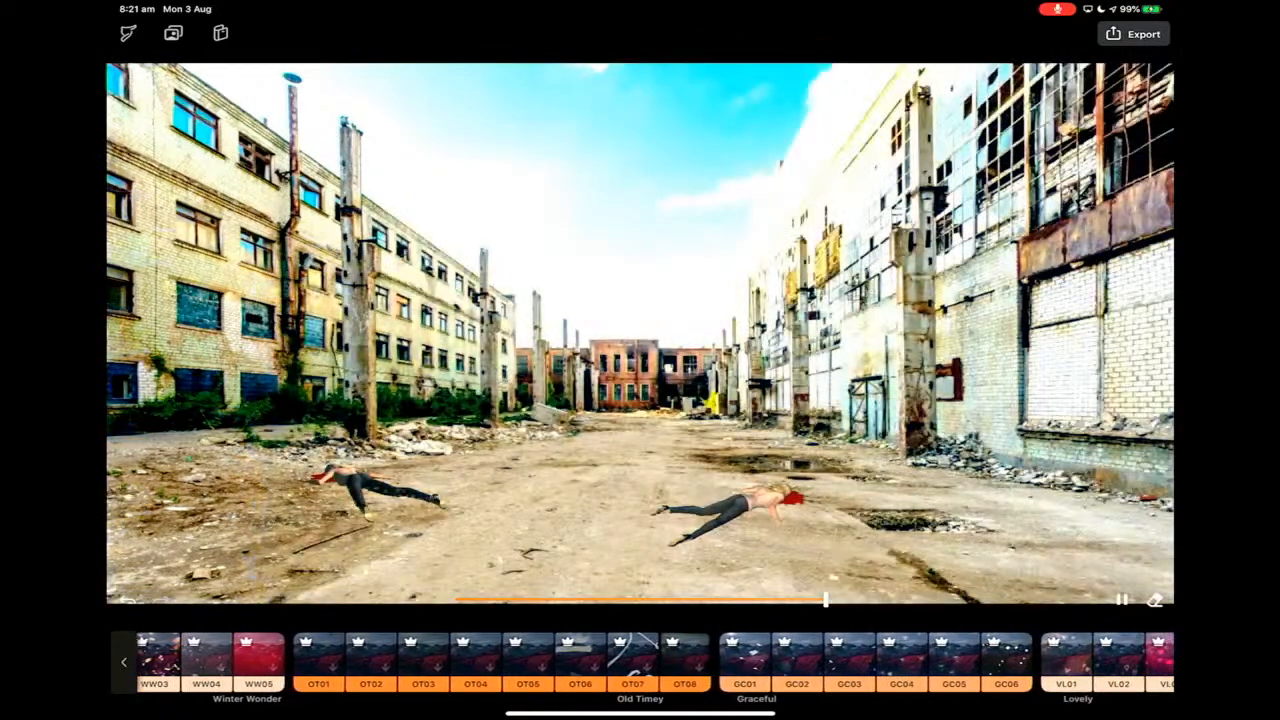
pyautogui.click(635, 665)
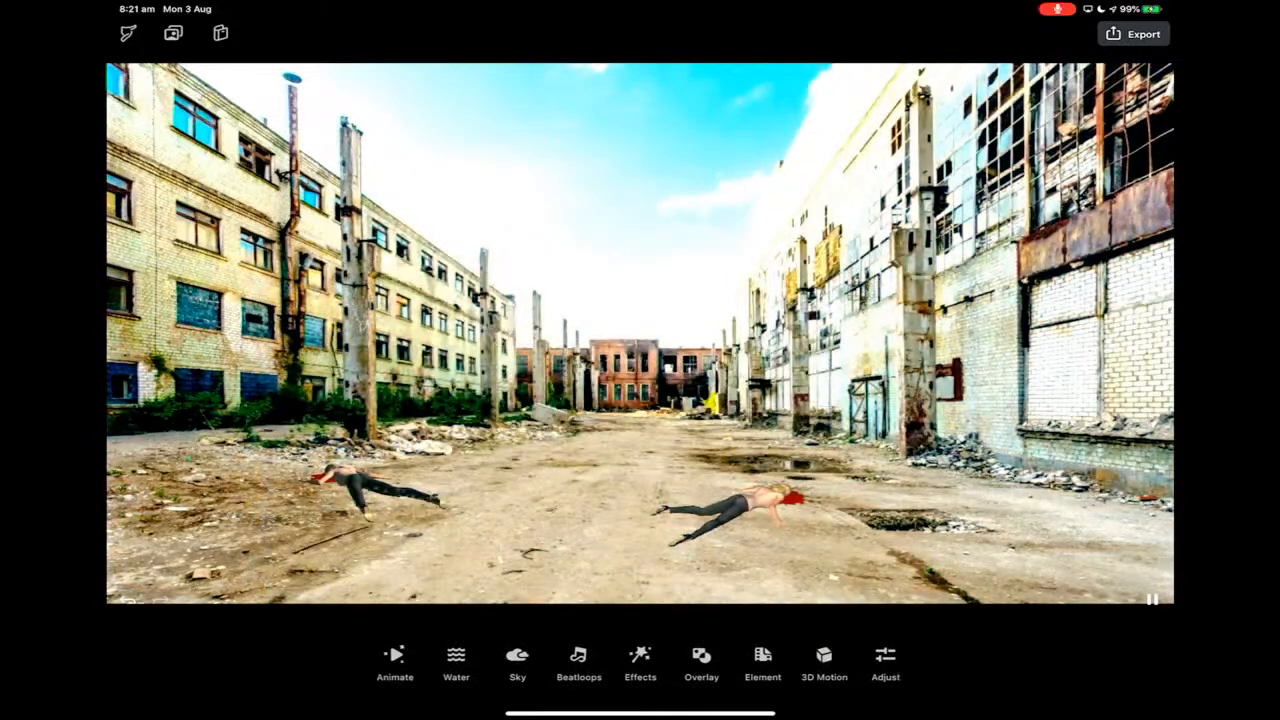
pyautogui.click(820, 659)
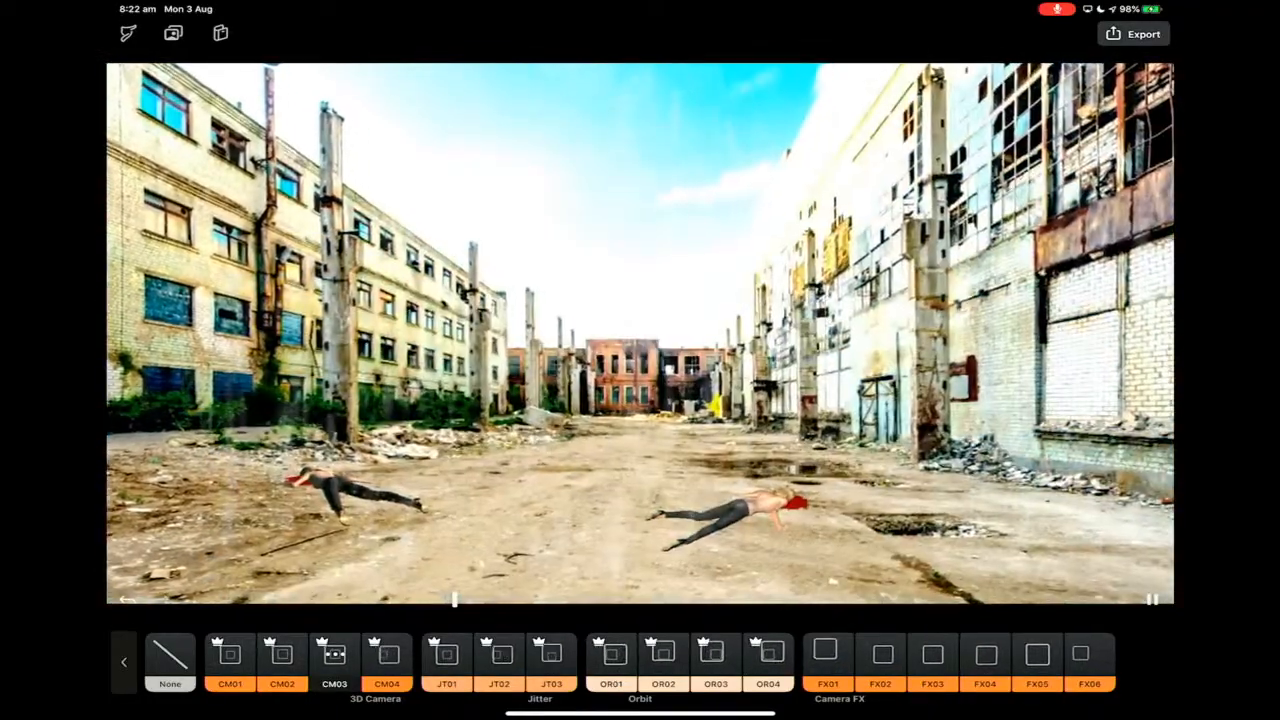
# Step: Apply the CM02 3D camera move to the factory scene and return to the projects gallery
pyautogui.click(279, 657)
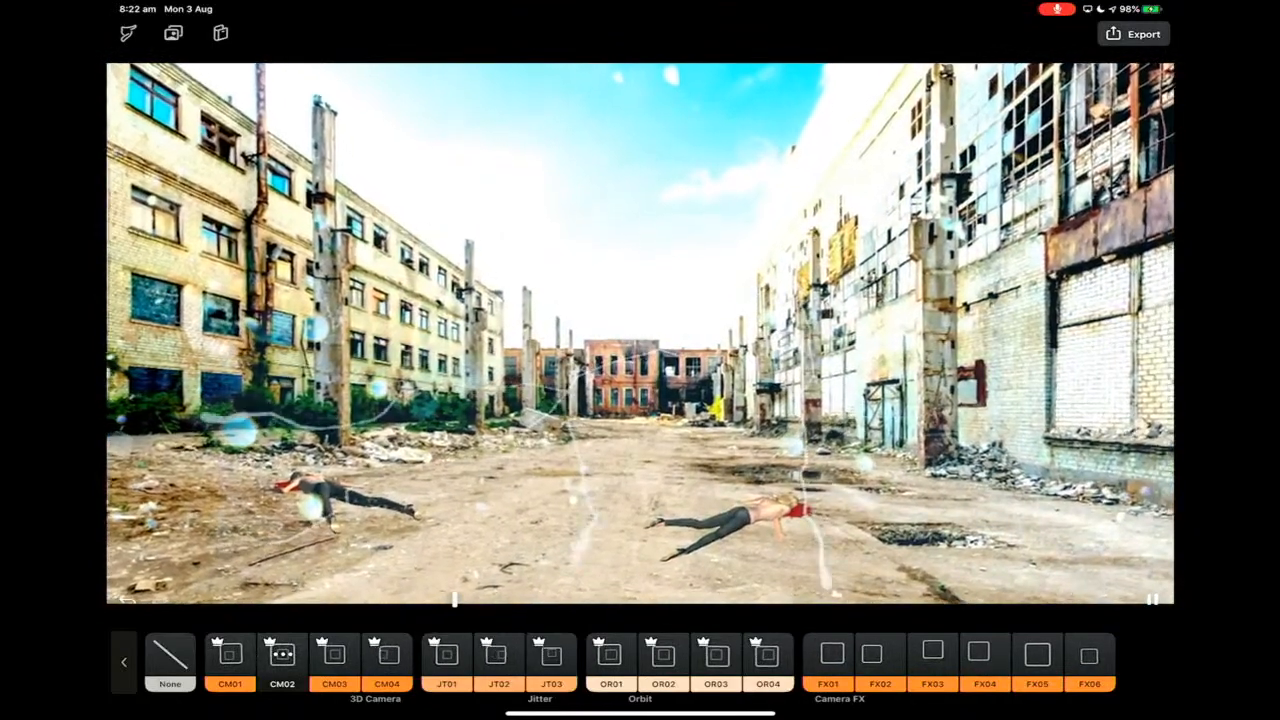
pyautogui.click(118, 38)
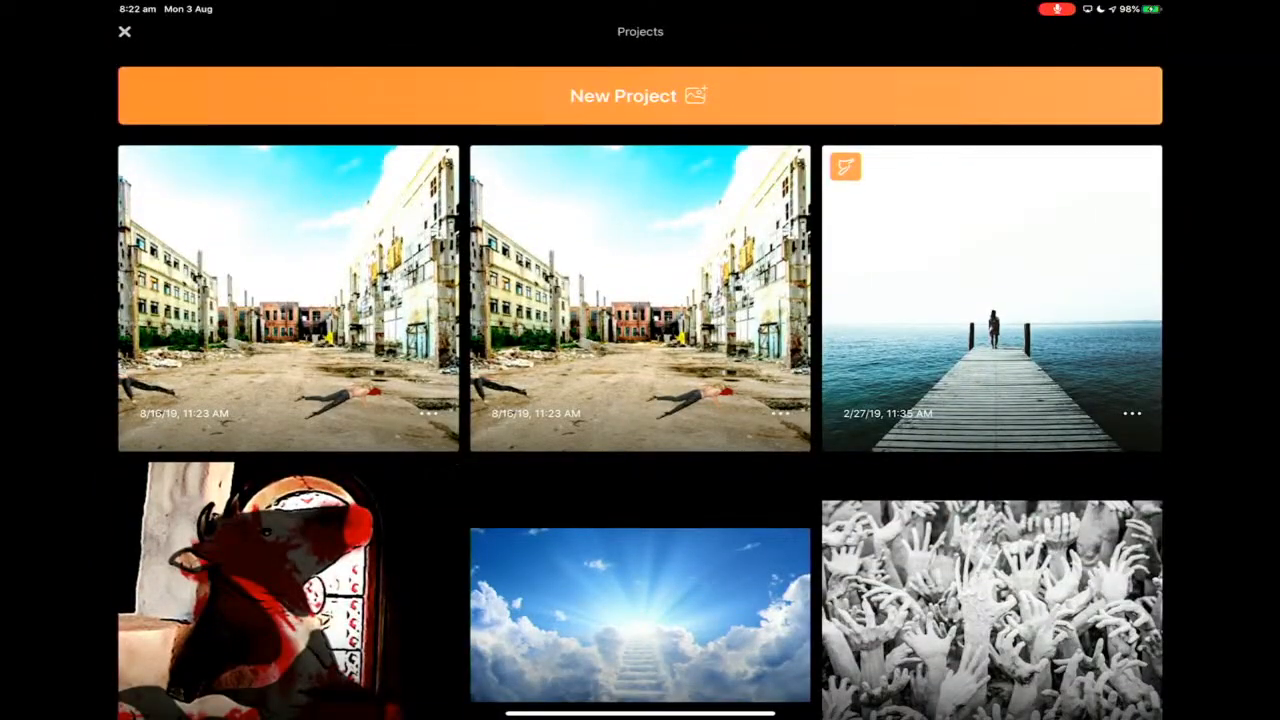
pyautogui.click(288, 298)
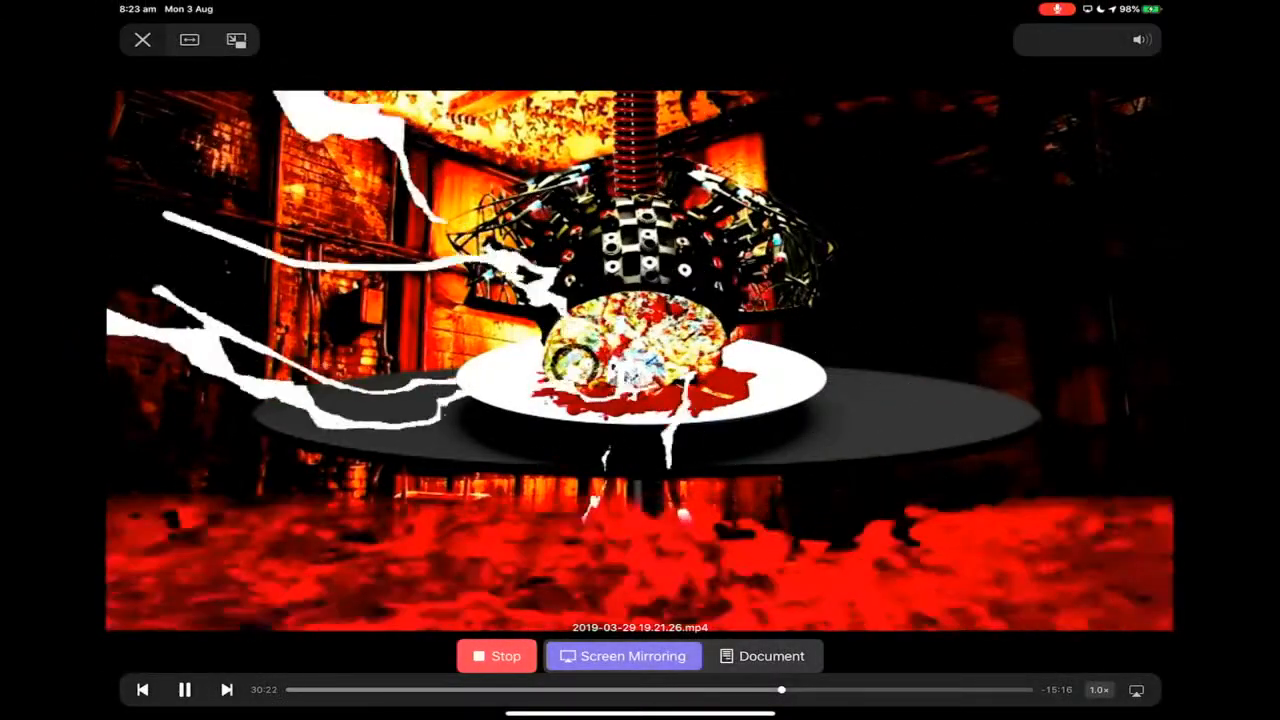
# Step: Close the playing 2019-03-29 video to reveal the Documents file history
pyautogui.click(141, 40)
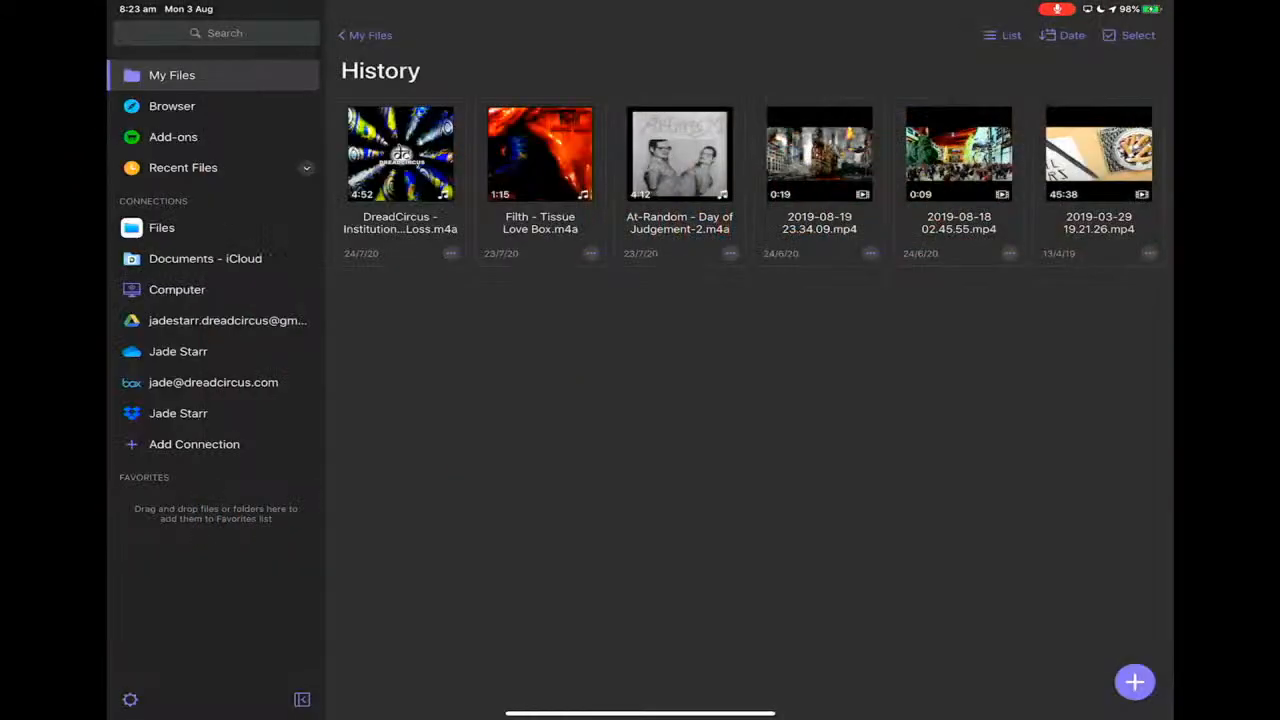
# Step: Switch back from Documents to Pixaloop's Projects screen
pyautogui.doubleClick(960, 154)
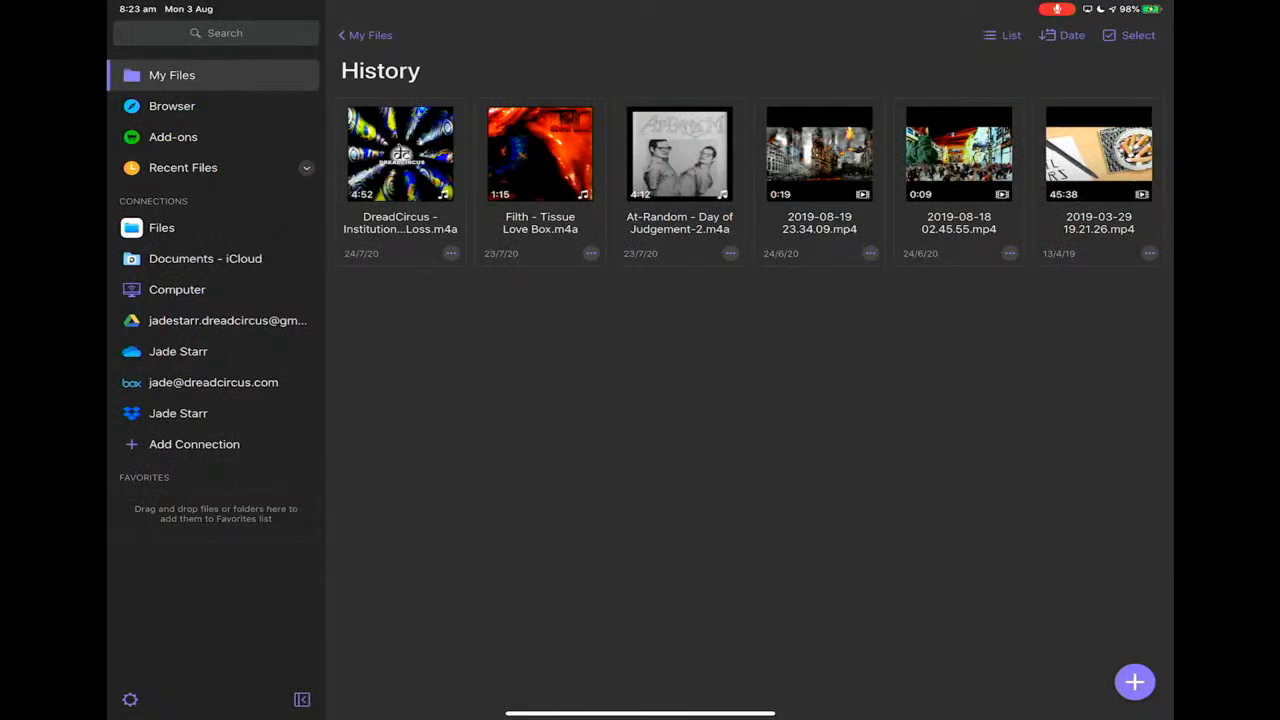
pyautogui.press('home')
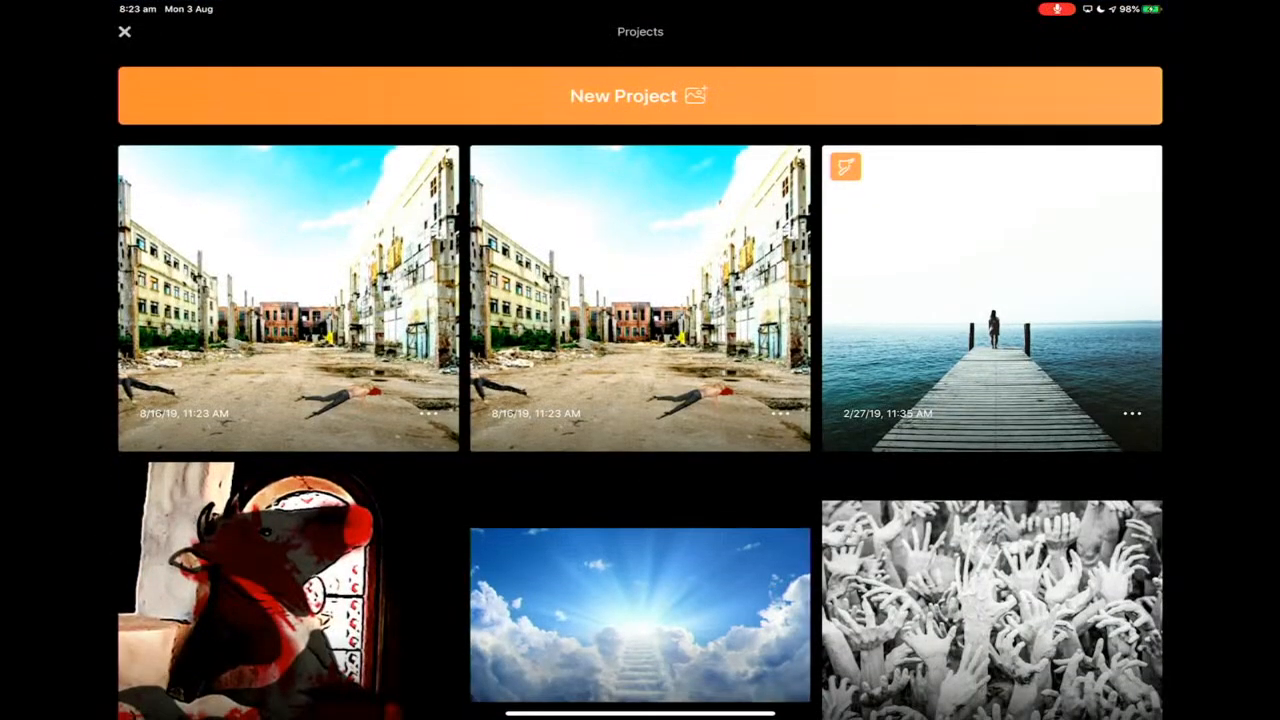
# Step: Scroll the Projects grid to the stairway-in-the-clouds project
pyautogui.scroll(-3)
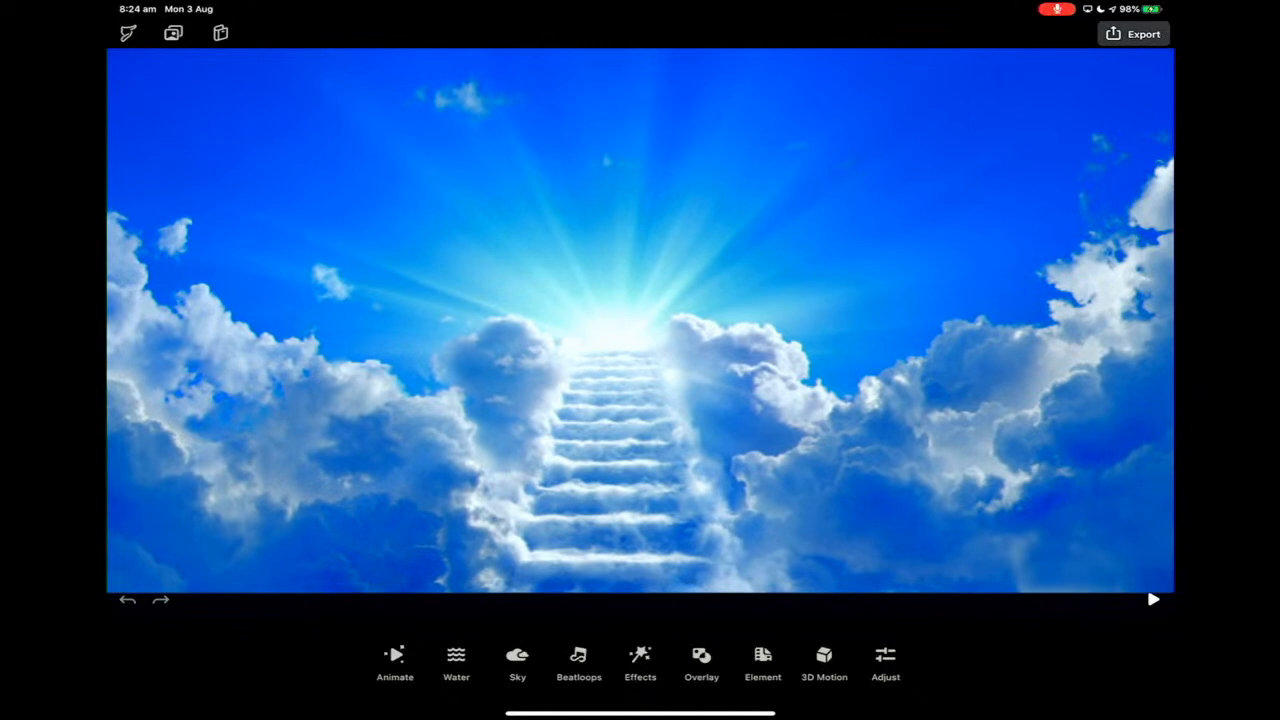
# Step: View the stairway's Path and Geometric motion modes, then leave for the bull project
pyautogui.click(393, 663)
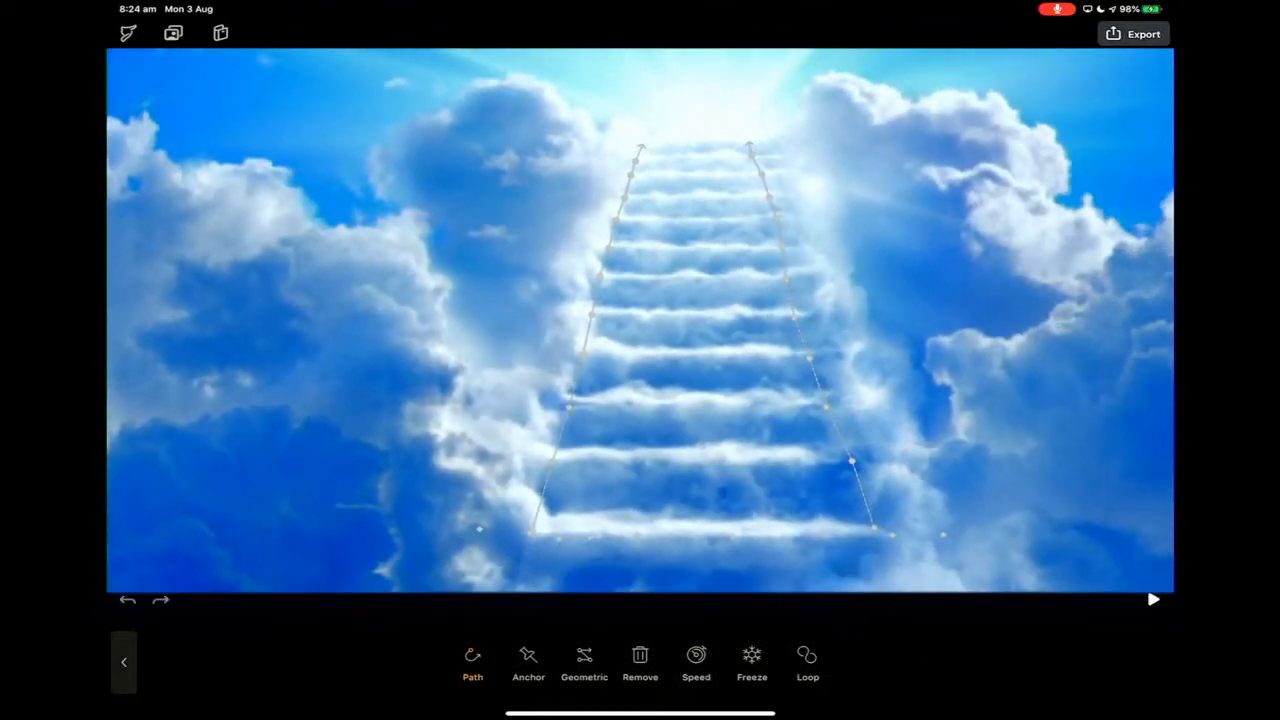
pyautogui.click(584, 657)
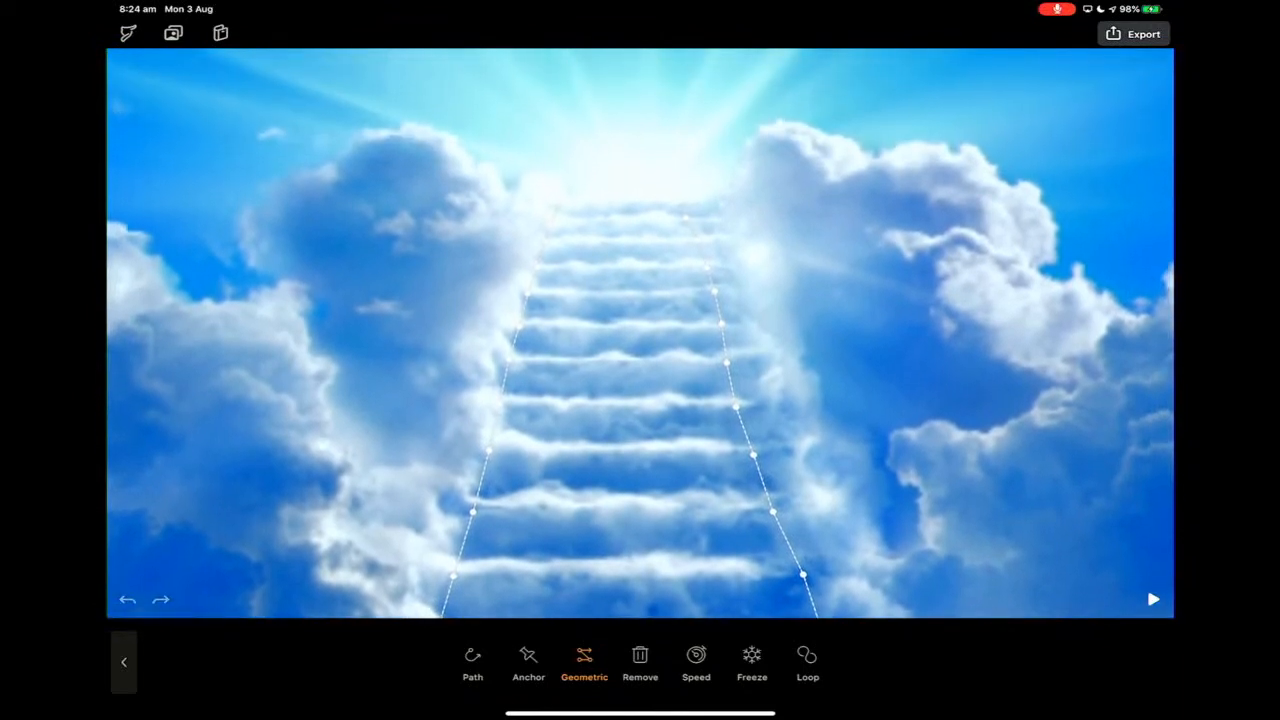
pyautogui.click(1154, 599)
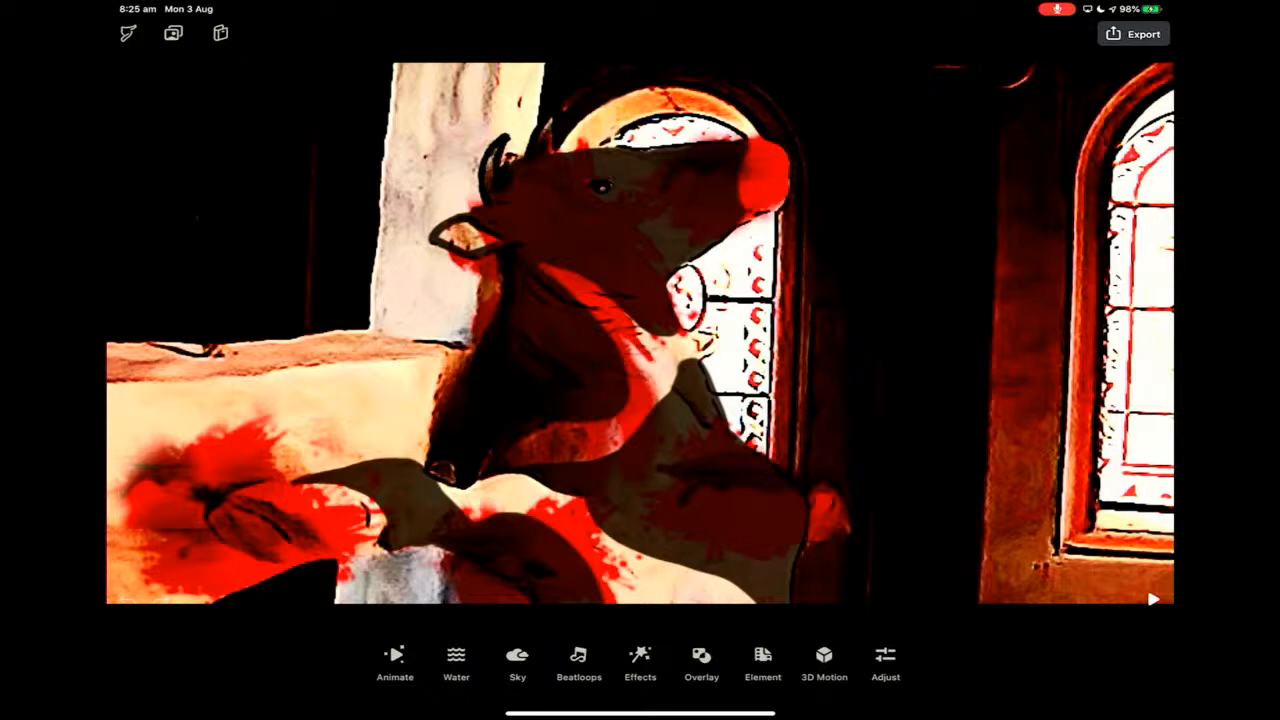
# Step: Reveal the cow church scene's motion arrows with Animate > Path, then exit the tool
pyautogui.click(394, 658)
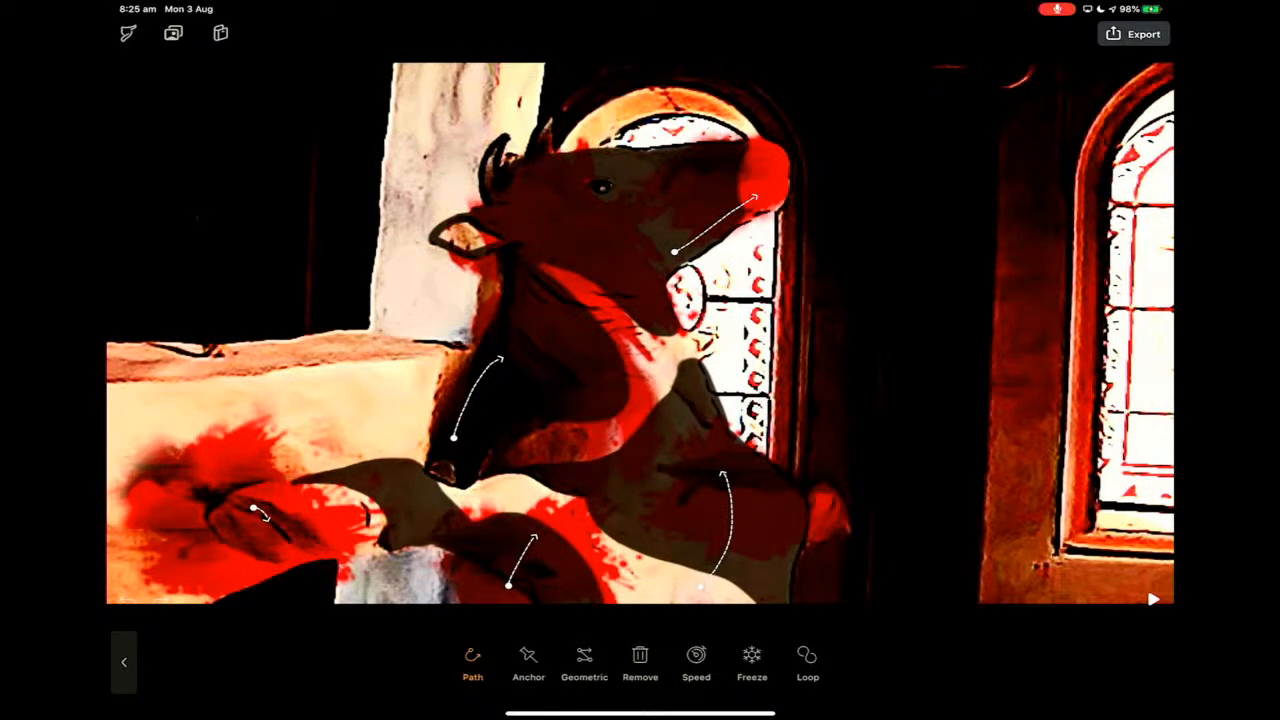
pyautogui.click(751, 662)
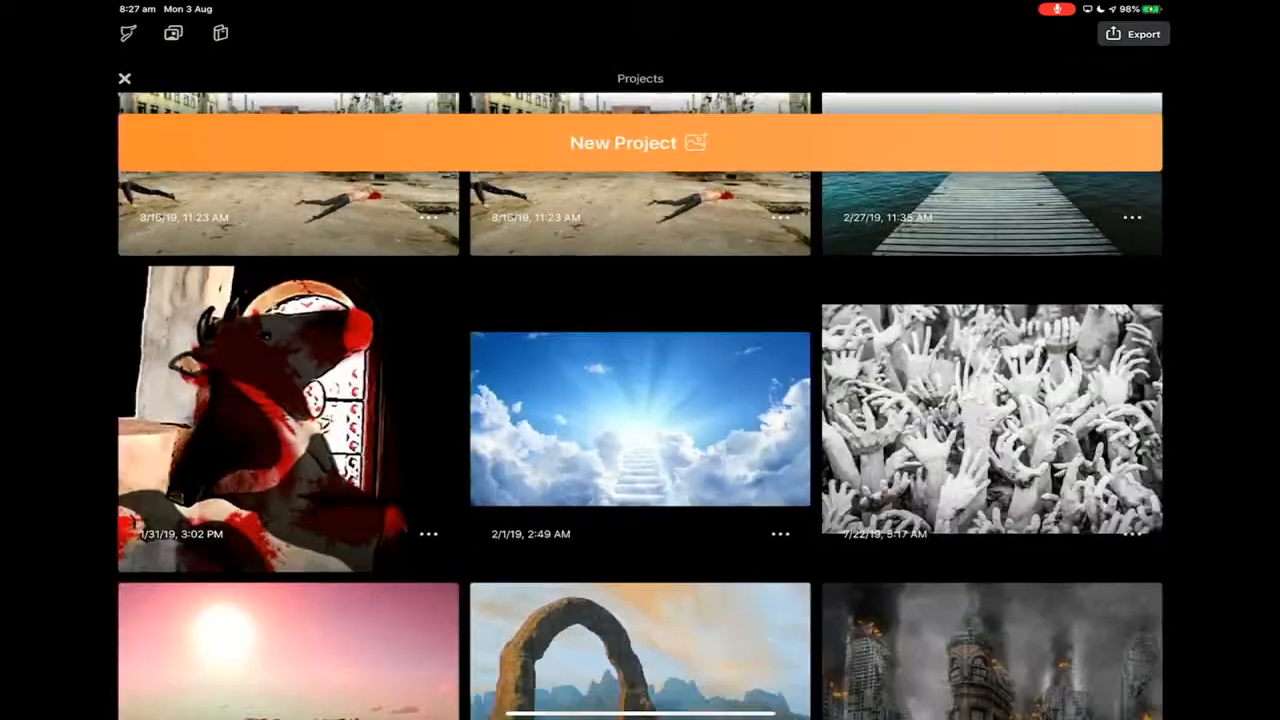
# Step: Scroll the Projects grid and open the DreadCircus Non Conformist poster
pyautogui.scroll(-3)
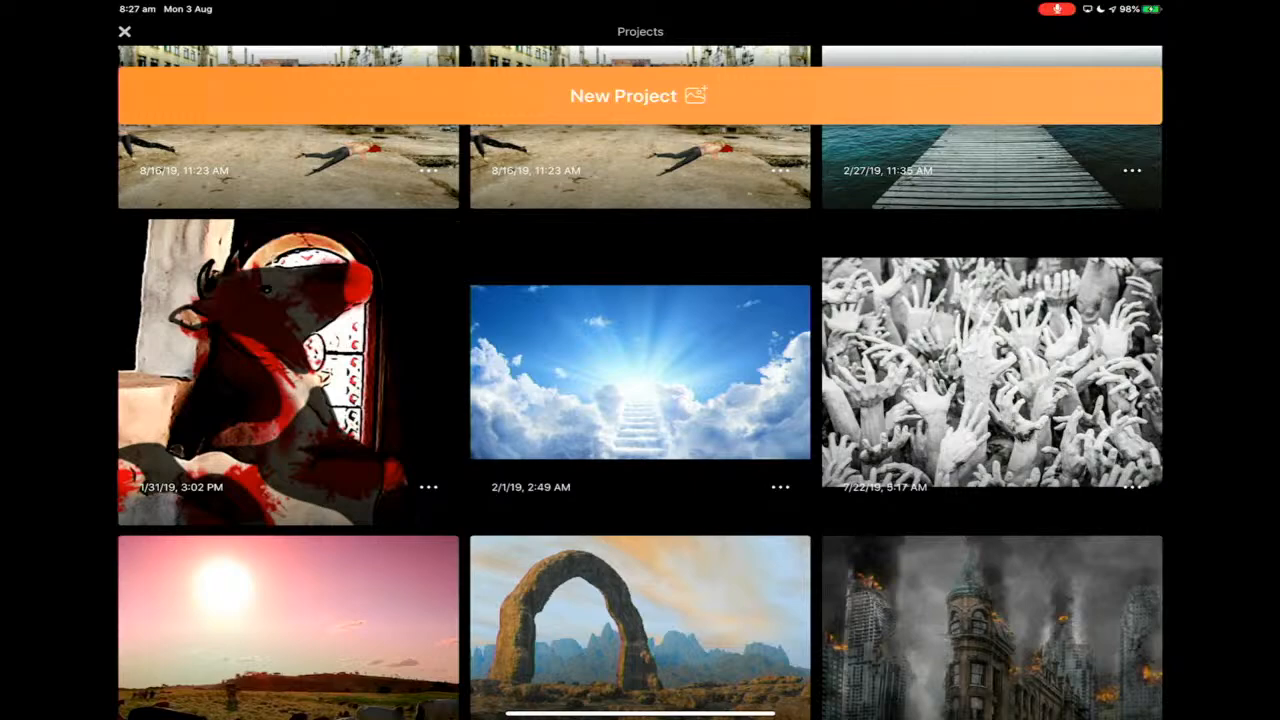
pyautogui.scroll(-3)
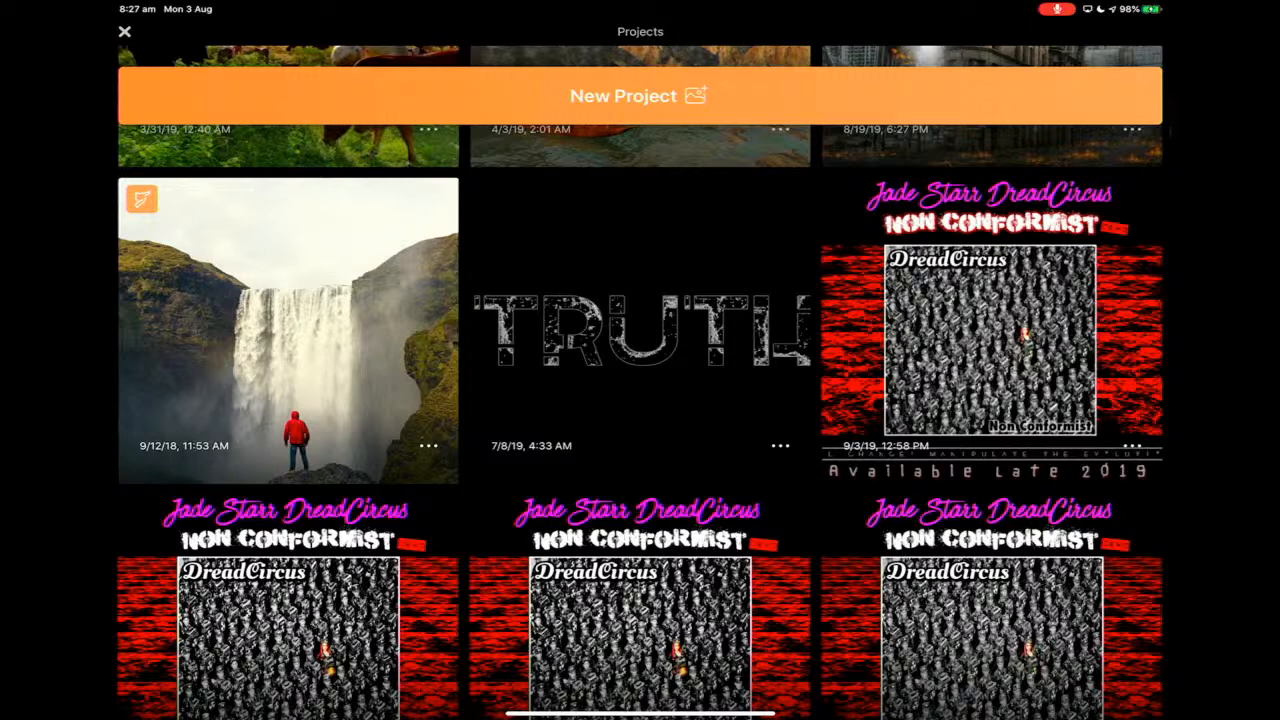
pyautogui.click(975, 340)
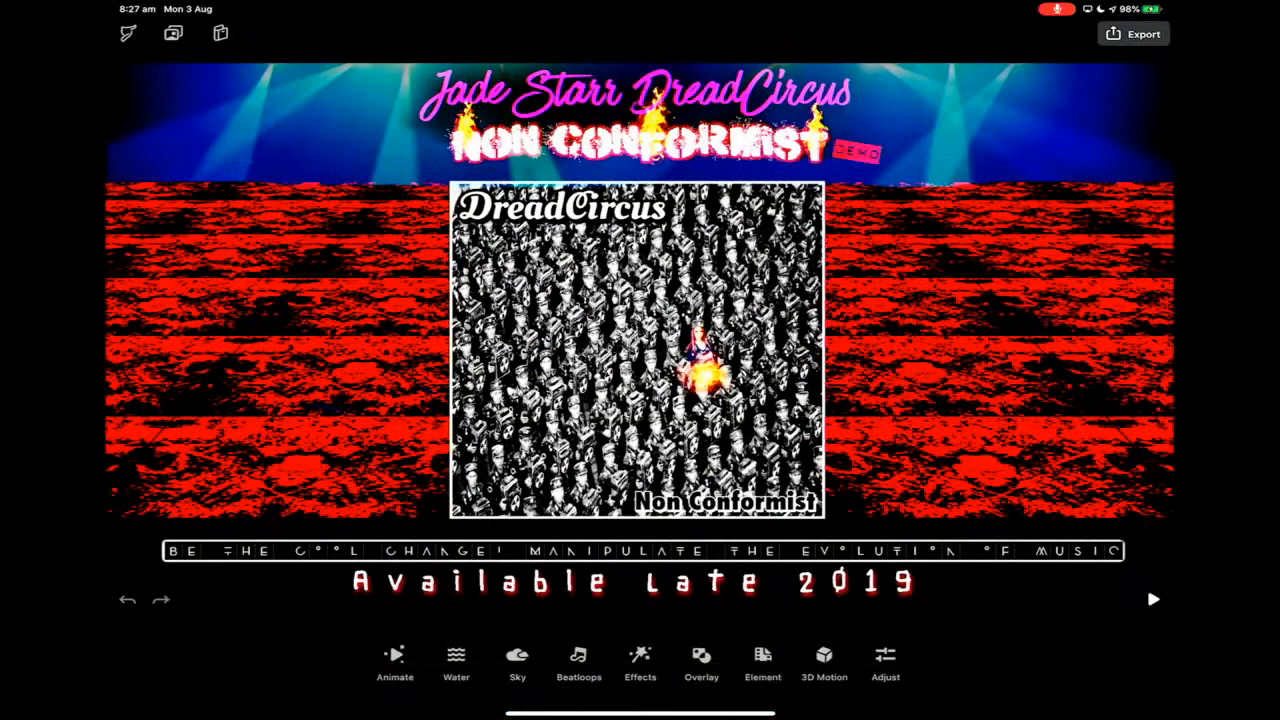
# Step: Play the poster's burning-figure animation, then return to the Projects gallery
pyautogui.click(1158, 599)
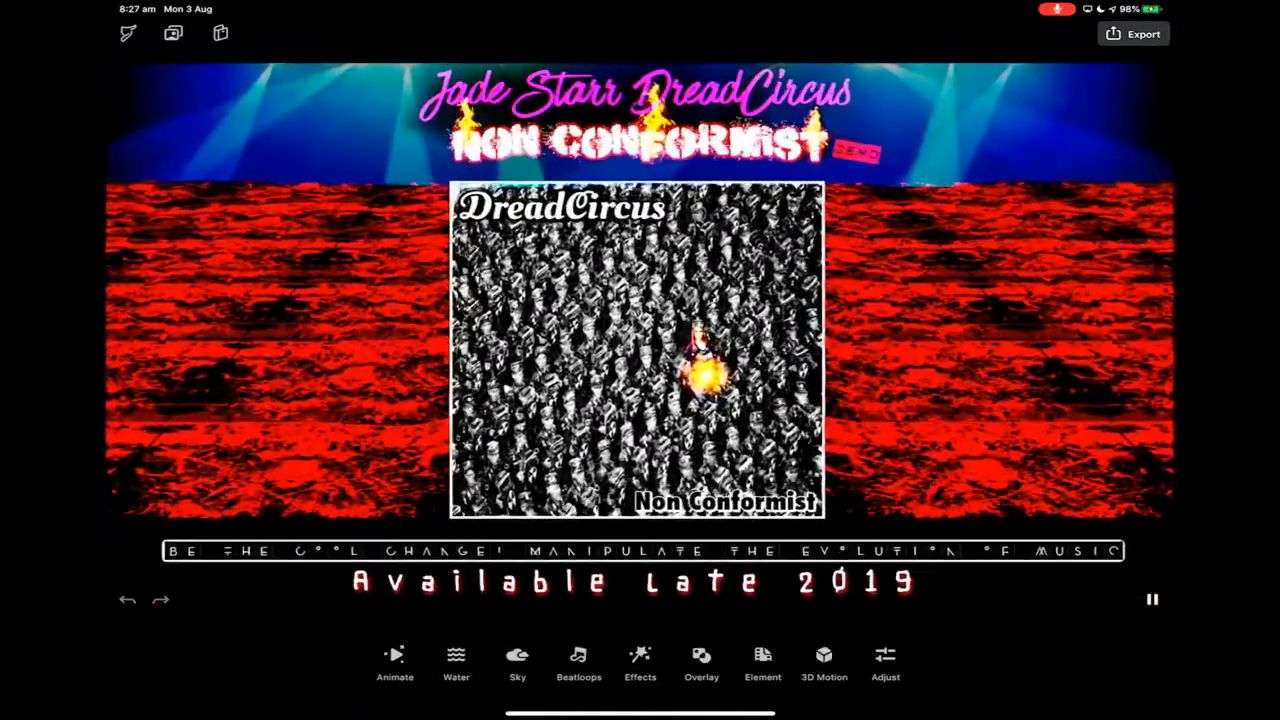
pyautogui.click(1155, 600)
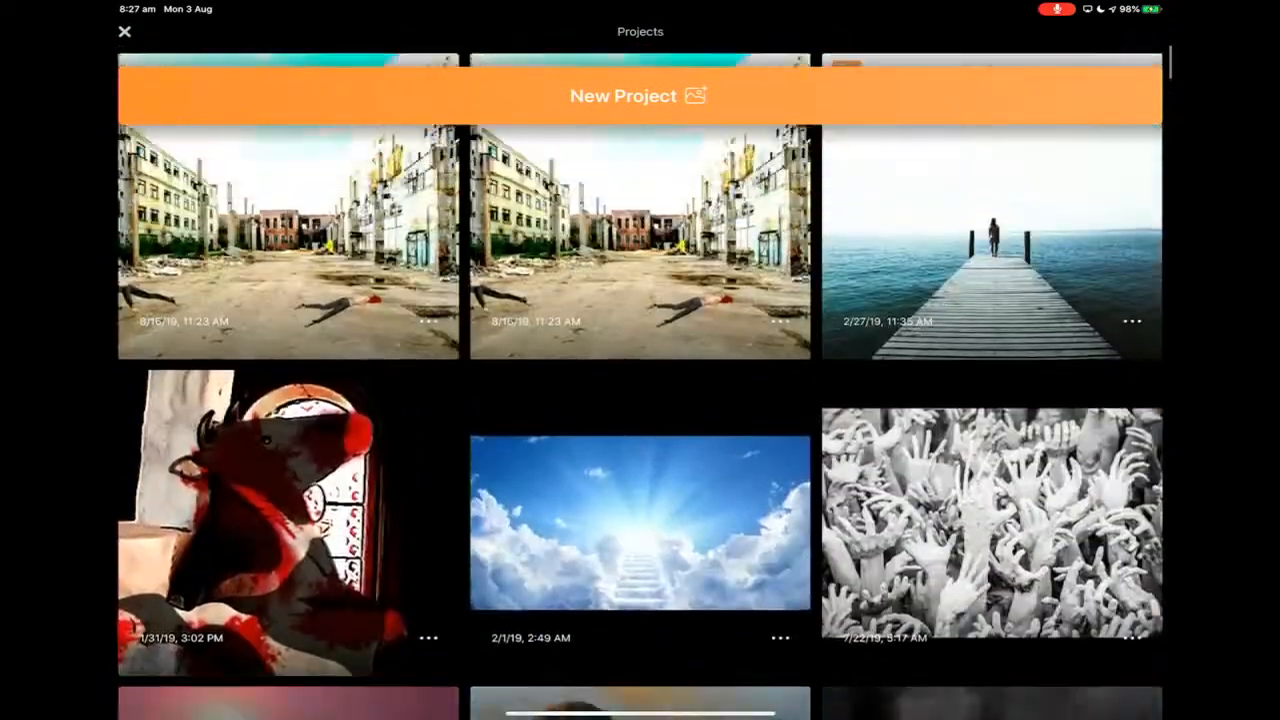
# Step: Open and play the burning city project, then show its smoke and flame Path arrows
pyautogui.scroll(-3)
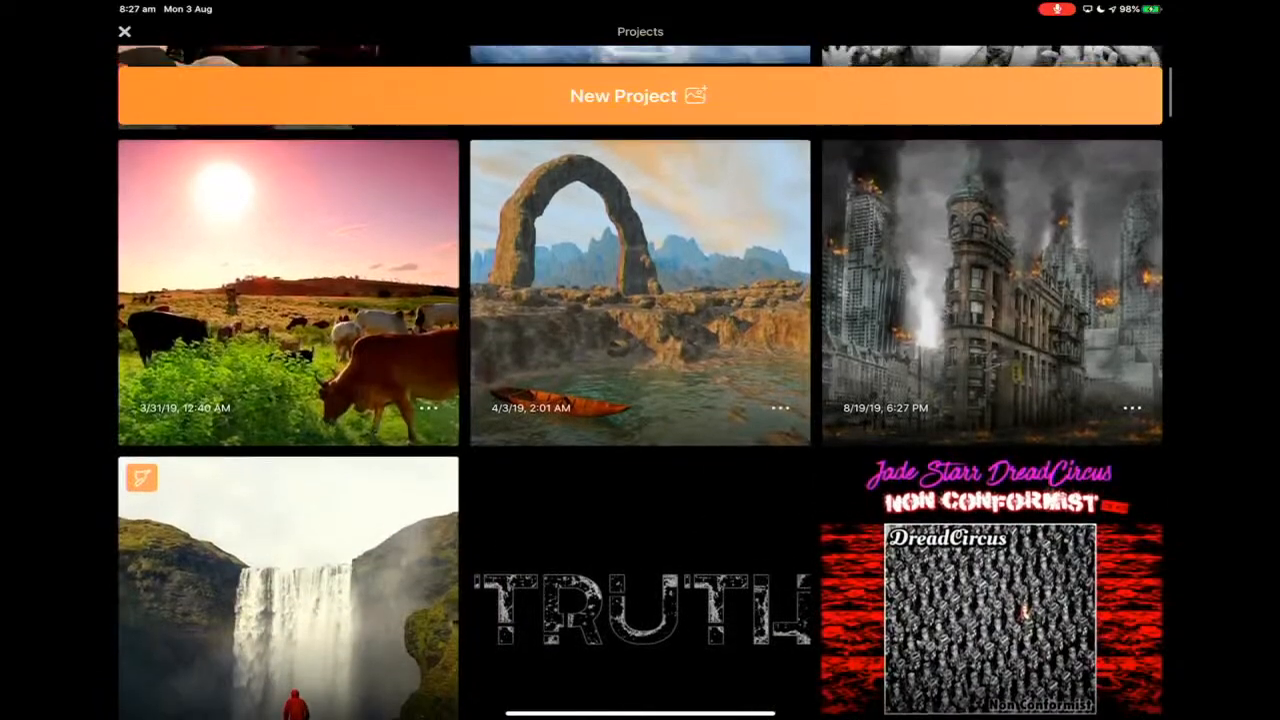
pyautogui.click(991, 290)
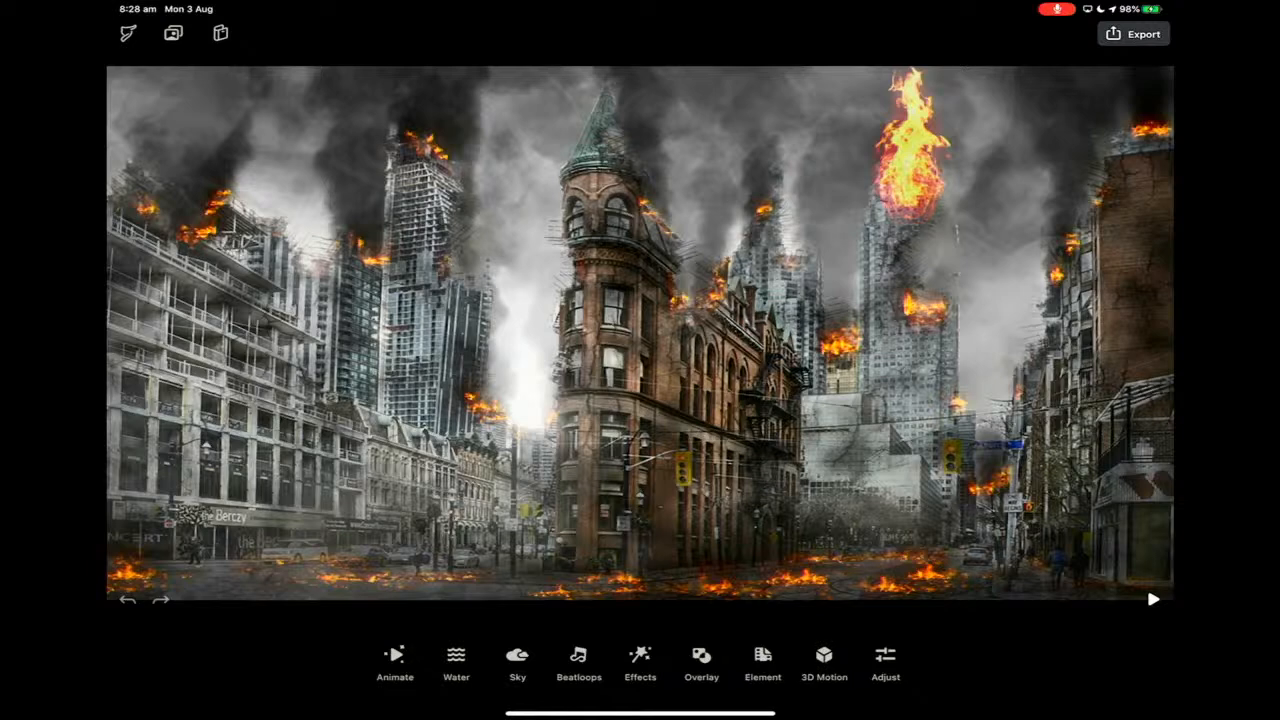
pyautogui.click(1154, 599)
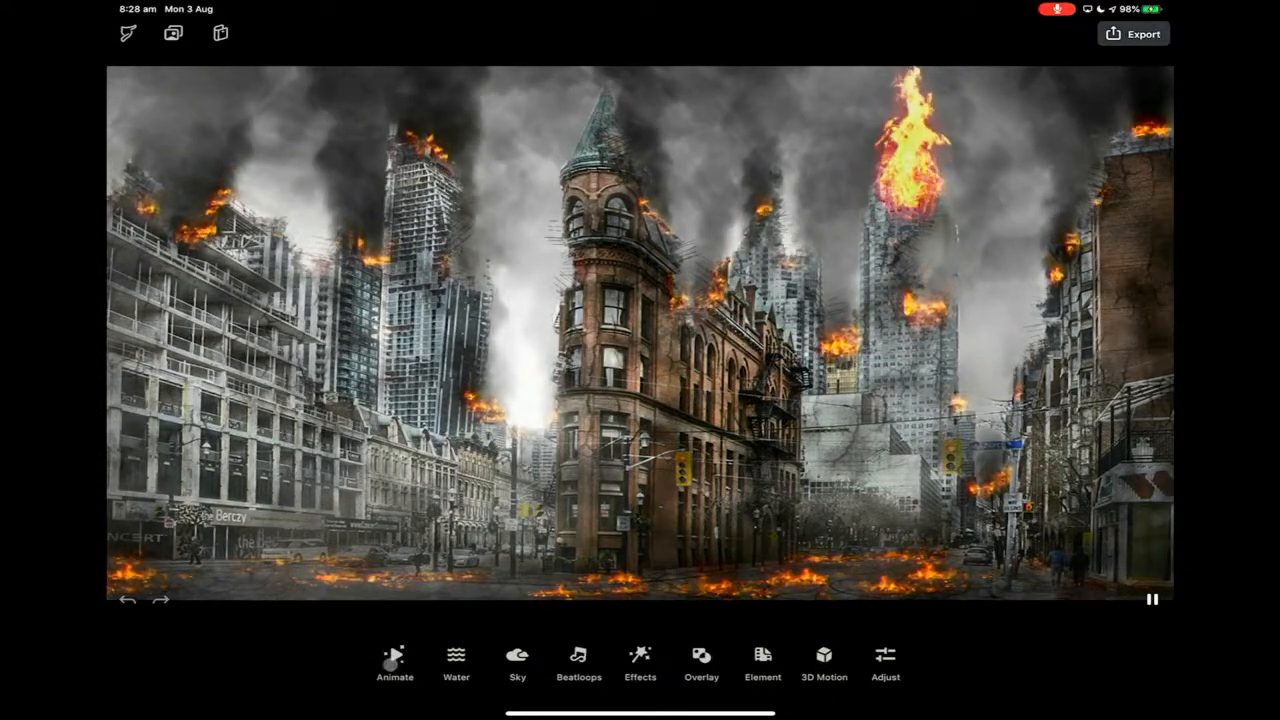
pyautogui.click(393, 663)
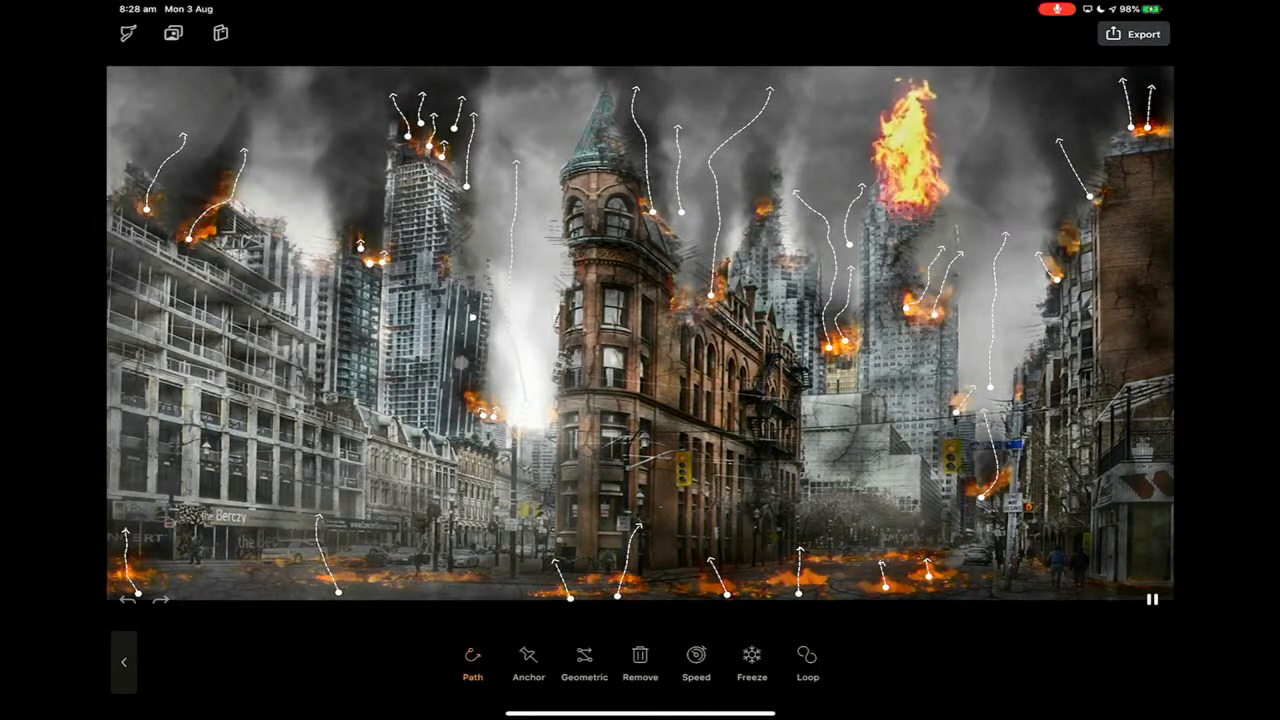
# Step: Exit the city scene's Animate mode and switch over to the Documents file manager
pyautogui.click(752, 663)
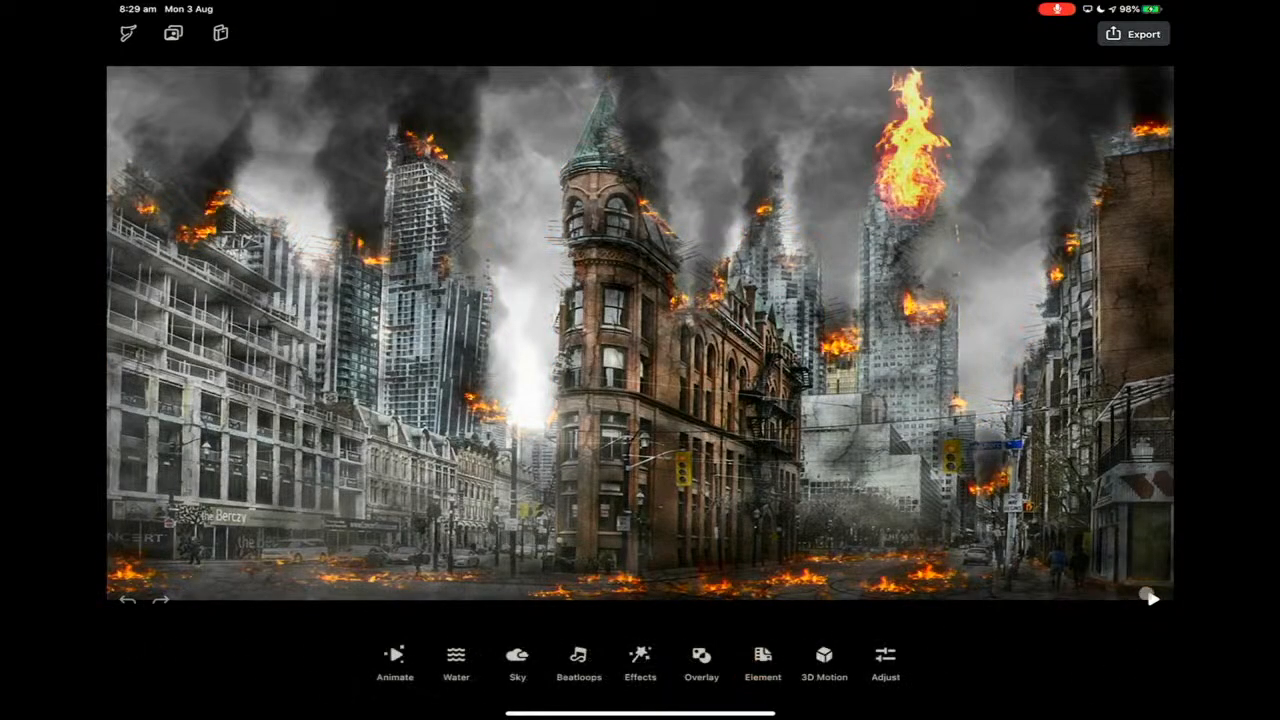
pyautogui.click(1151, 599)
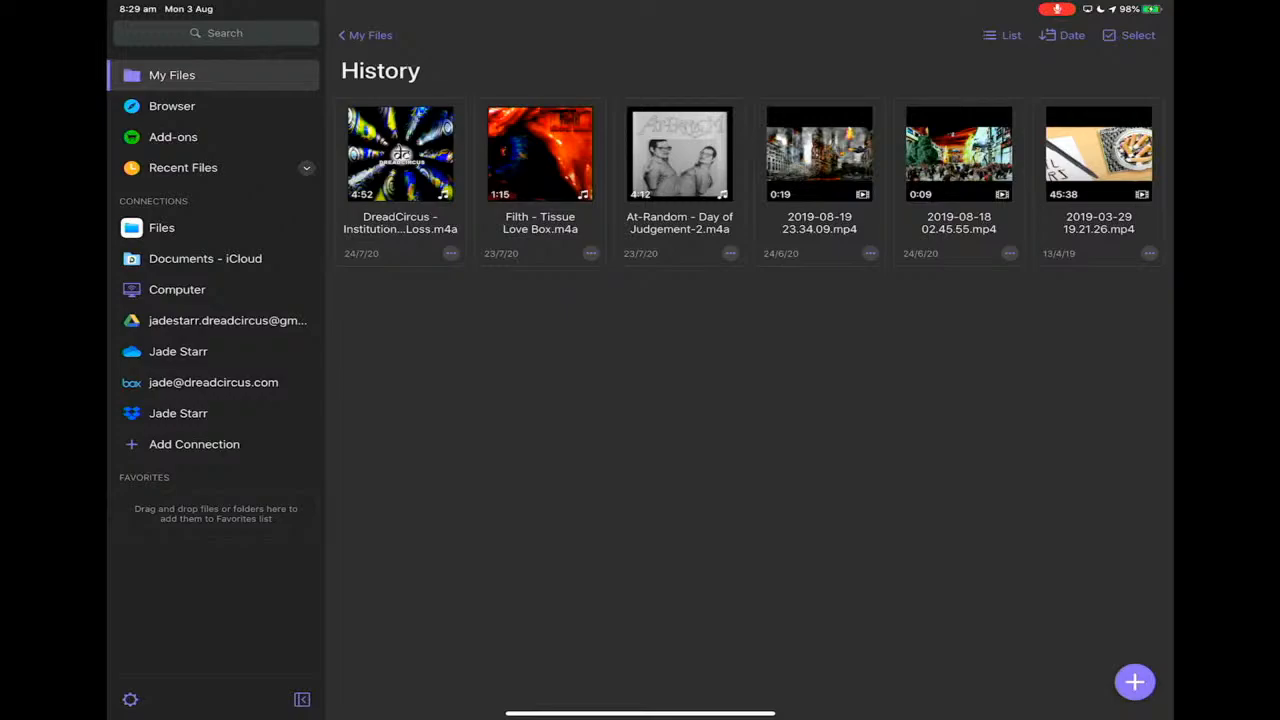
# Step: Return from Documents by Readdle to Pixaloop's settings screen
pyautogui.click(819, 153)
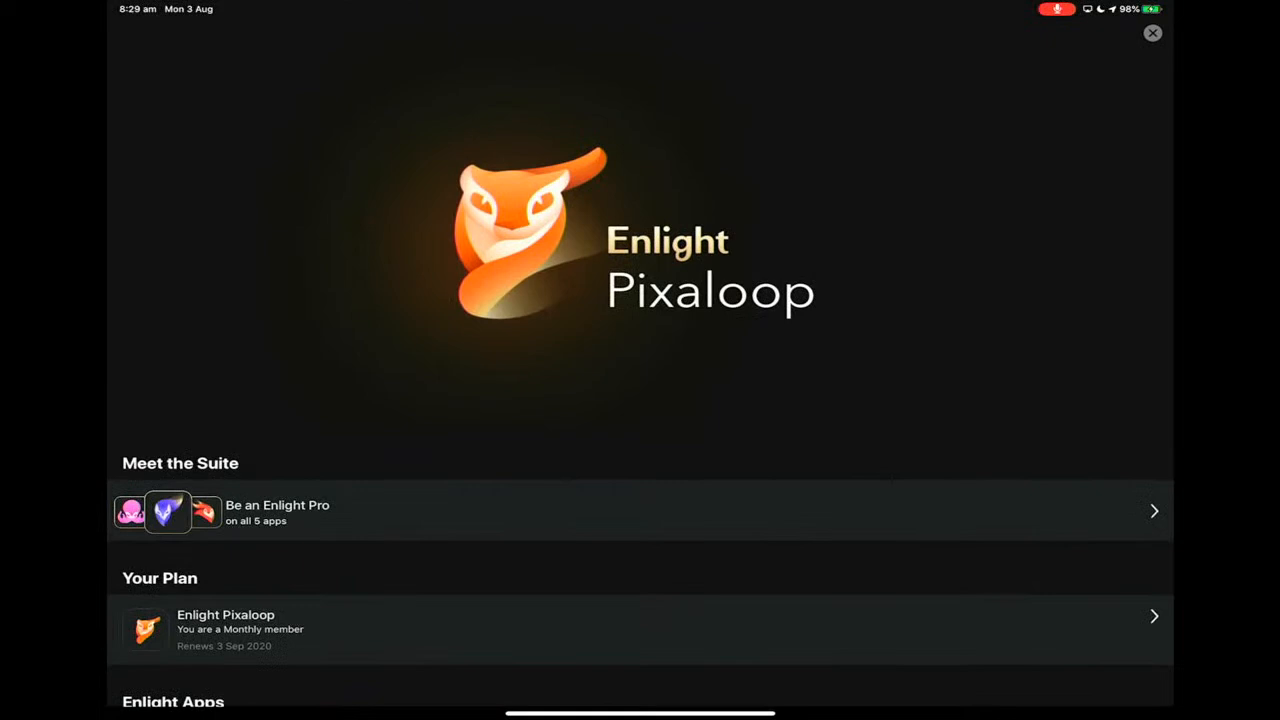
# Step: Review the monthly plan and yearly upgrade offer, then return to the Projects gallery
pyautogui.scroll(-3)
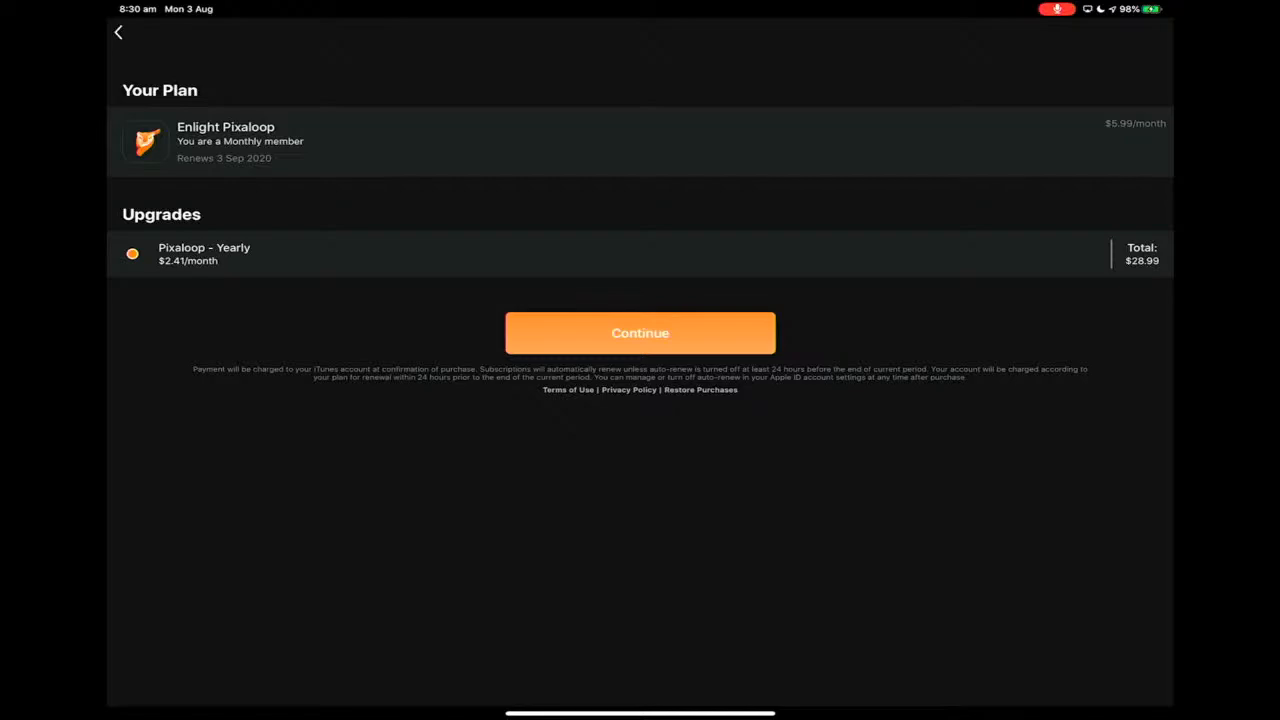
pyautogui.click(116, 36)
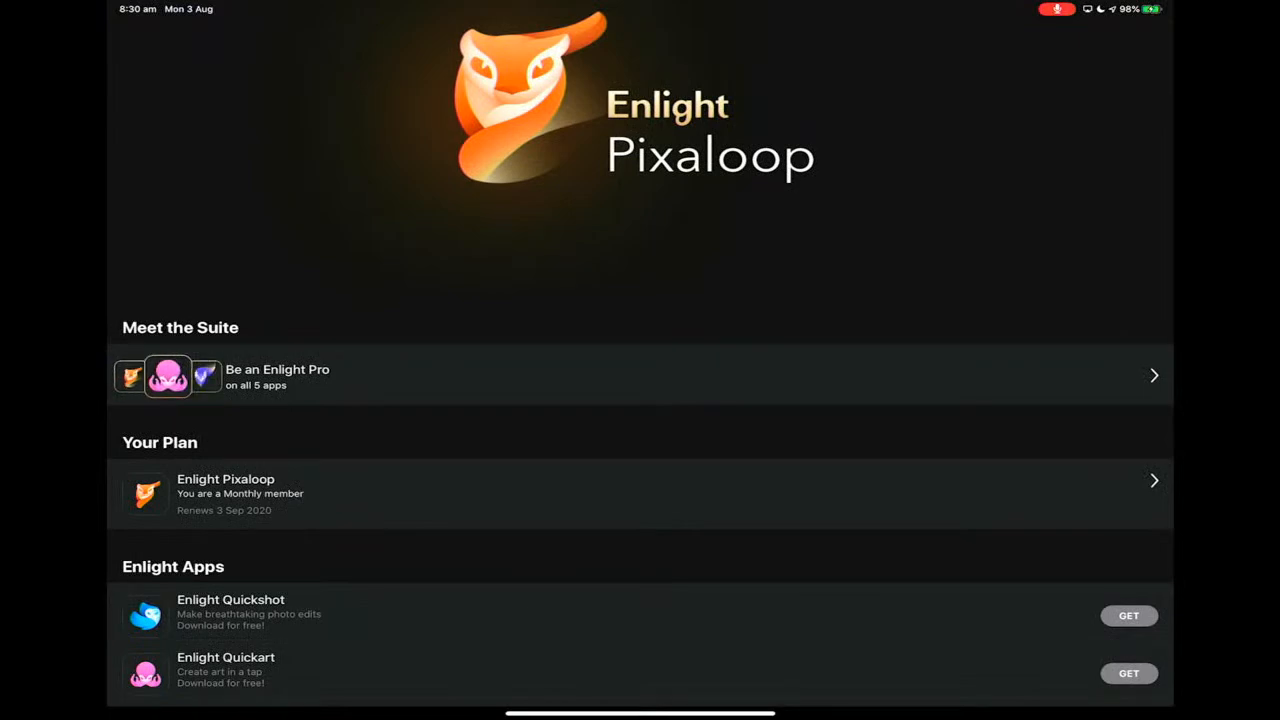
pyautogui.press('home')
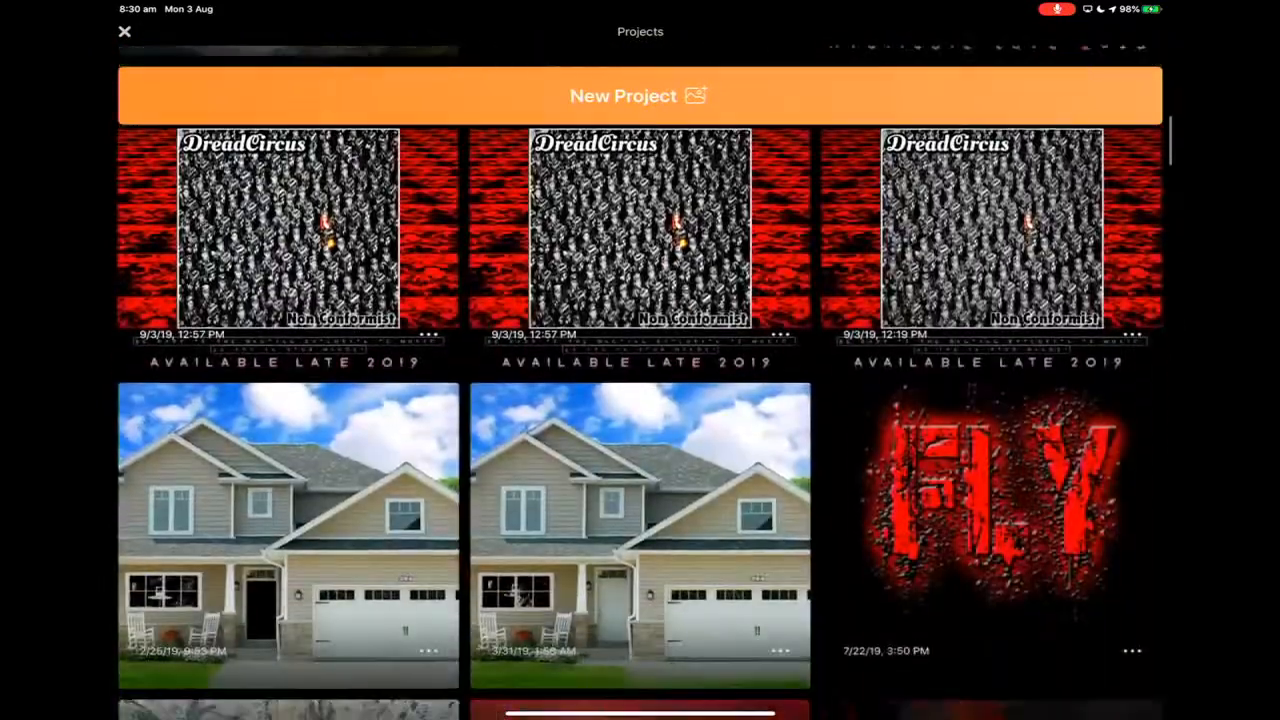
pyautogui.scroll(-3)
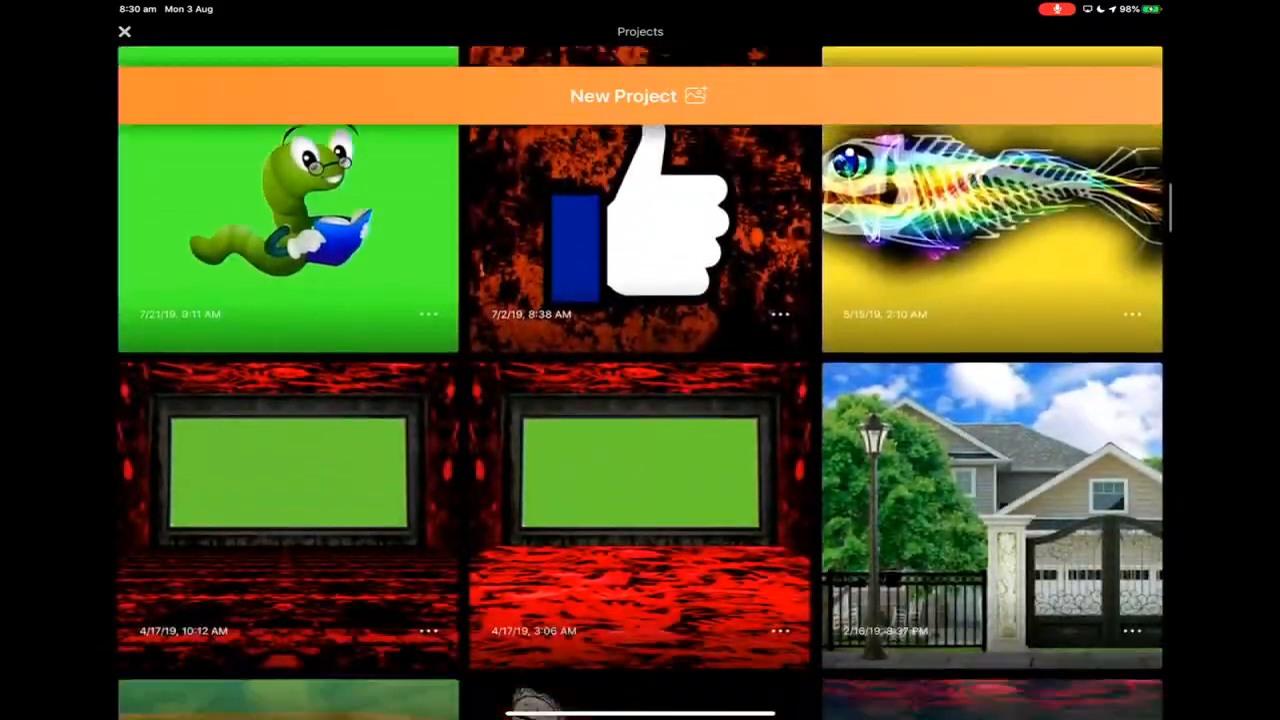
pyautogui.scroll(-3)
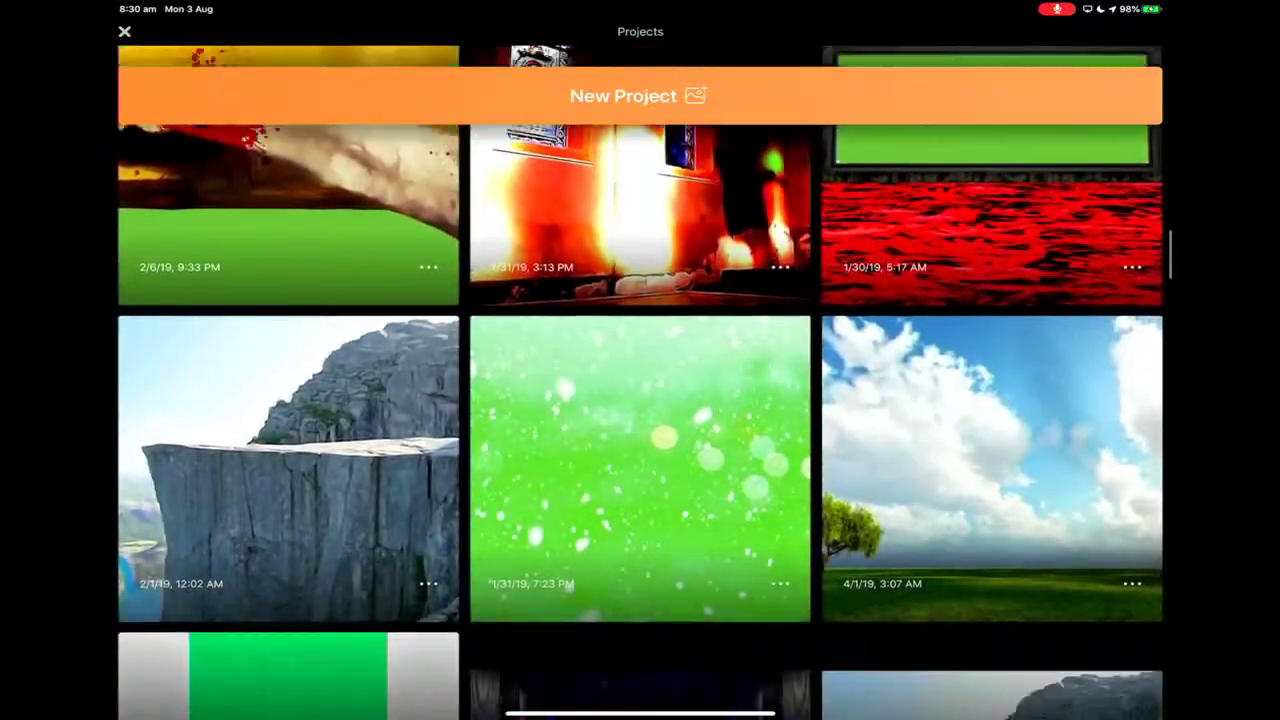
pyautogui.scroll(-3)
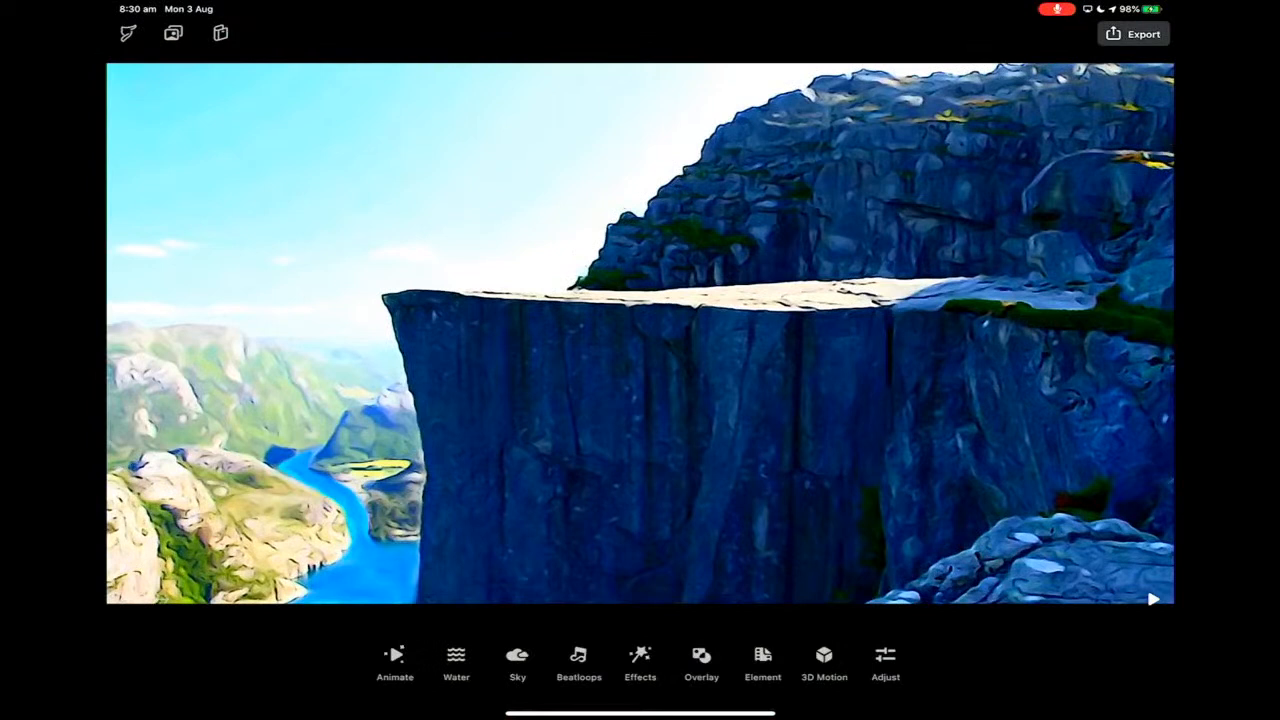
pyautogui.click(1153, 599)
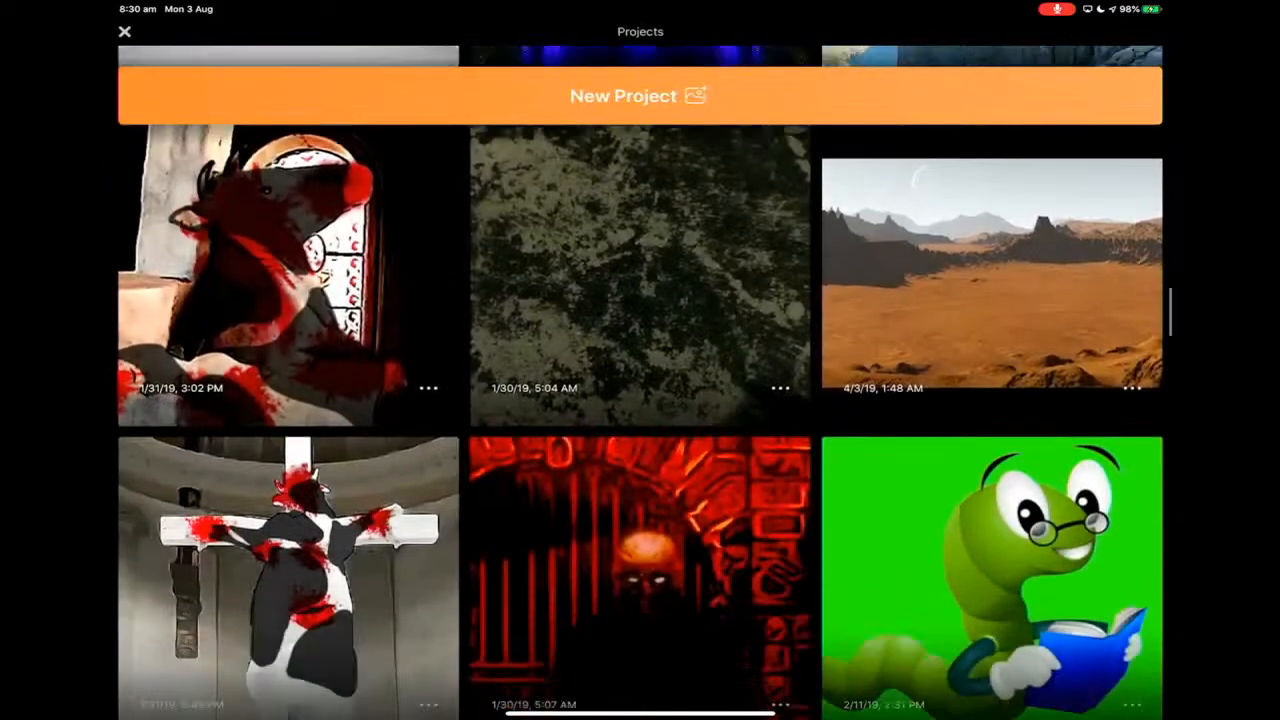
# Step: Open the cow-on-the-cross project and play its animation
pyautogui.click(280, 568)
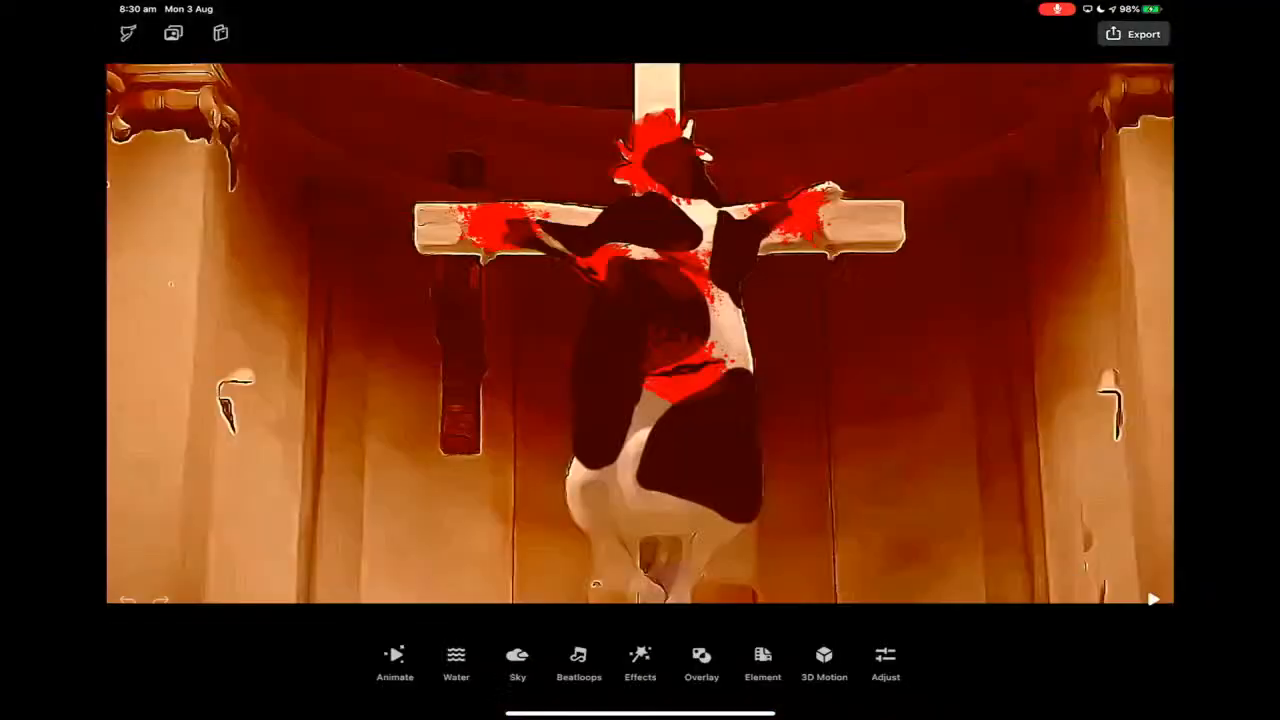
pyautogui.click(1156, 600)
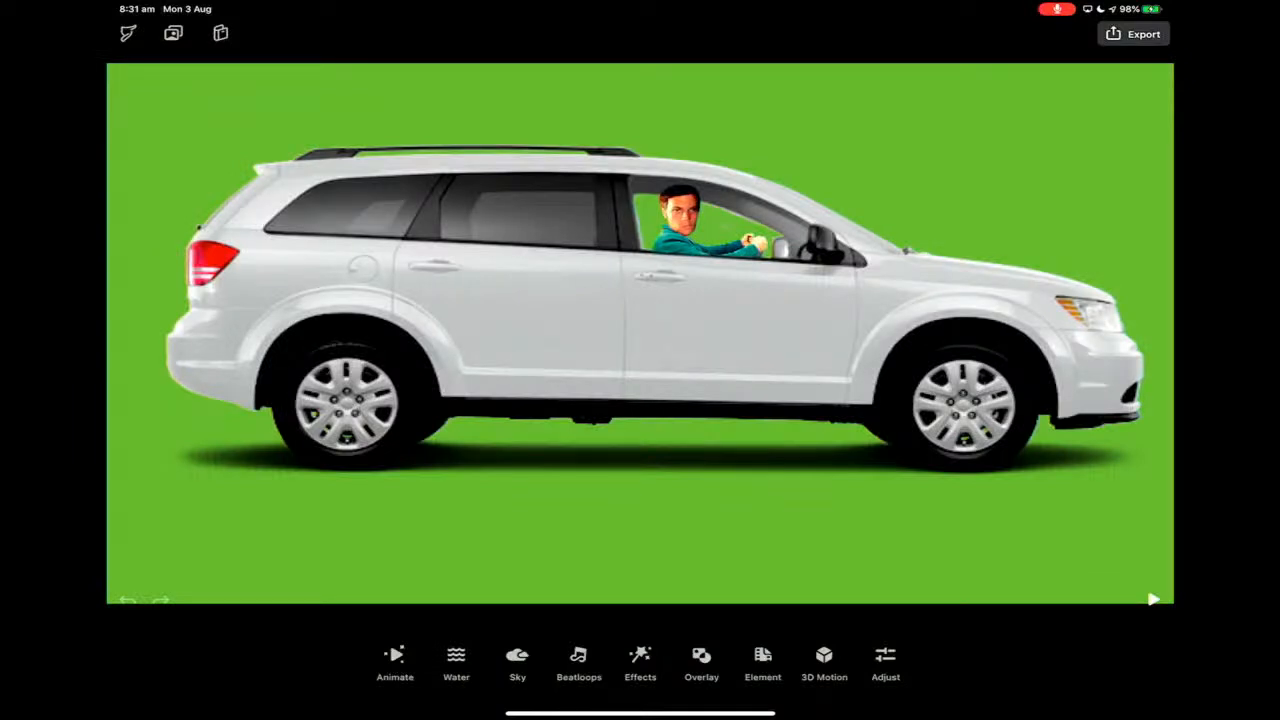
# Step: Play the white-SUV green-screen scene and look at its Animate tools before returning to the main toolbar
pyautogui.click(1154, 599)
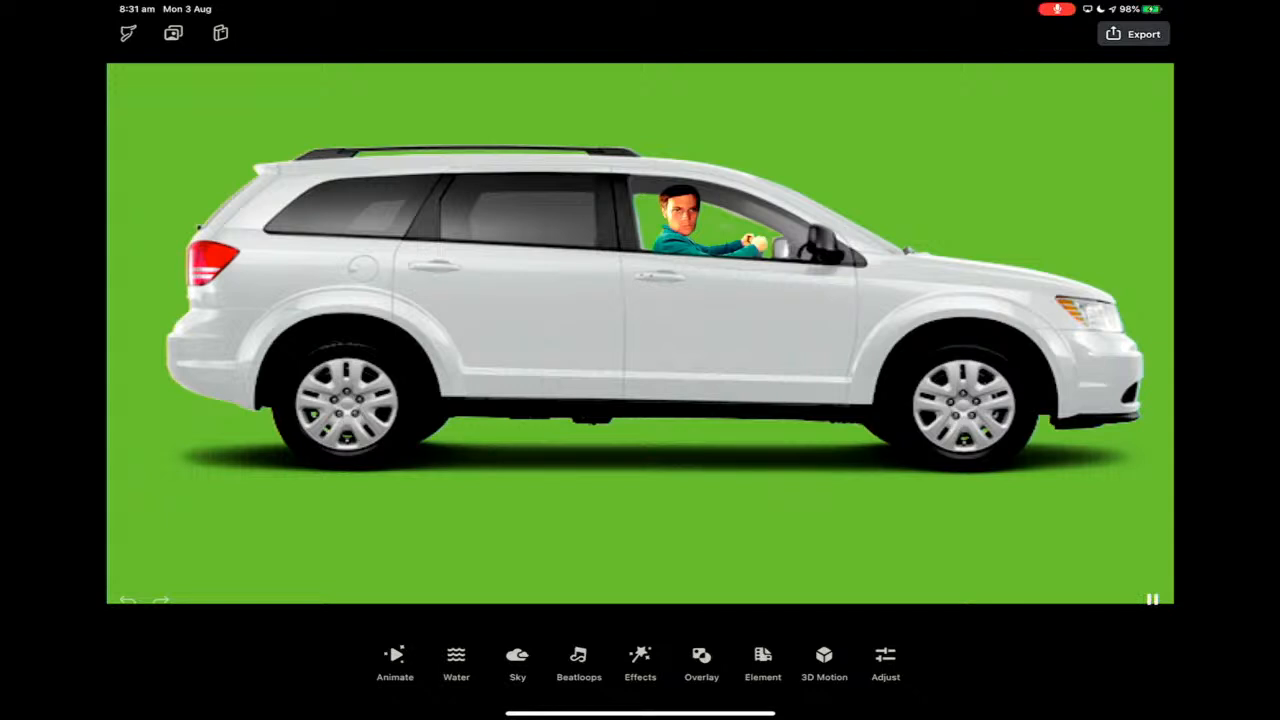
pyautogui.click(394, 660)
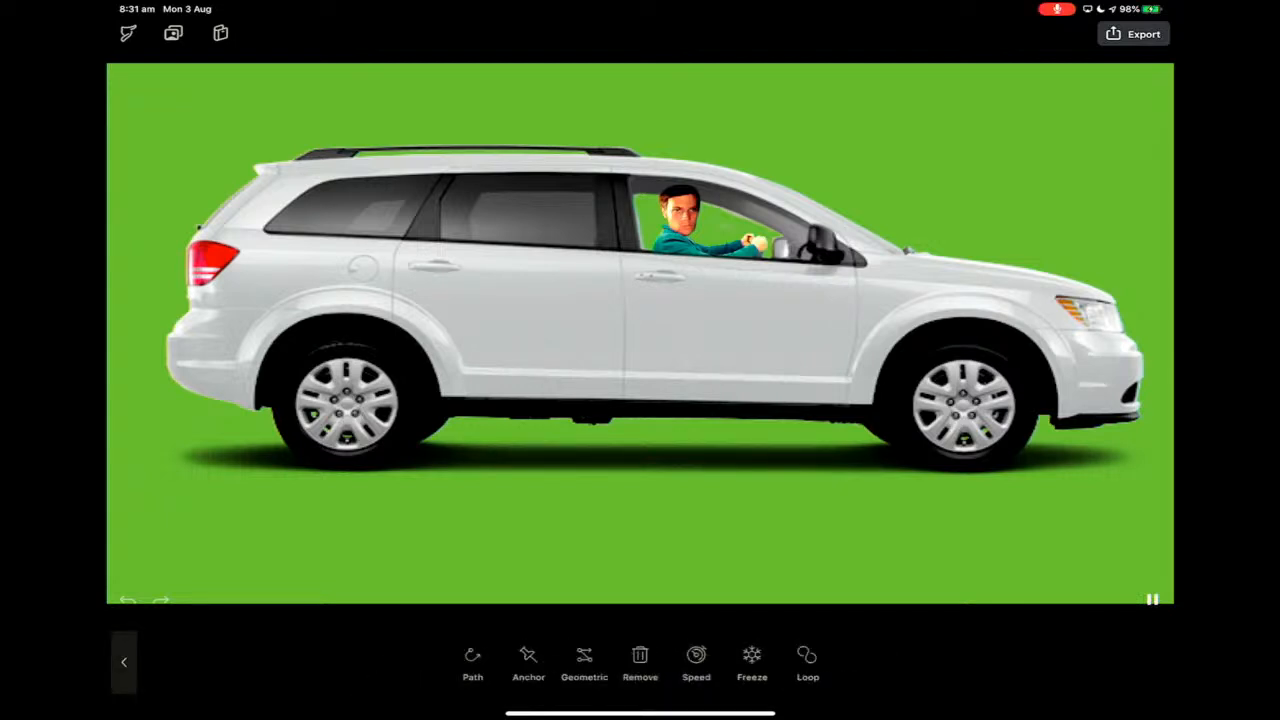
pyautogui.click(471, 661)
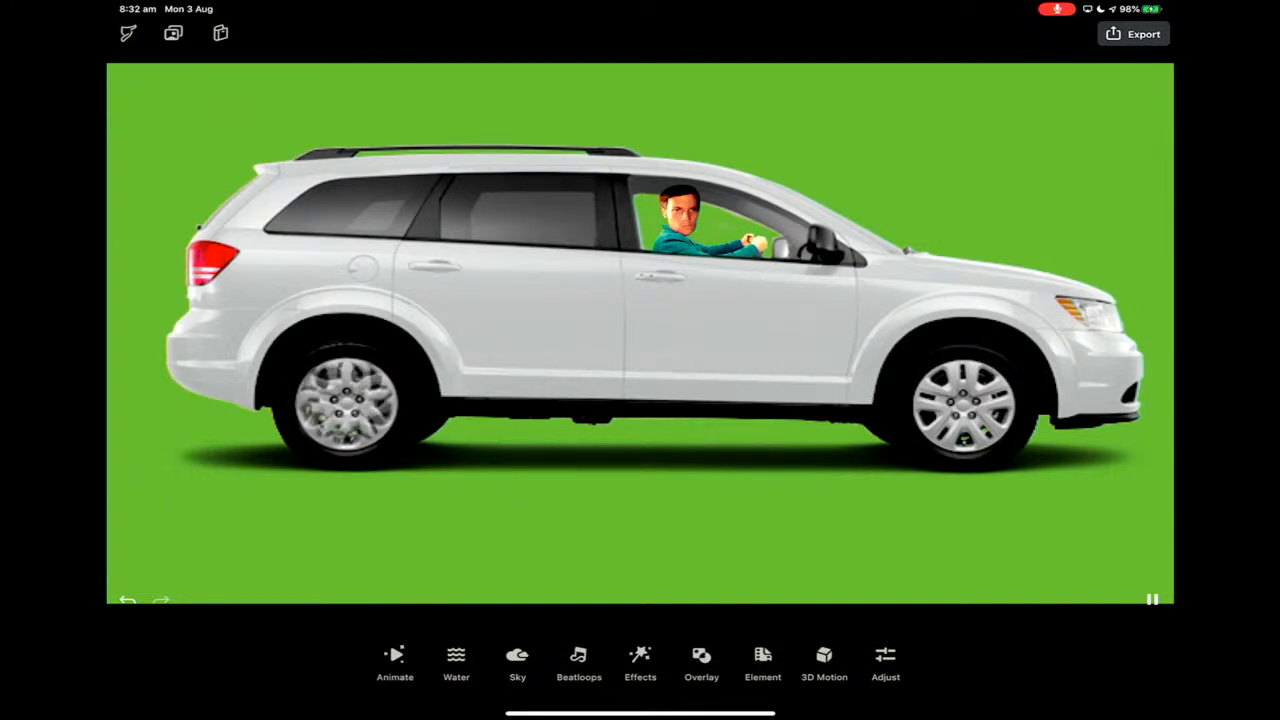
# Step: View the Loop styles (Blend, Boomerang, Pulse), then switch to the burning-gate brain project
pyautogui.click(394, 658)
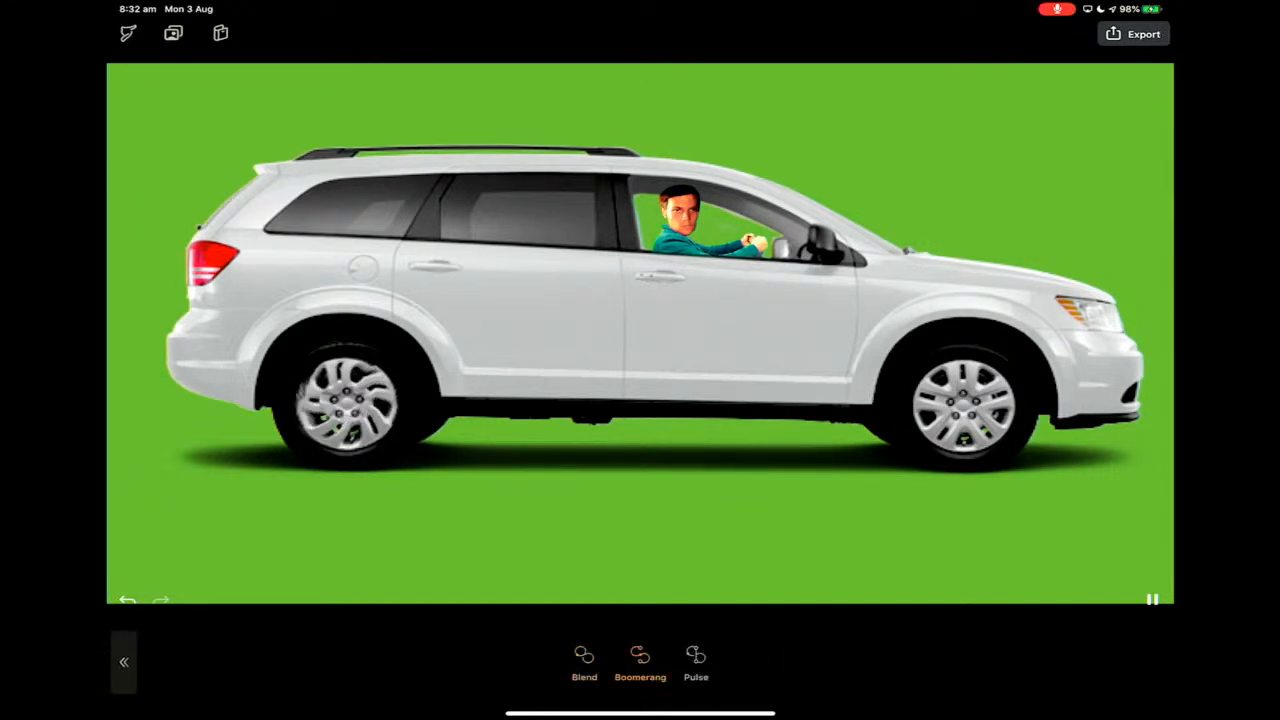
pyautogui.click(698, 655)
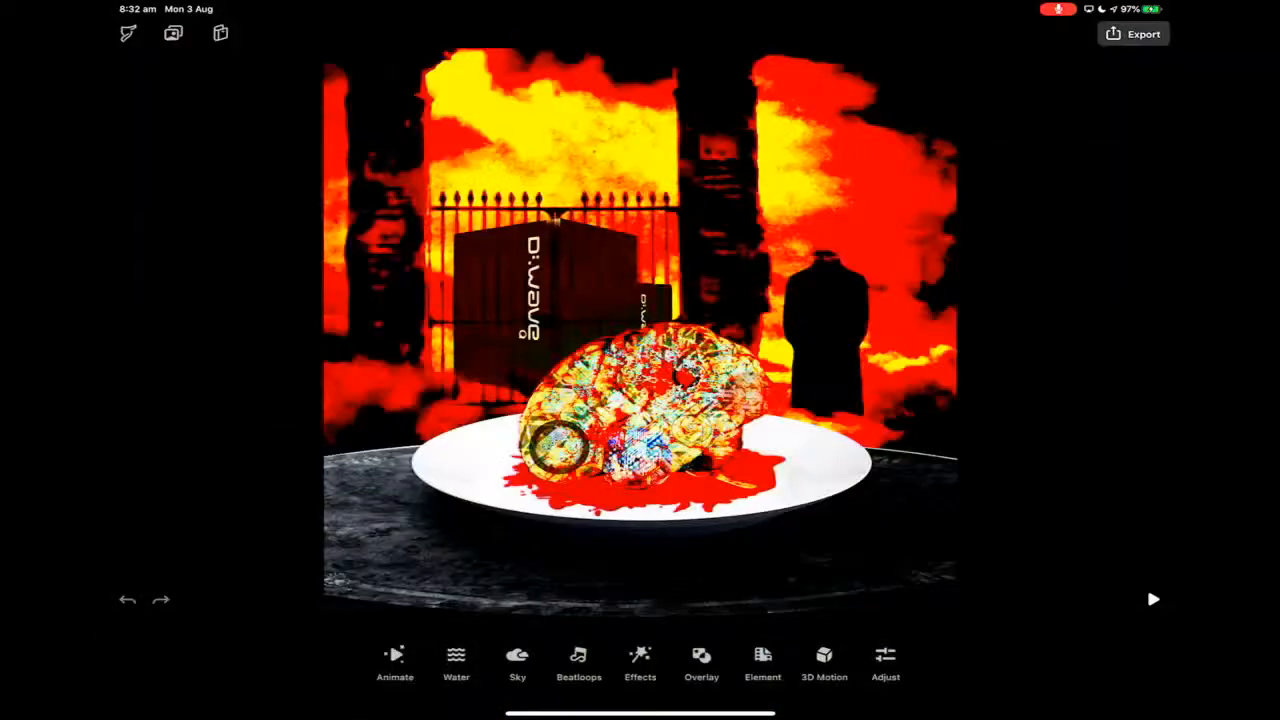
# Step: Scroll through the Projects grid and open the rock-arch project with the red boat
pyautogui.click(1156, 599)
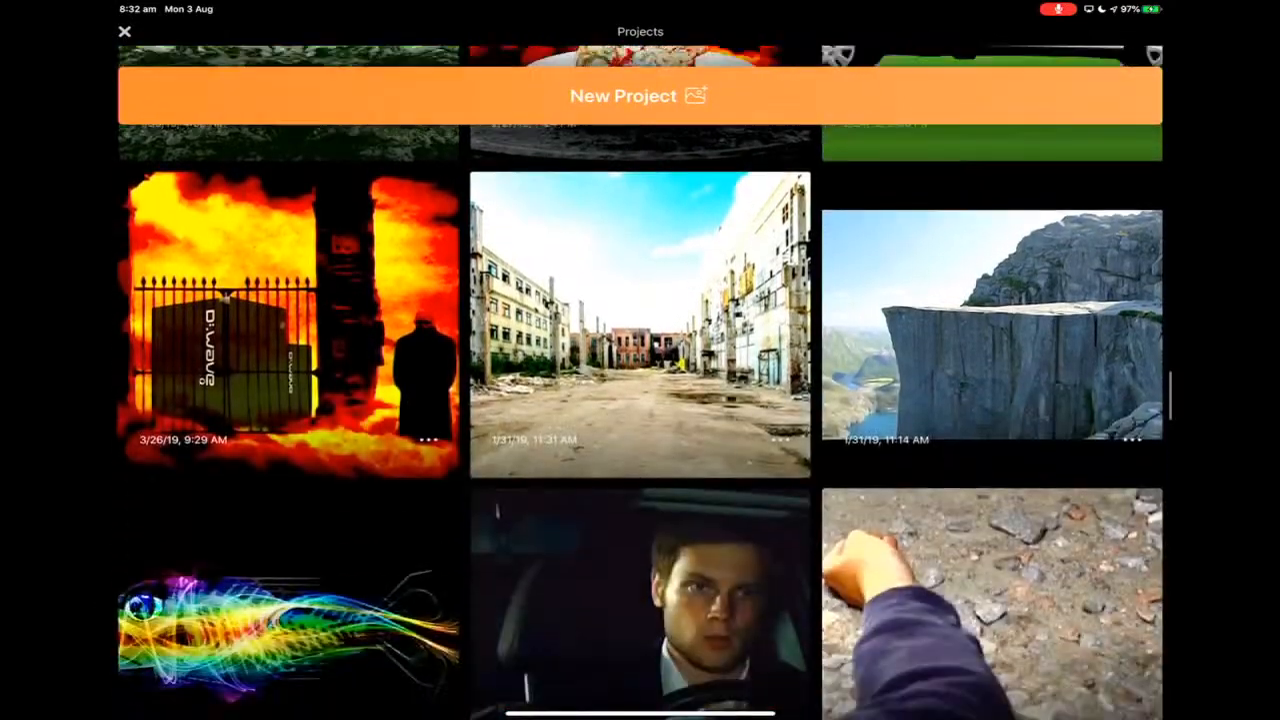
pyautogui.scroll(-3)
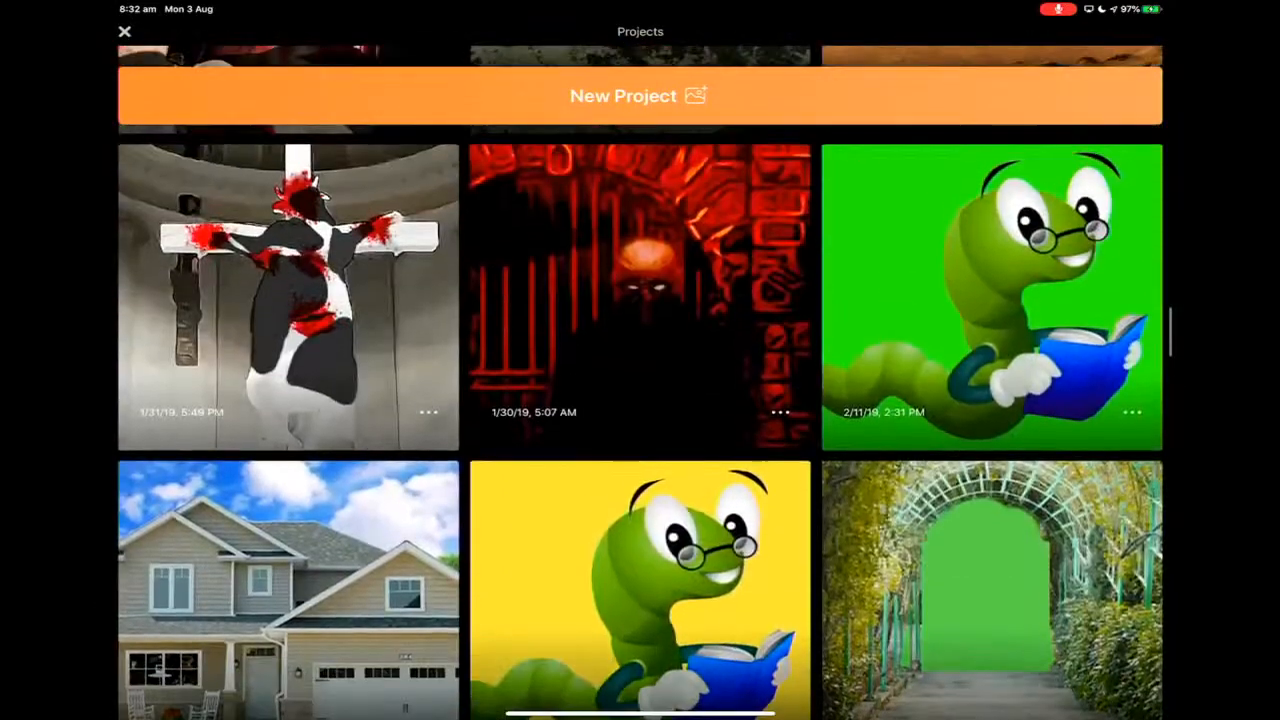
pyautogui.scroll(-3)
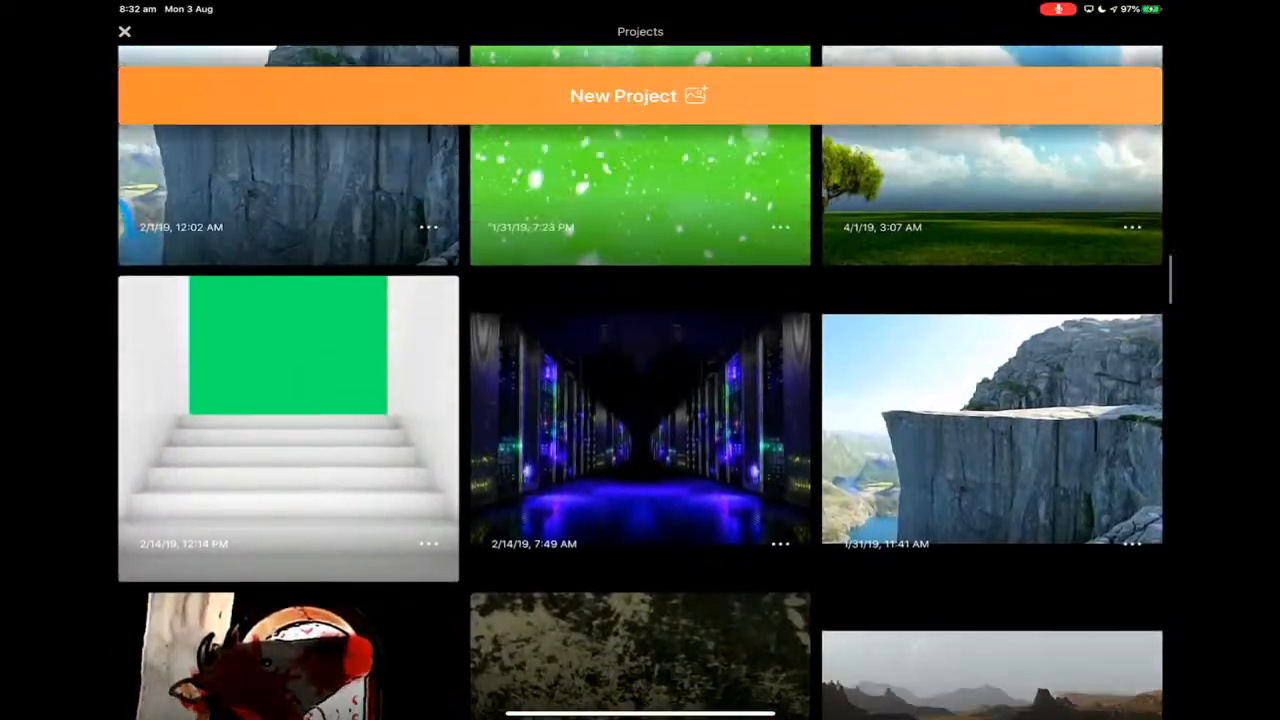
pyautogui.scroll(-3)
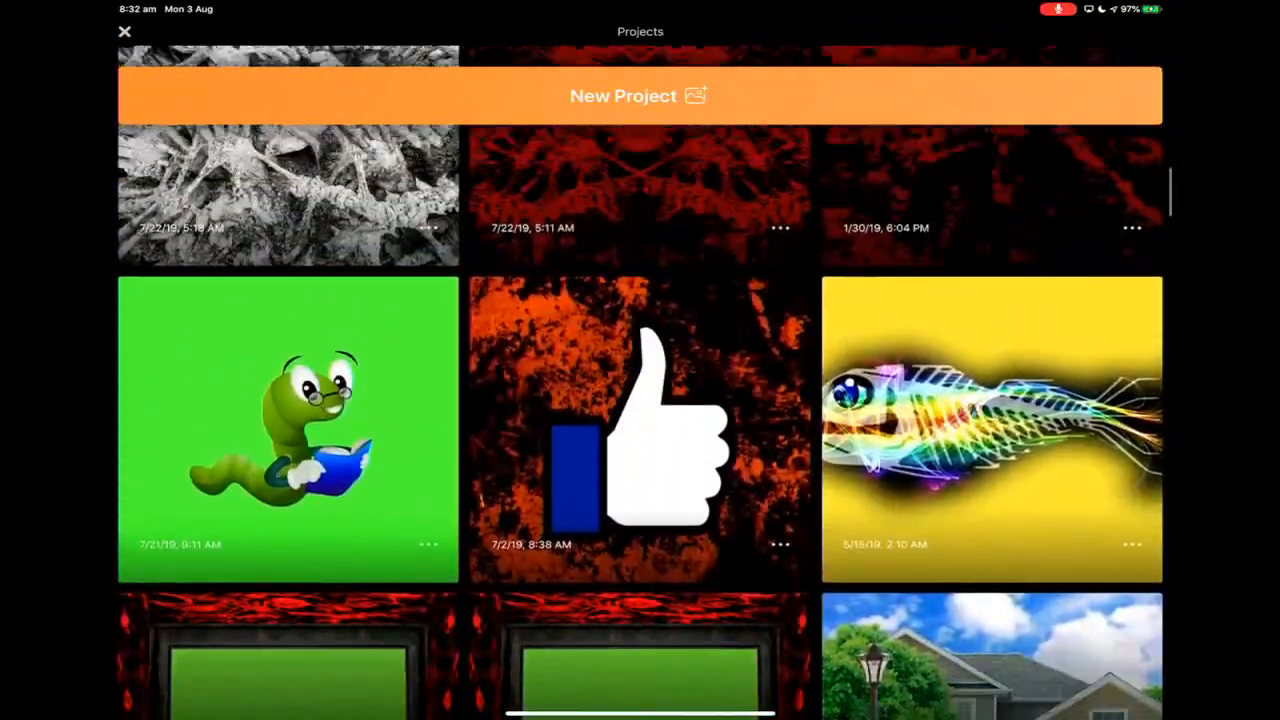
pyautogui.scroll(-3)
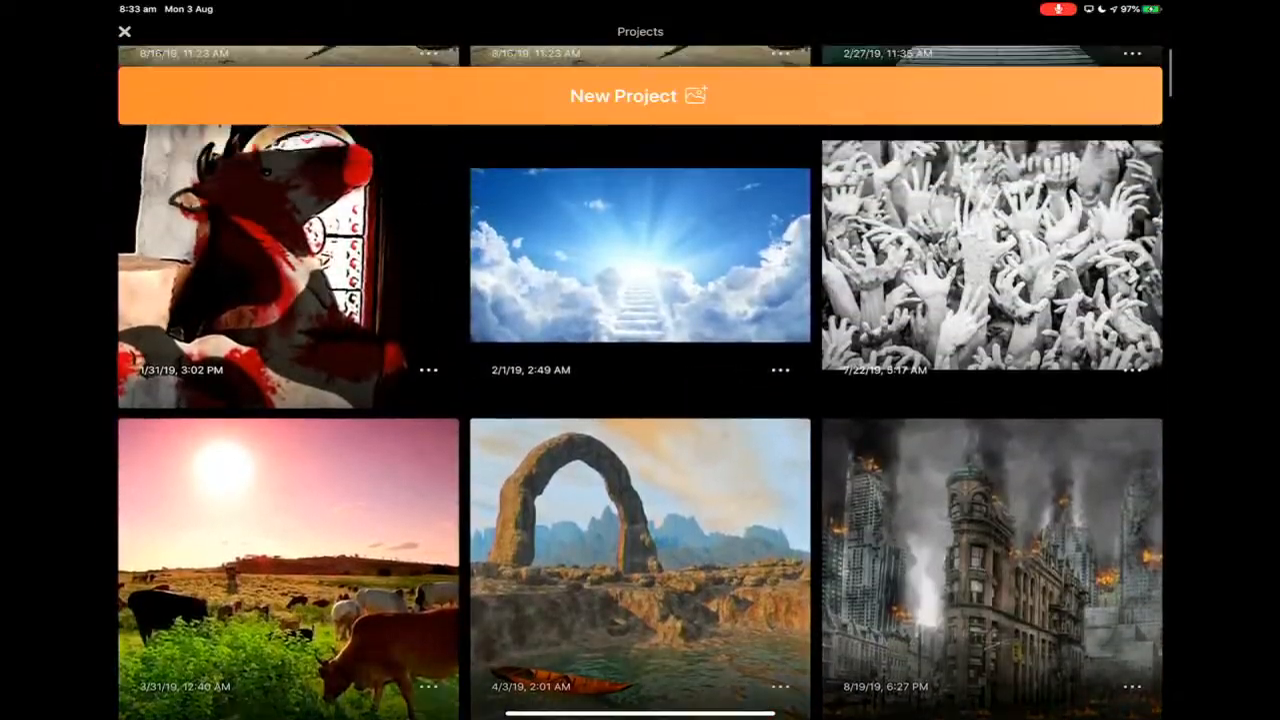
pyautogui.scroll(-3)
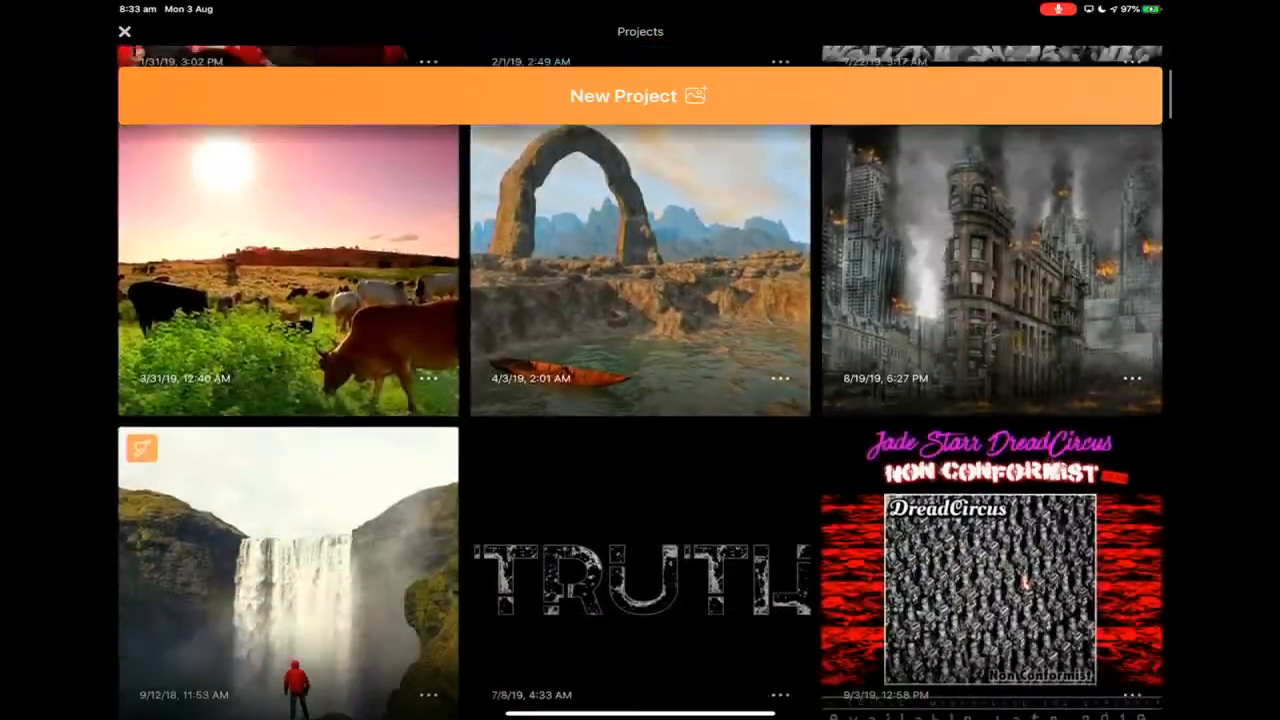
pyautogui.click(620, 270)
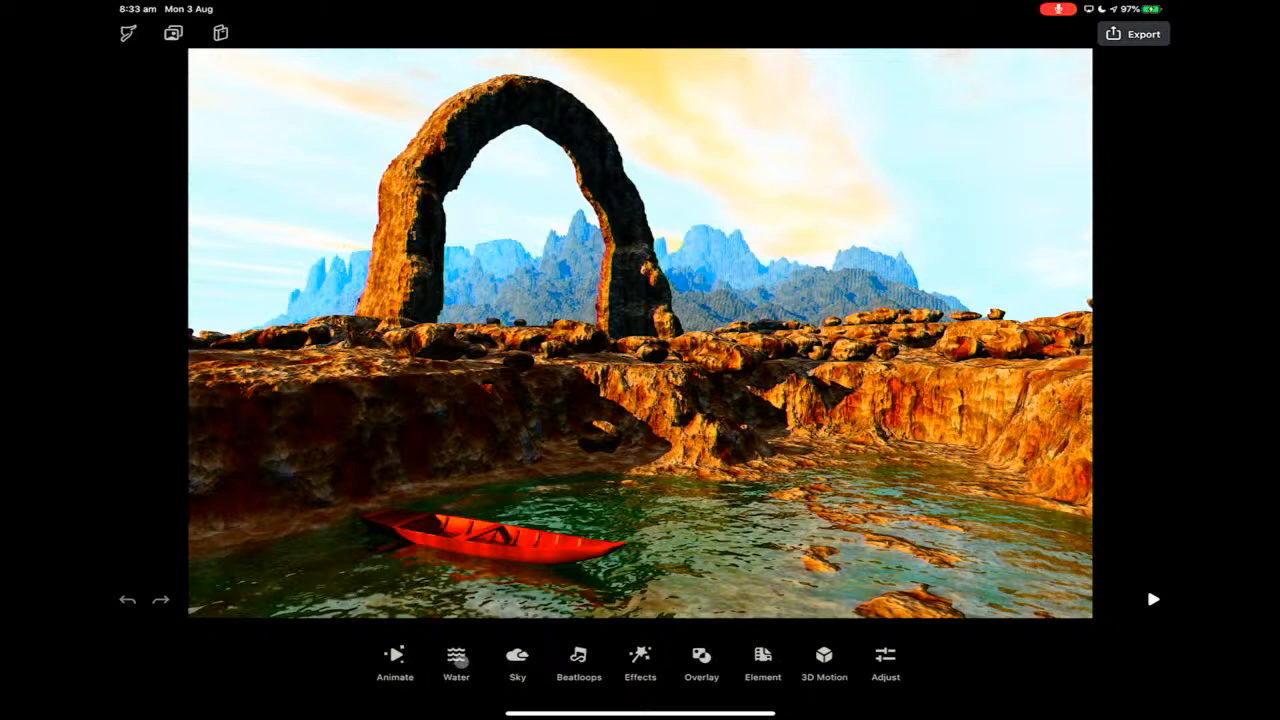
# Step: Preview water presets WA08 and WA06 on the lake, then return to the Projects screen
pyautogui.click(456, 655)
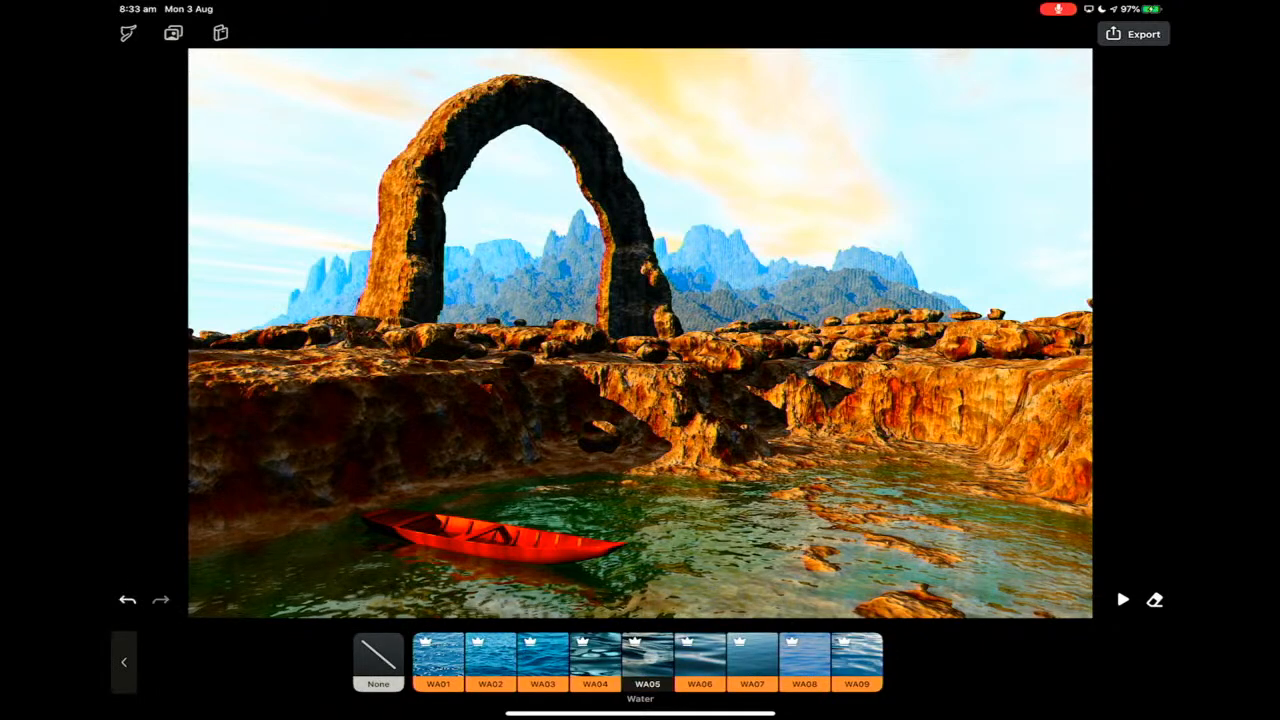
pyautogui.click(1123, 599)
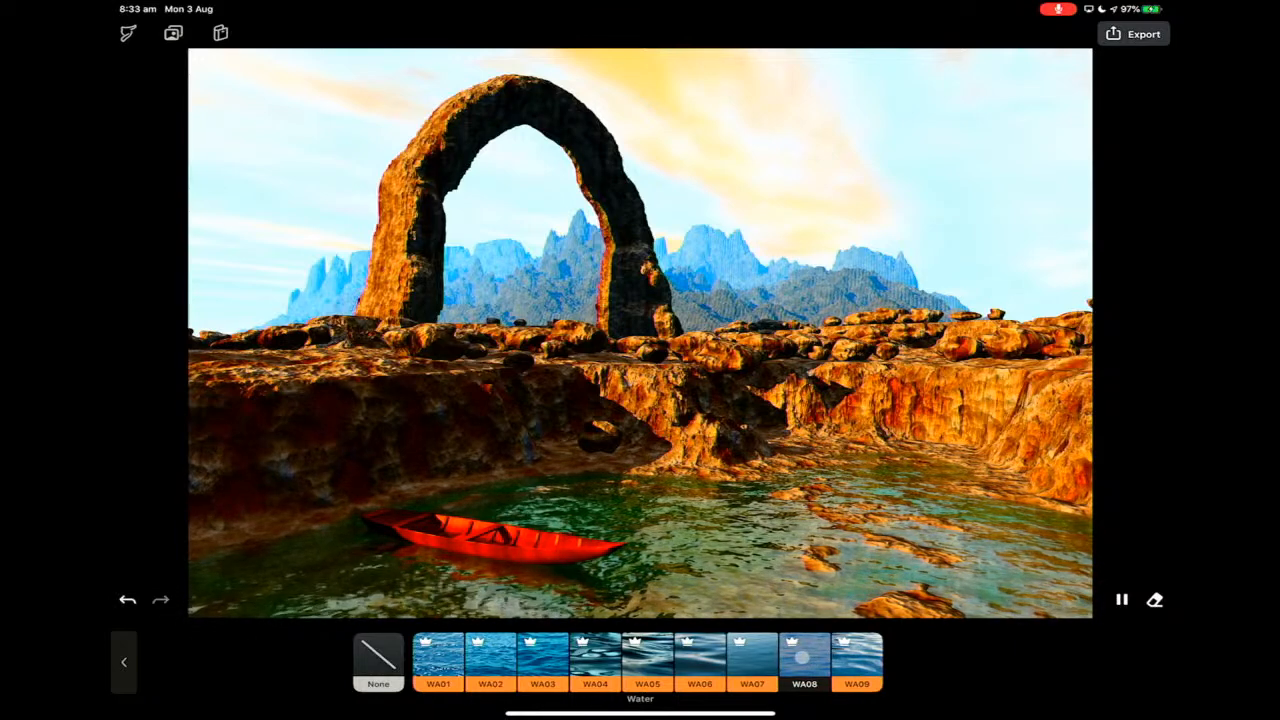
pyautogui.click(698, 668)
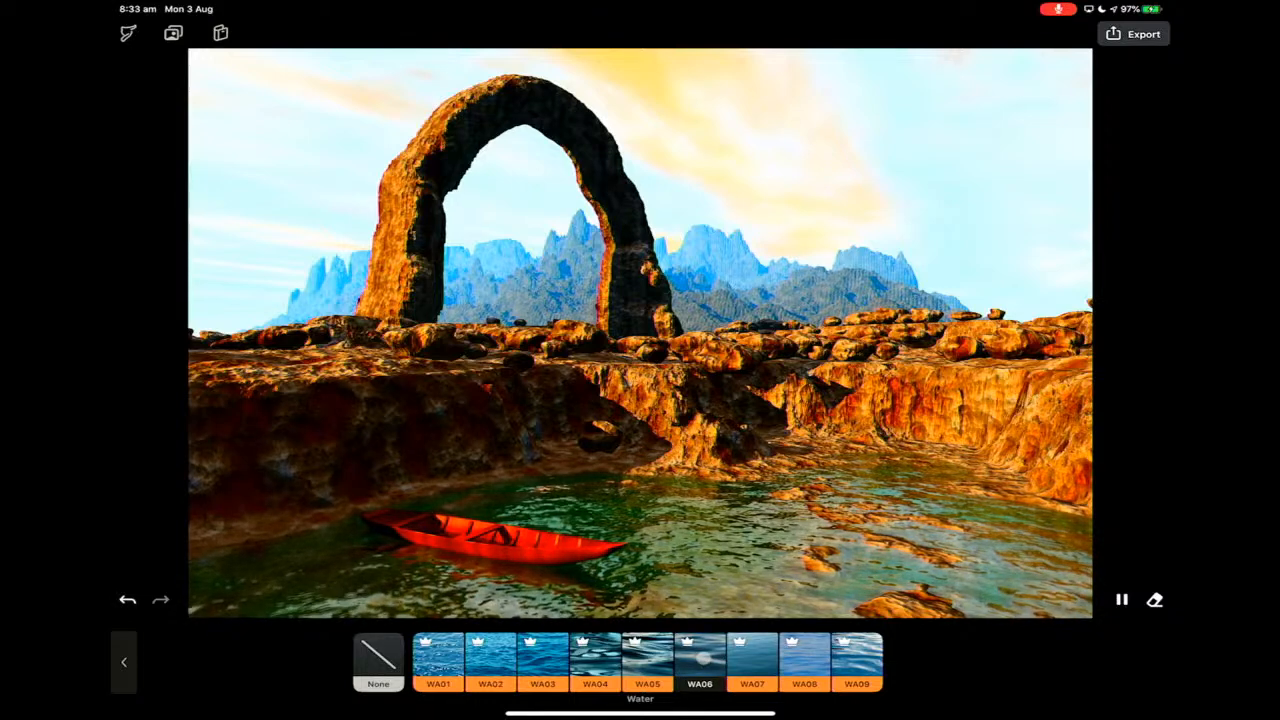
pyautogui.click(488, 672)
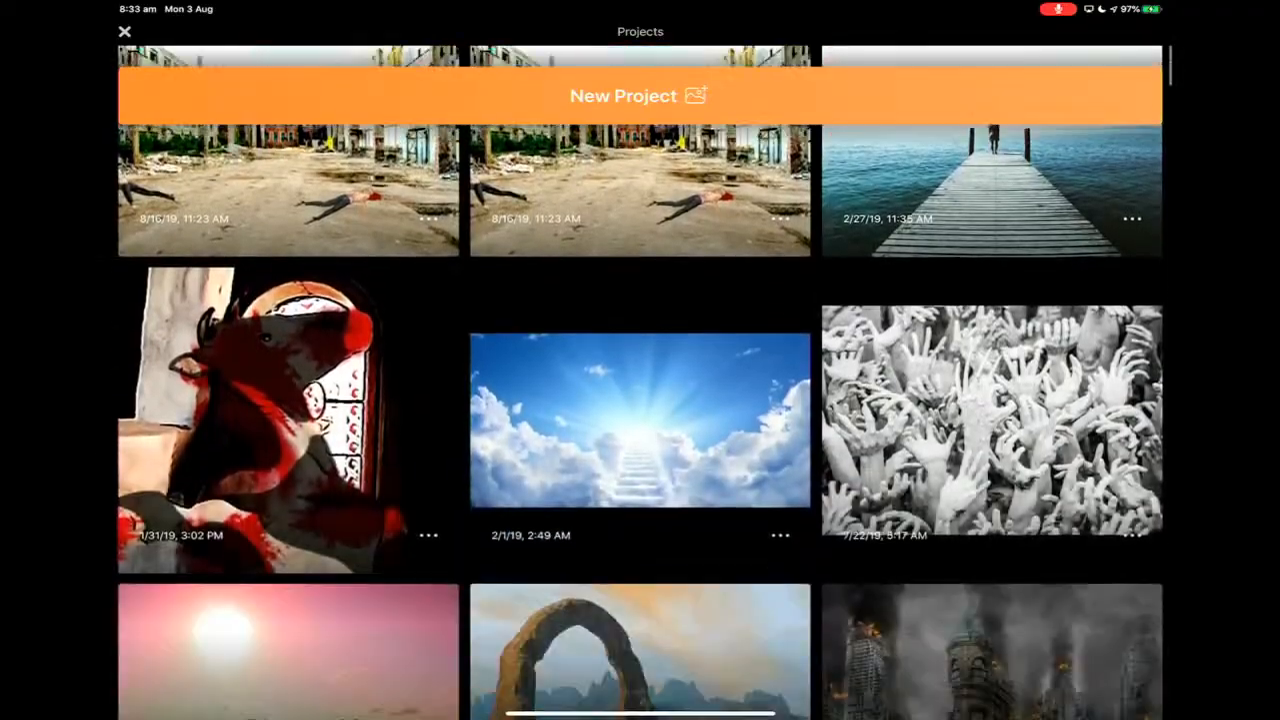
pyautogui.scroll(-3)
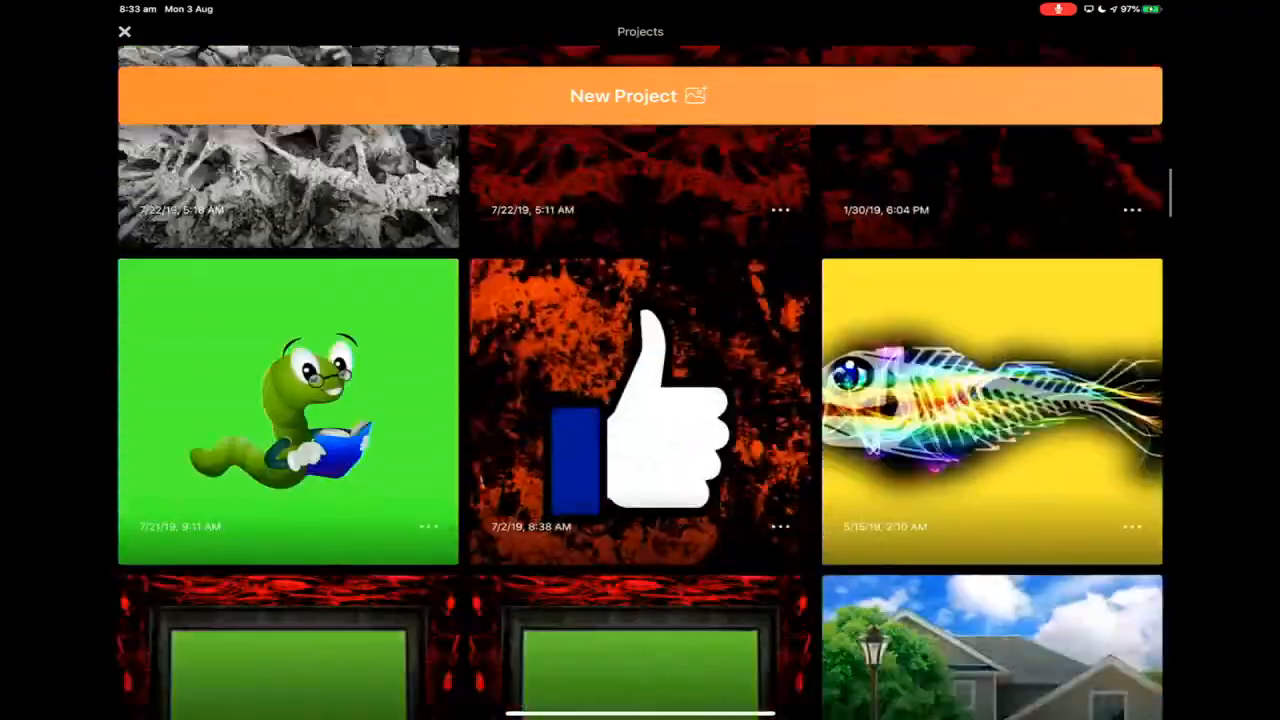
pyautogui.scroll(-3)
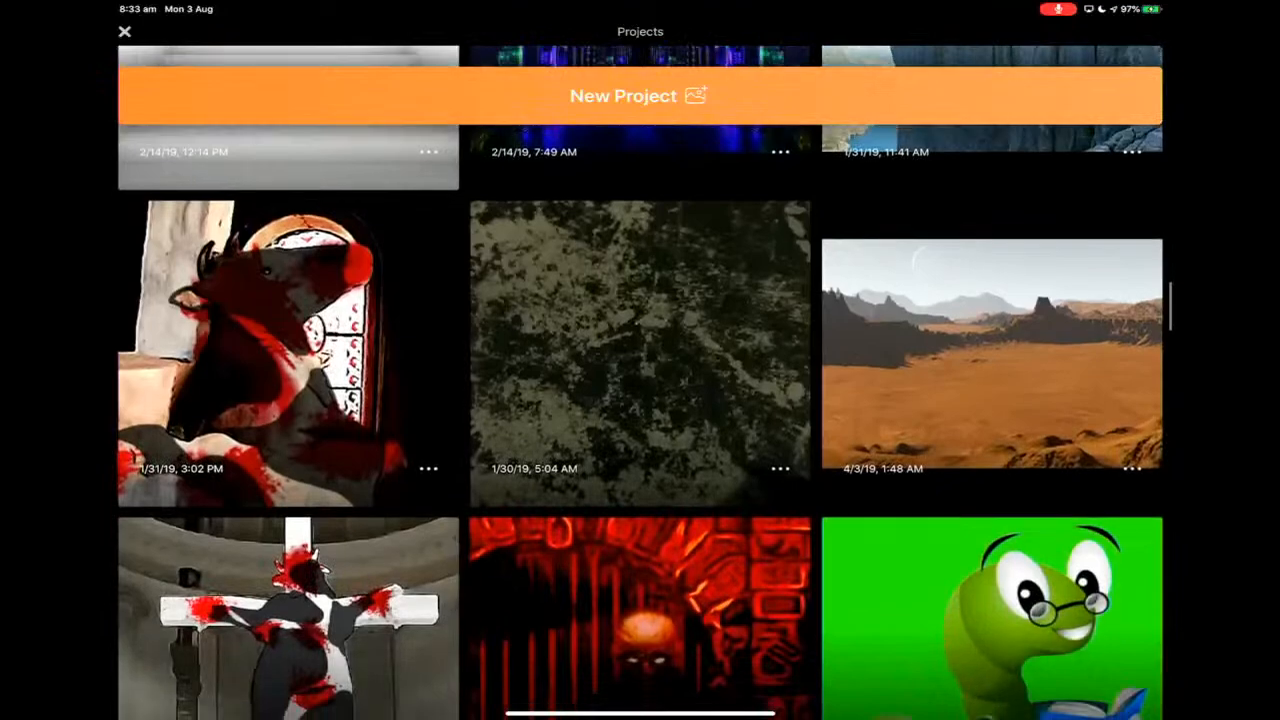
pyautogui.scroll(-3)
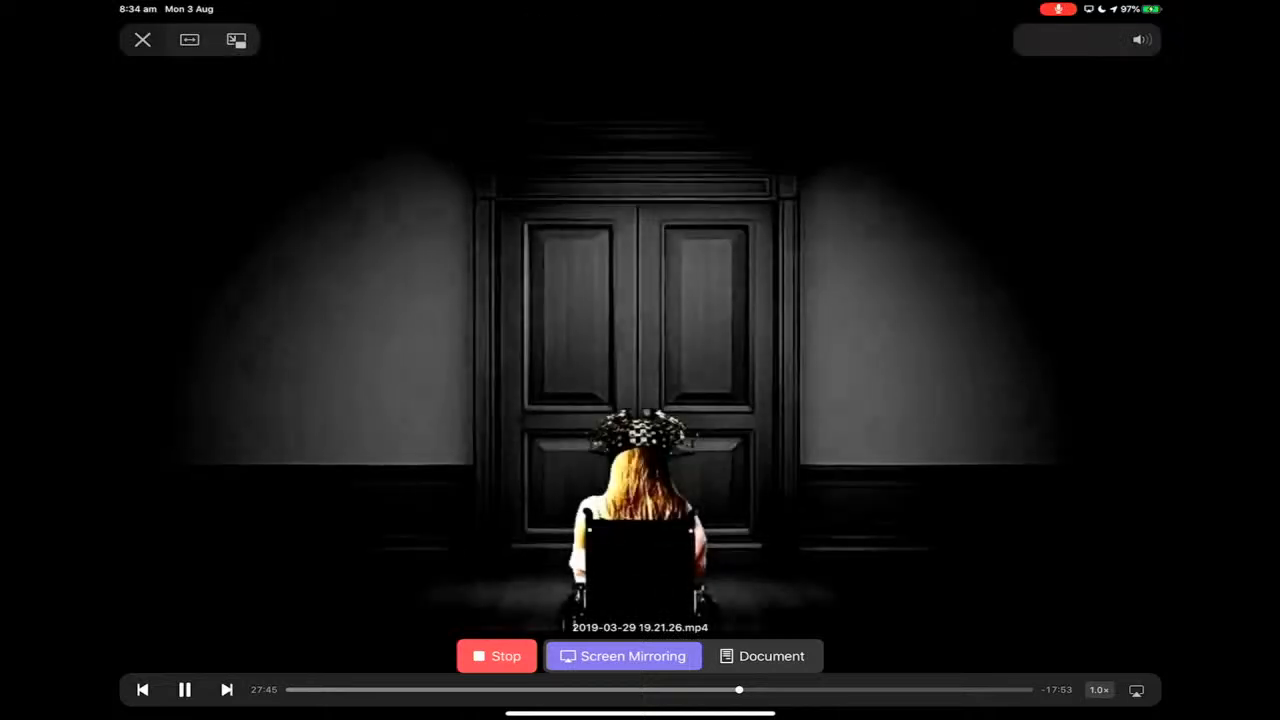
pyautogui.click(142, 40)
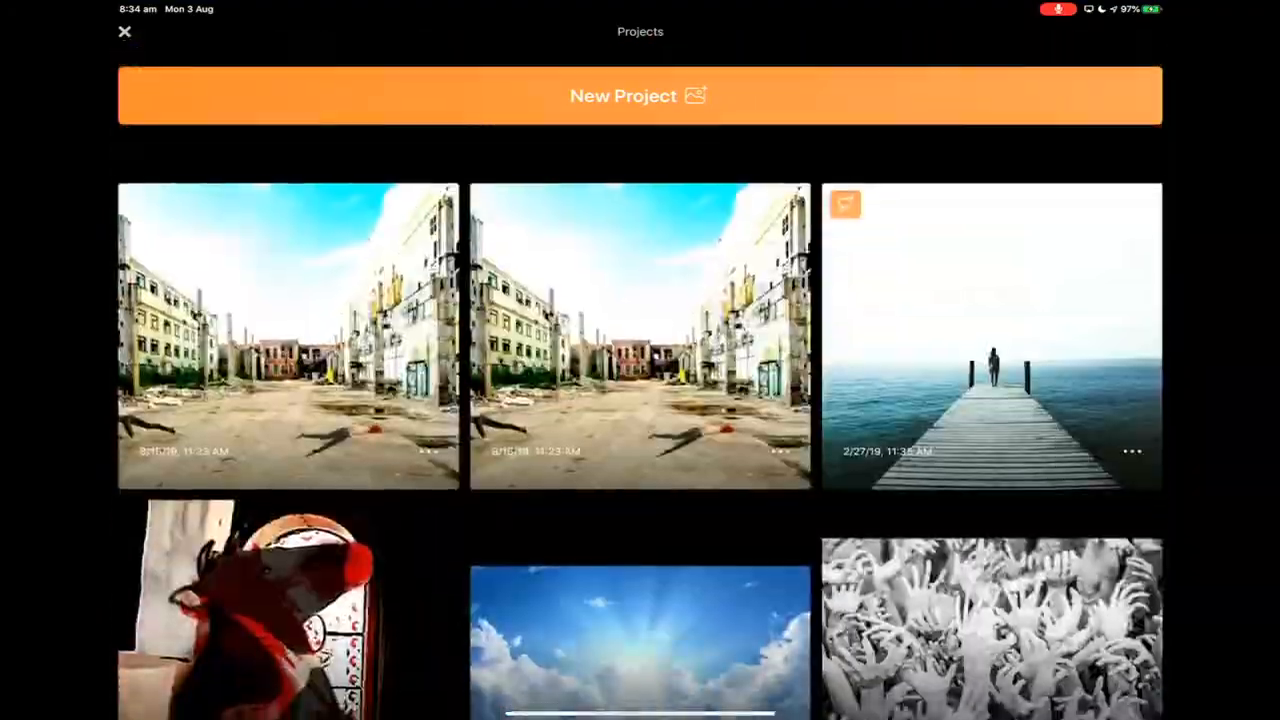
pyautogui.scroll(-3)
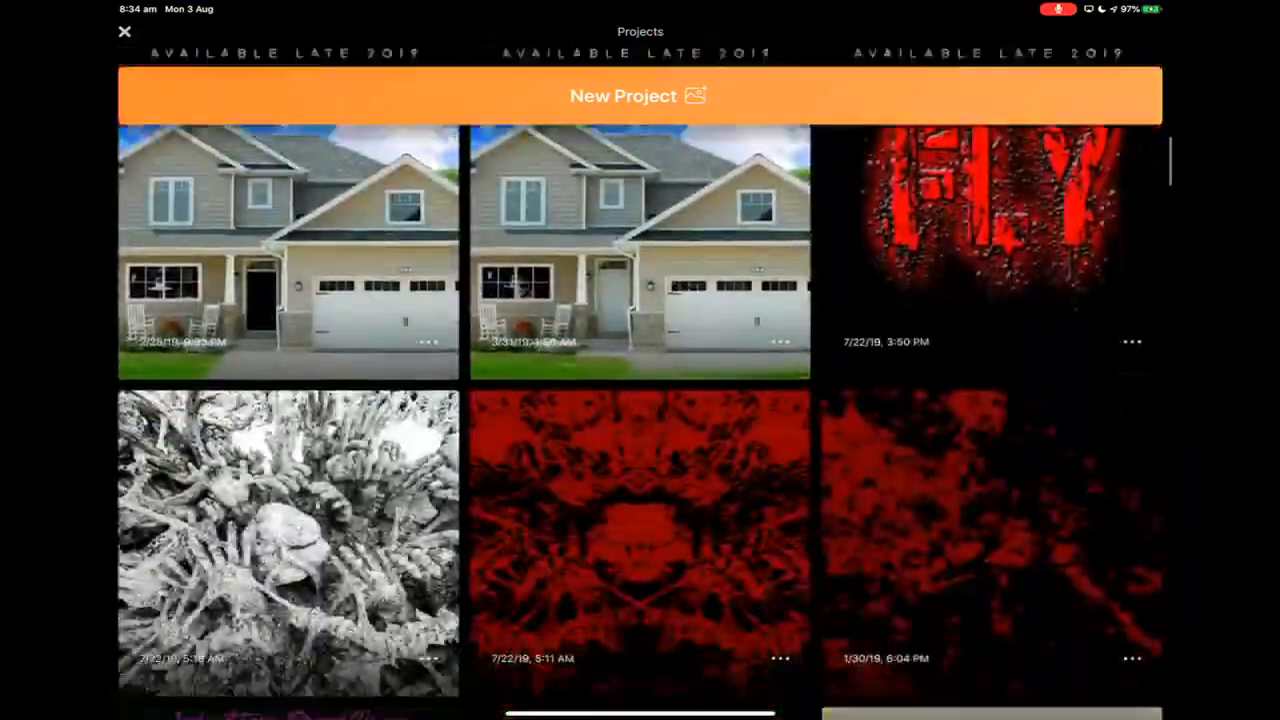
pyautogui.scroll(-3)
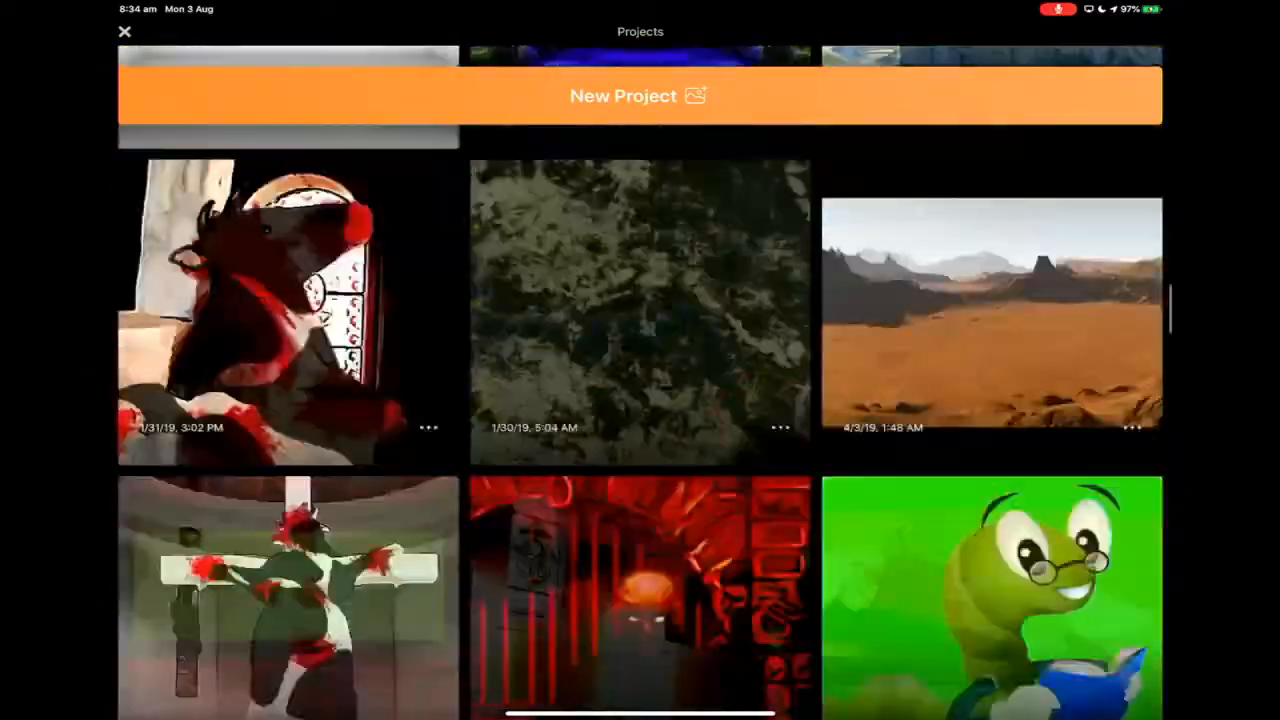
pyautogui.scroll(-3)
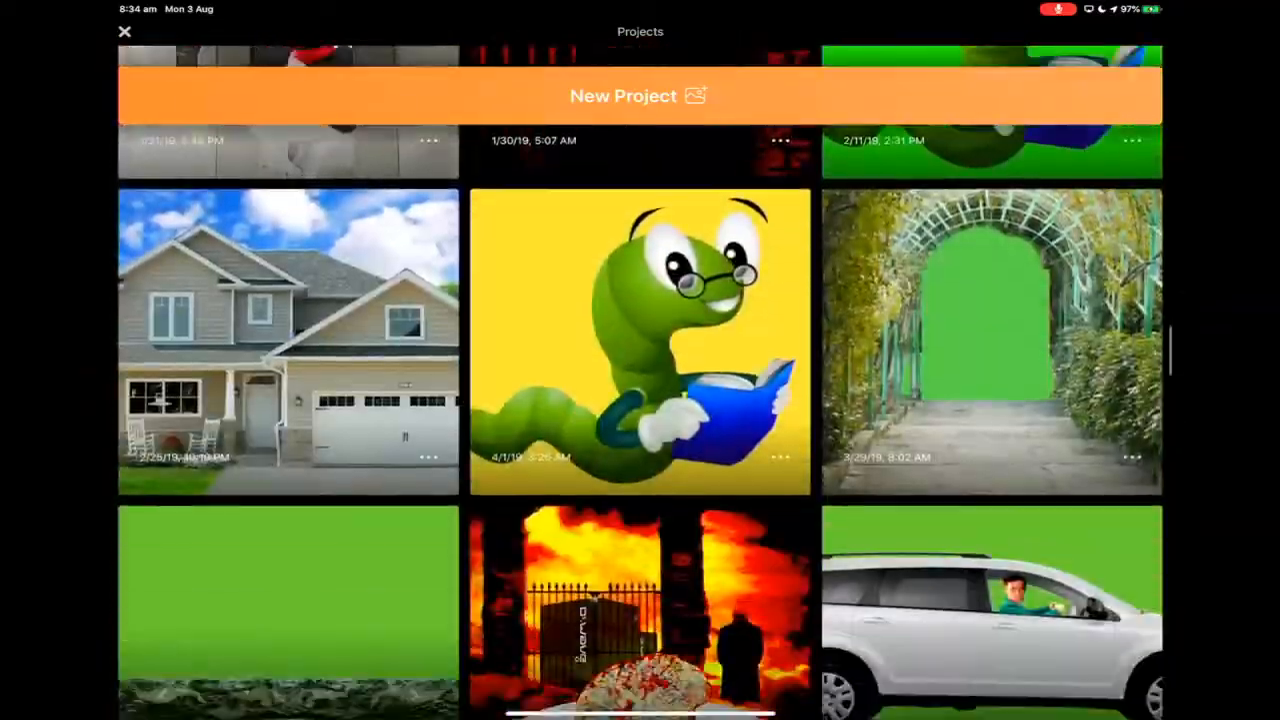
pyautogui.scroll(-3)
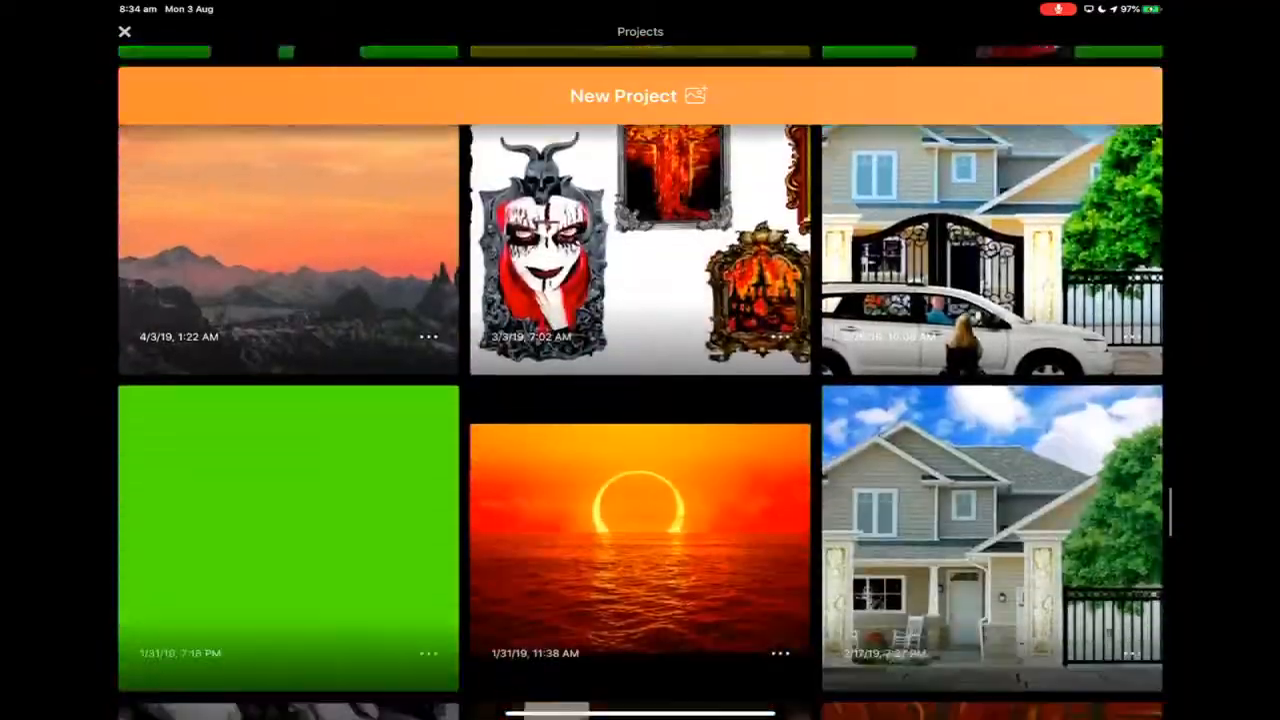
pyautogui.scroll(-3)
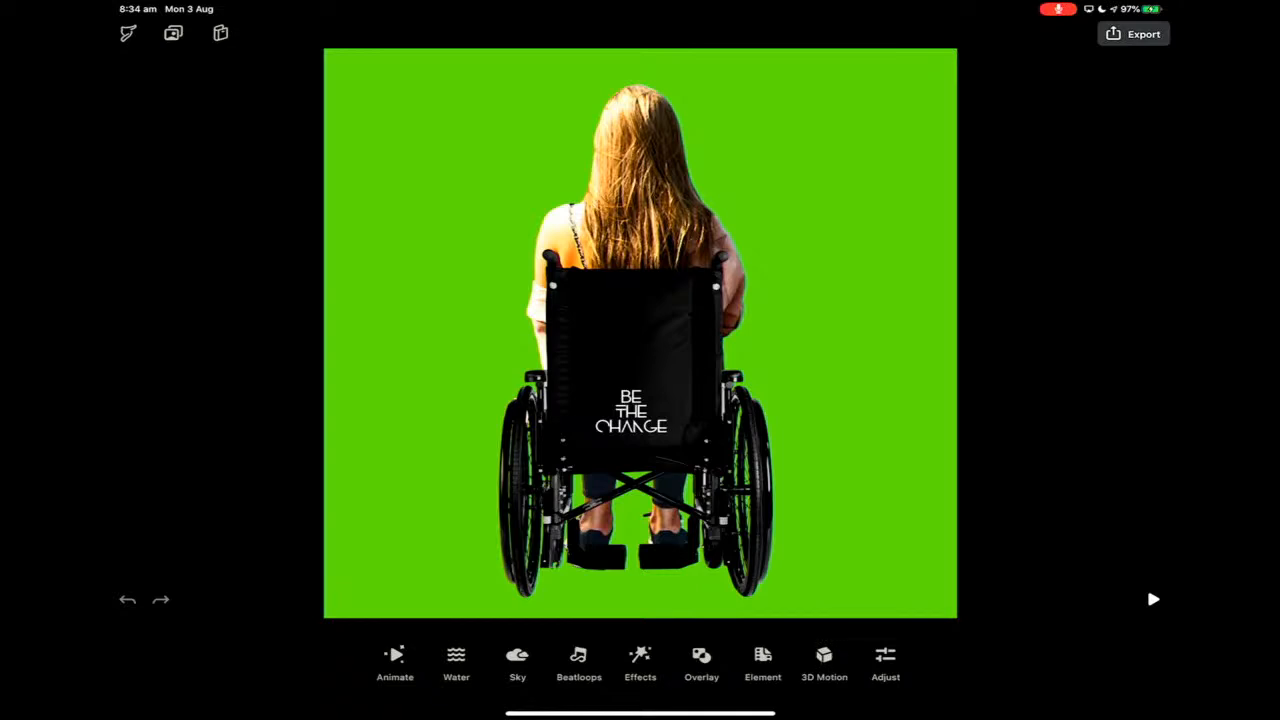
# Step: Open the green-screen wheelchair project's rendered clip in the video player
pyautogui.click(1158, 599)
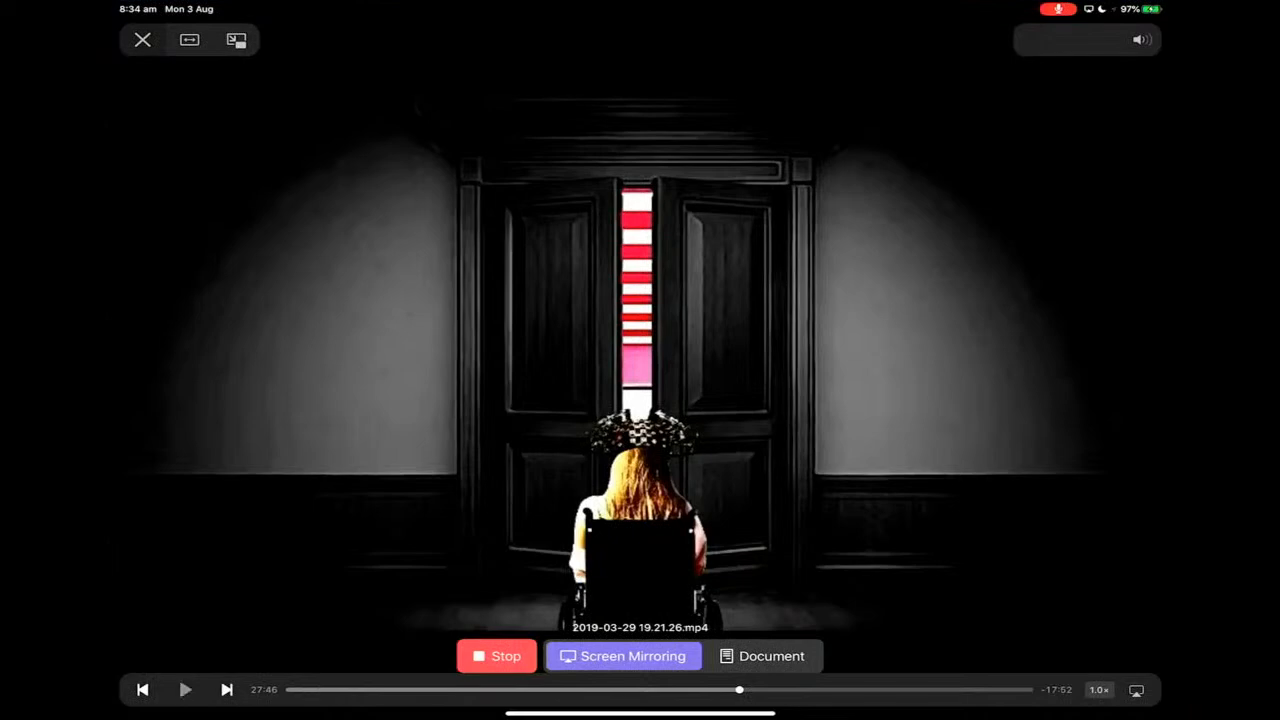
# Step: Play the rendered clip from the wheelchair-and-doors scene through the fiery red scene
pyautogui.click(196, 689)
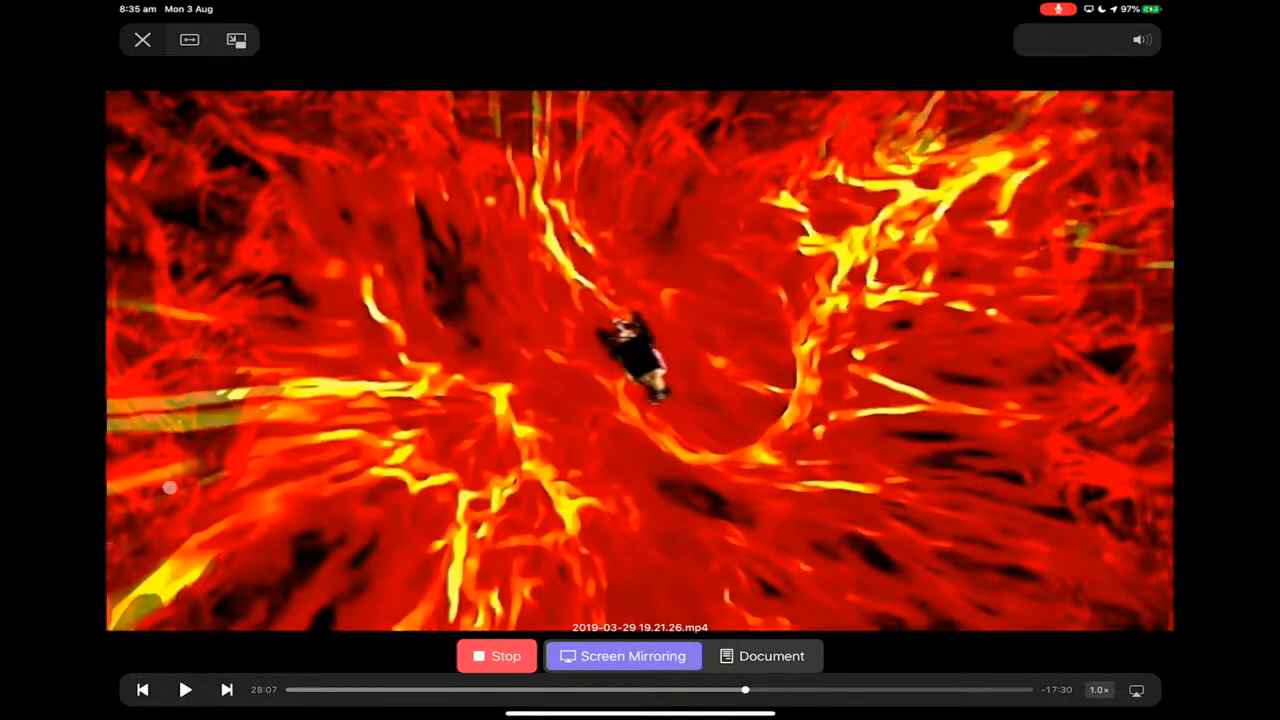
pyautogui.moveTo(143, 295)
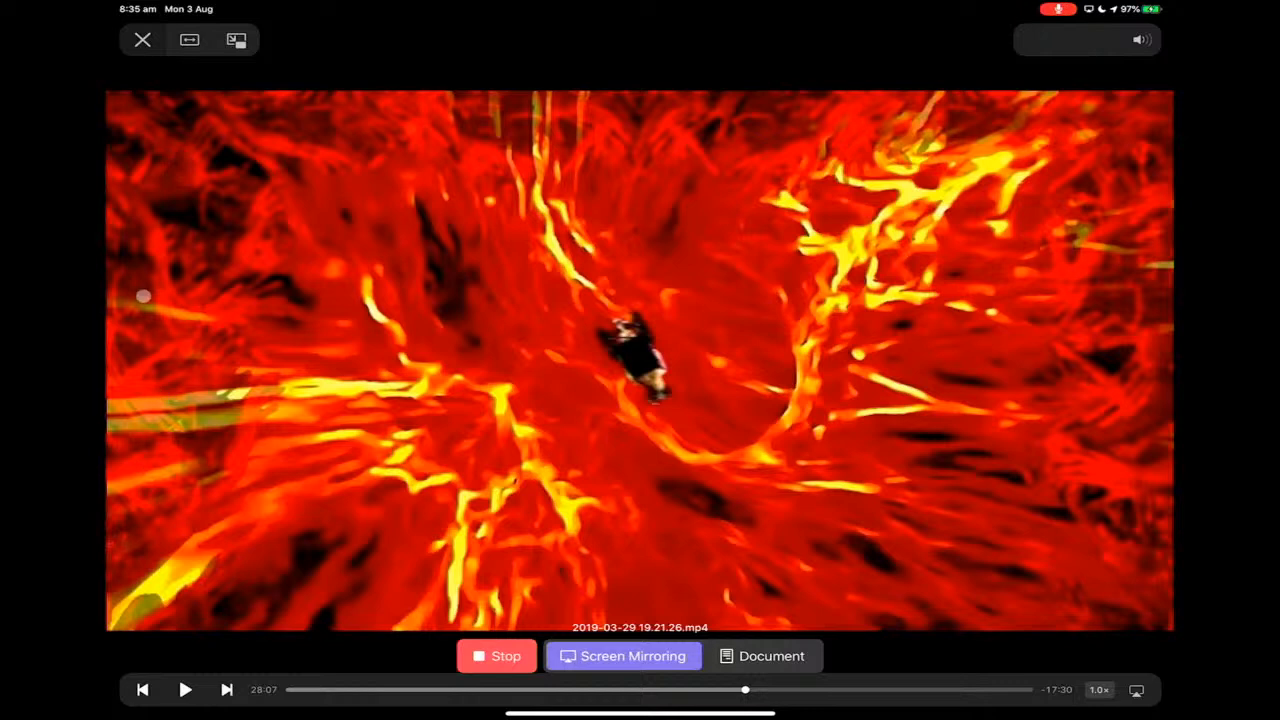
pyautogui.moveTo(132, 375)
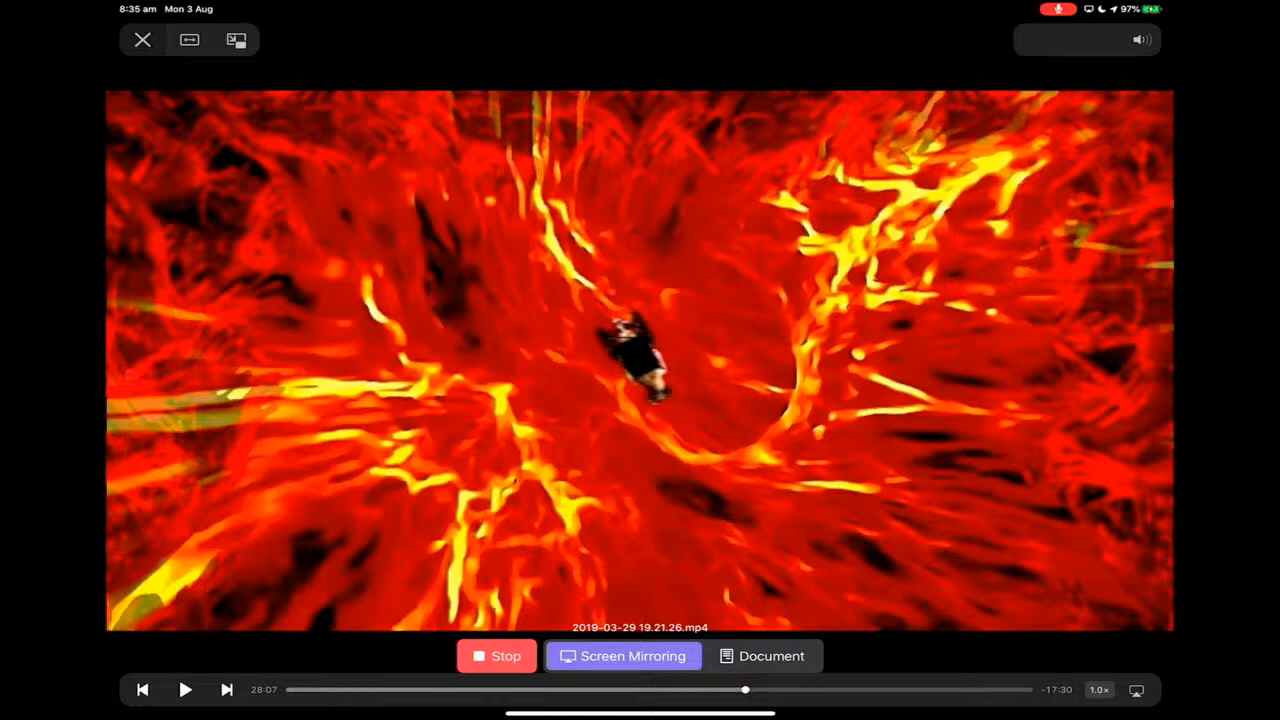
pyautogui.click(185, 688)
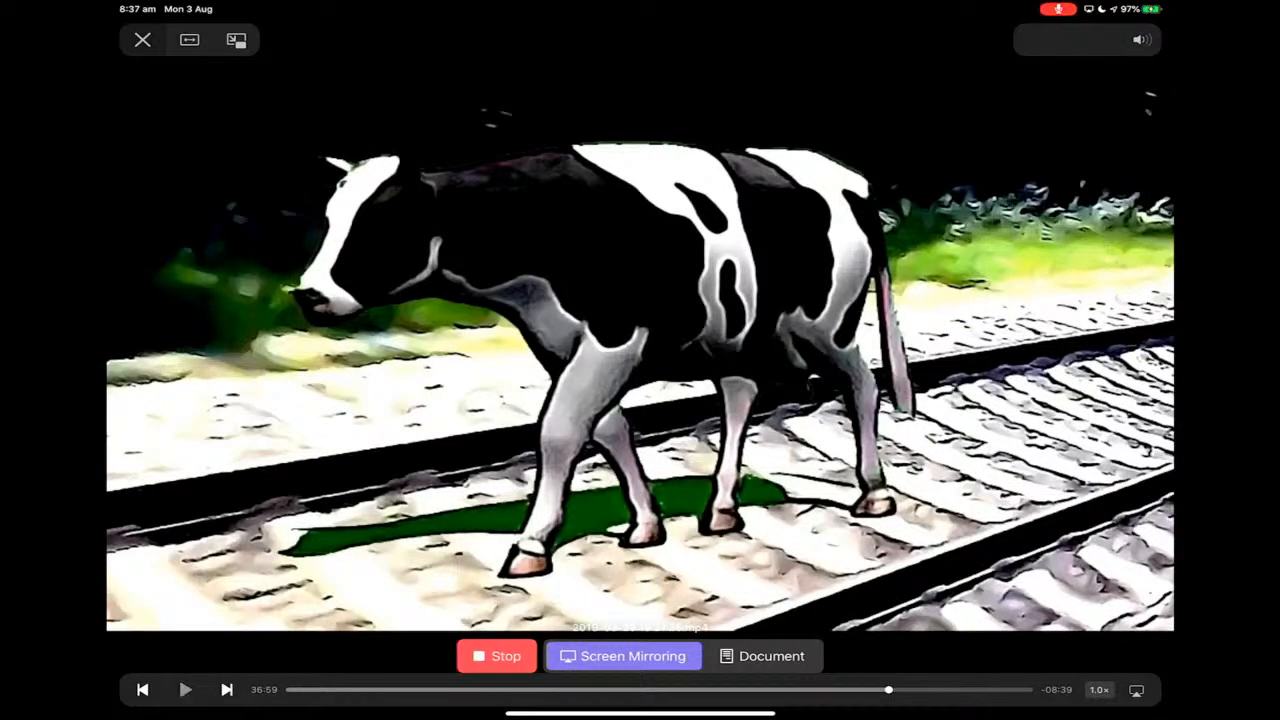
# Step: Pause the clip on the cow walking along the railway tracks
pyautogui.click(184, 689)
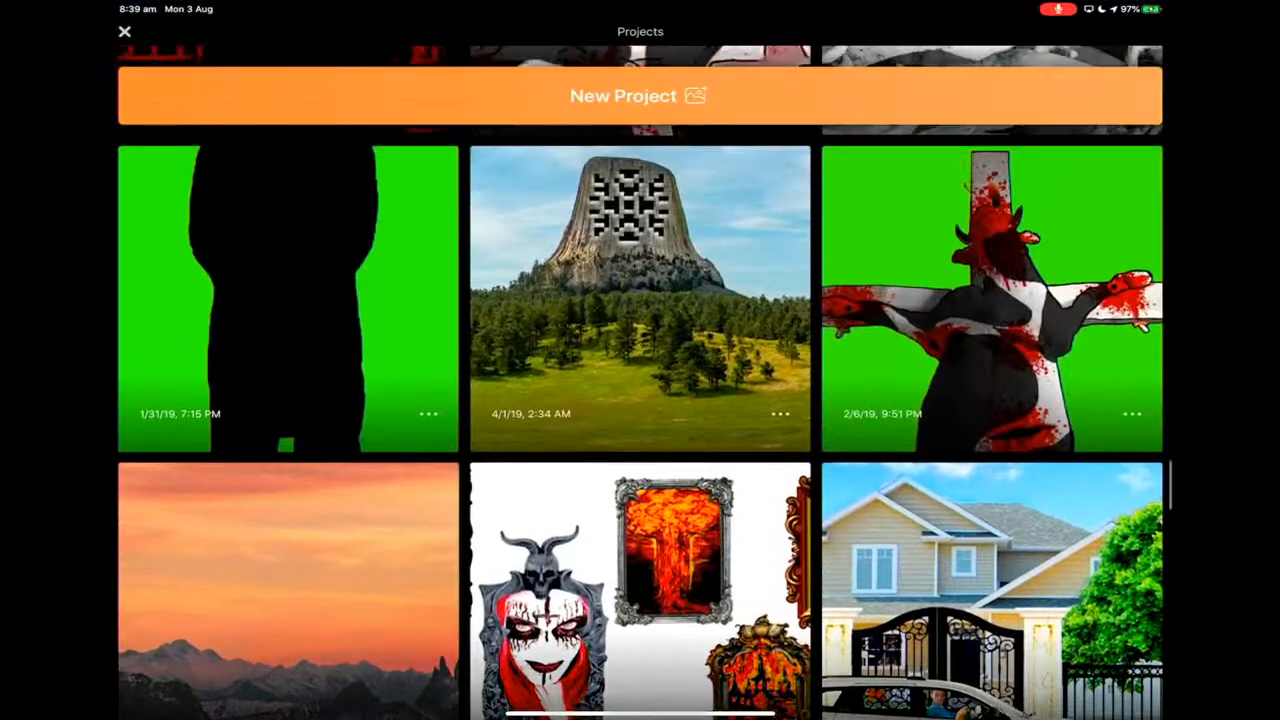
# Step: Browse the remaining Pixaloop projects, then leave the gallery for the home screen
pyautogui.scroll(-3)
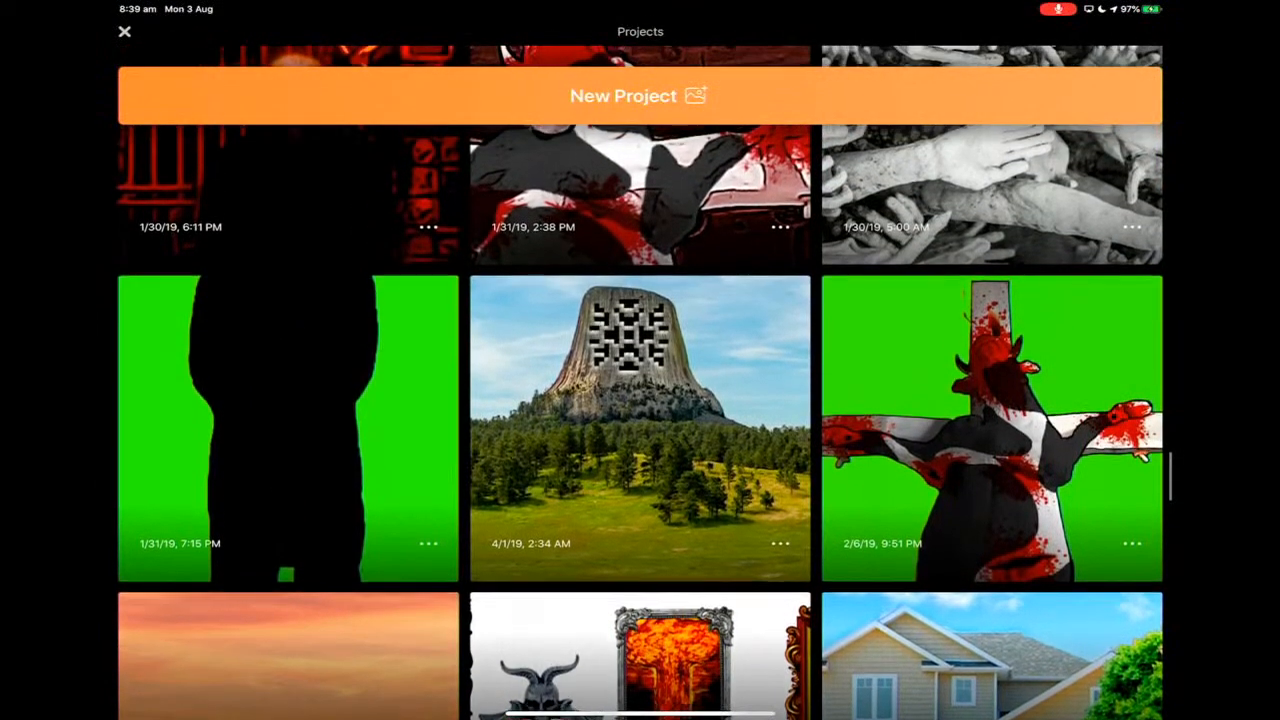
pyautogui.scroll(3)
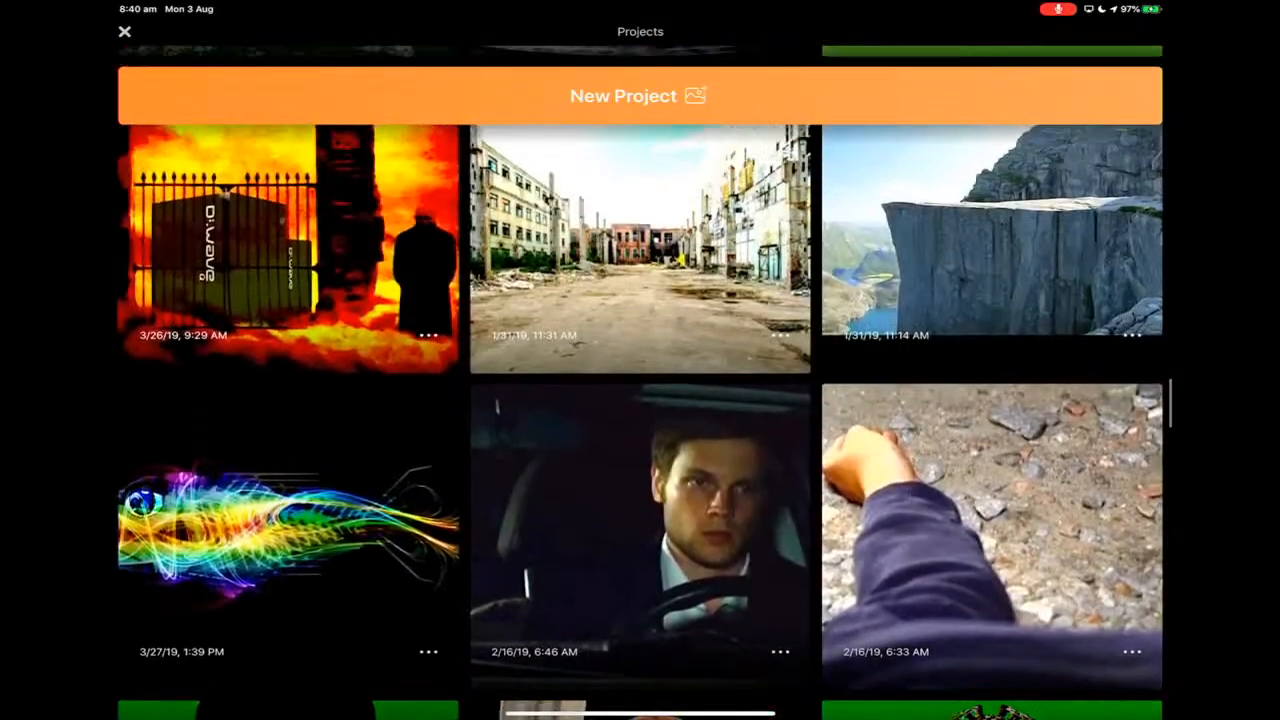
pyautogui.scroll(-3)
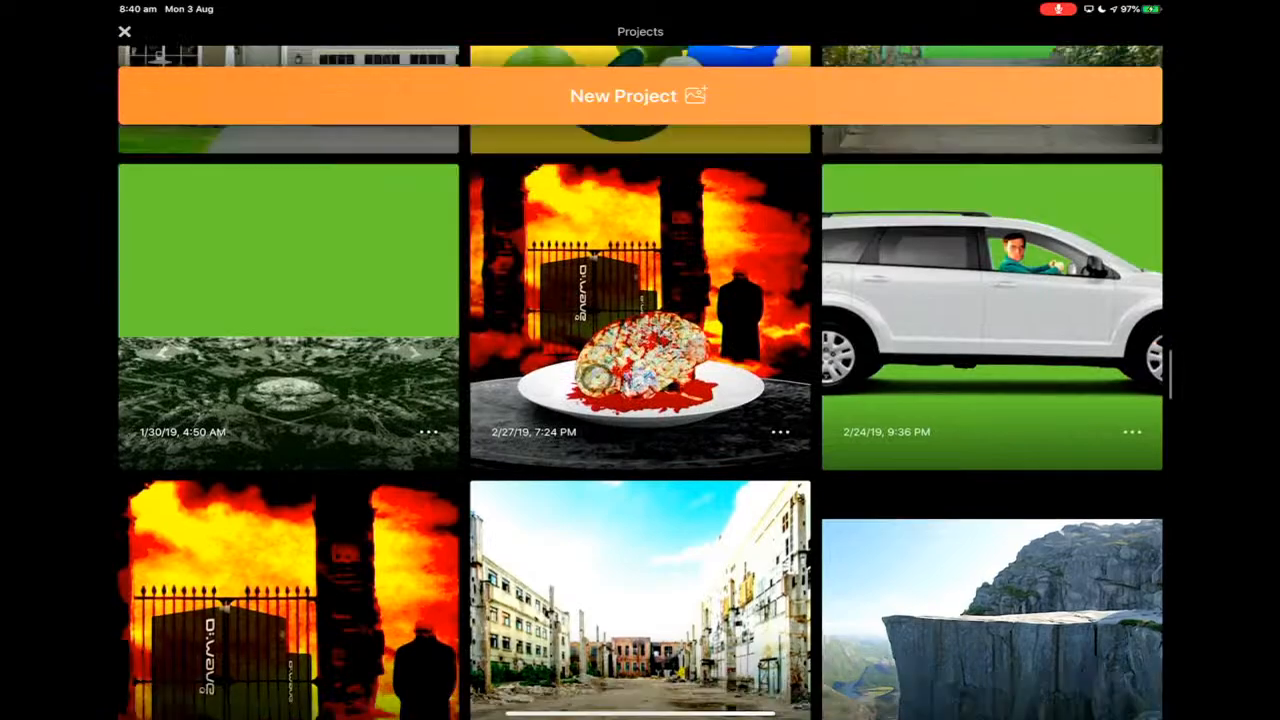
pyautogui.scroll(-3)
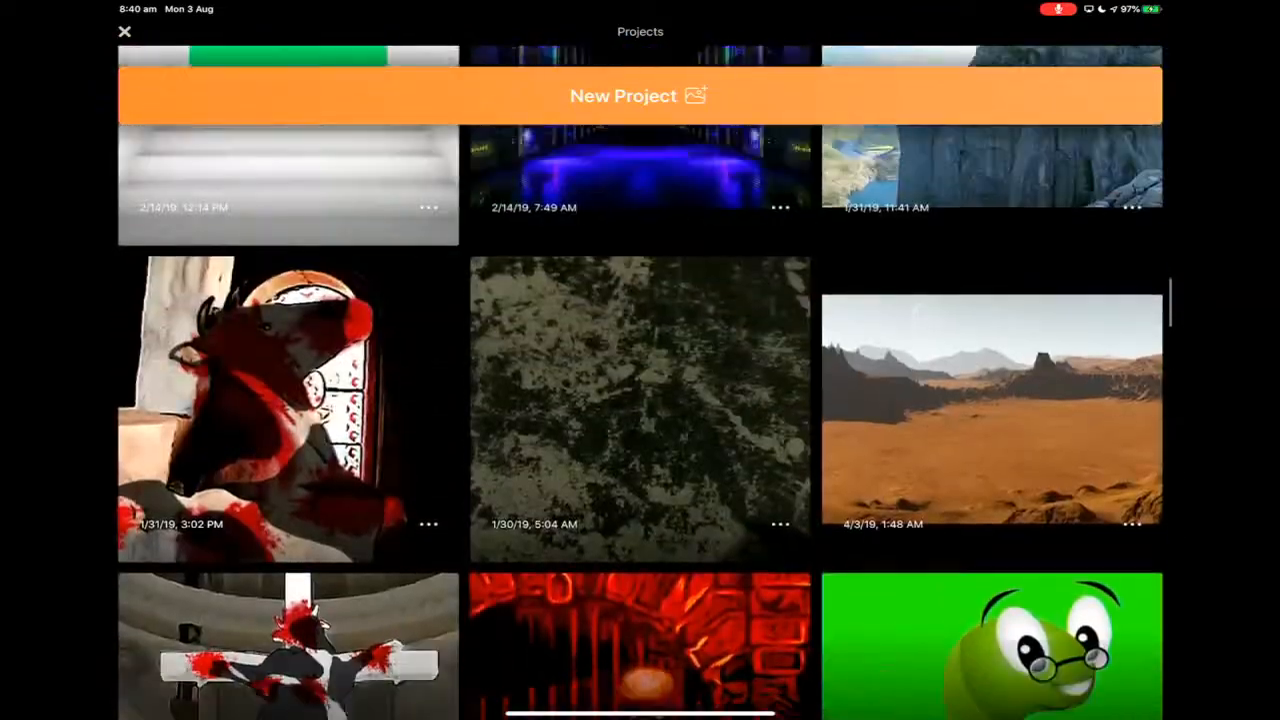
pyautogui.scroll(-3)
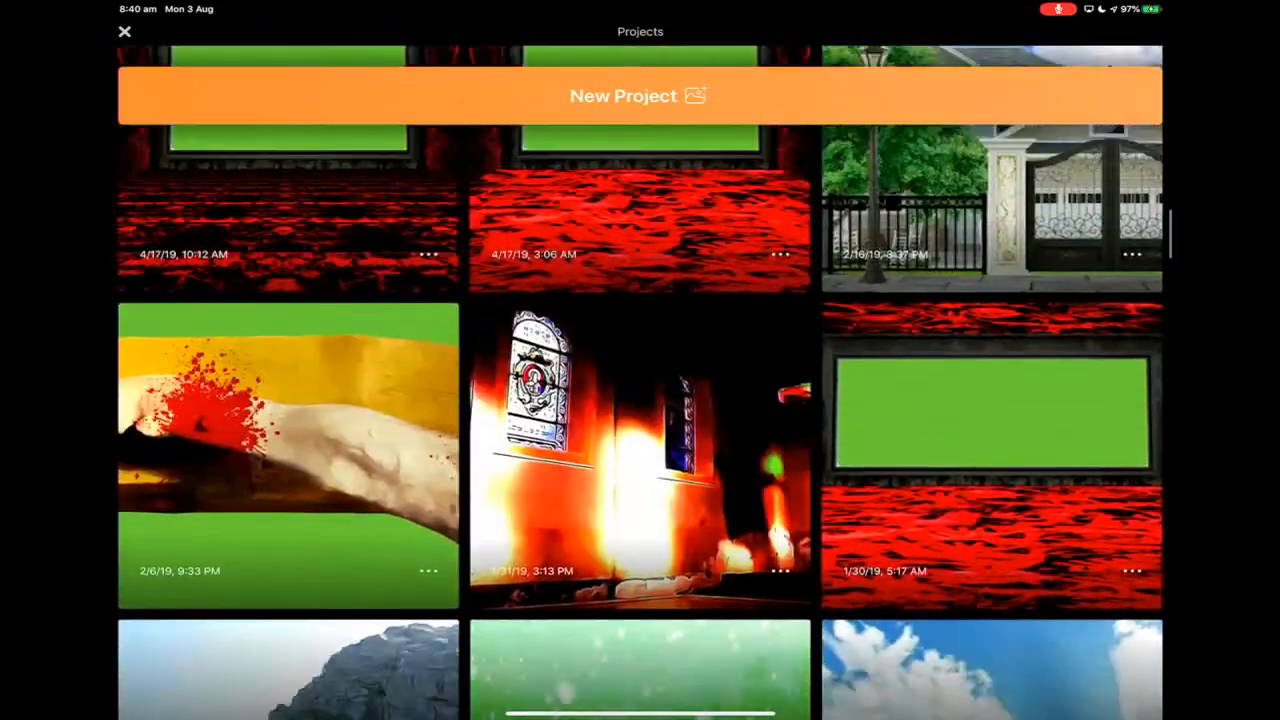
pyautogui.scroll(-3)
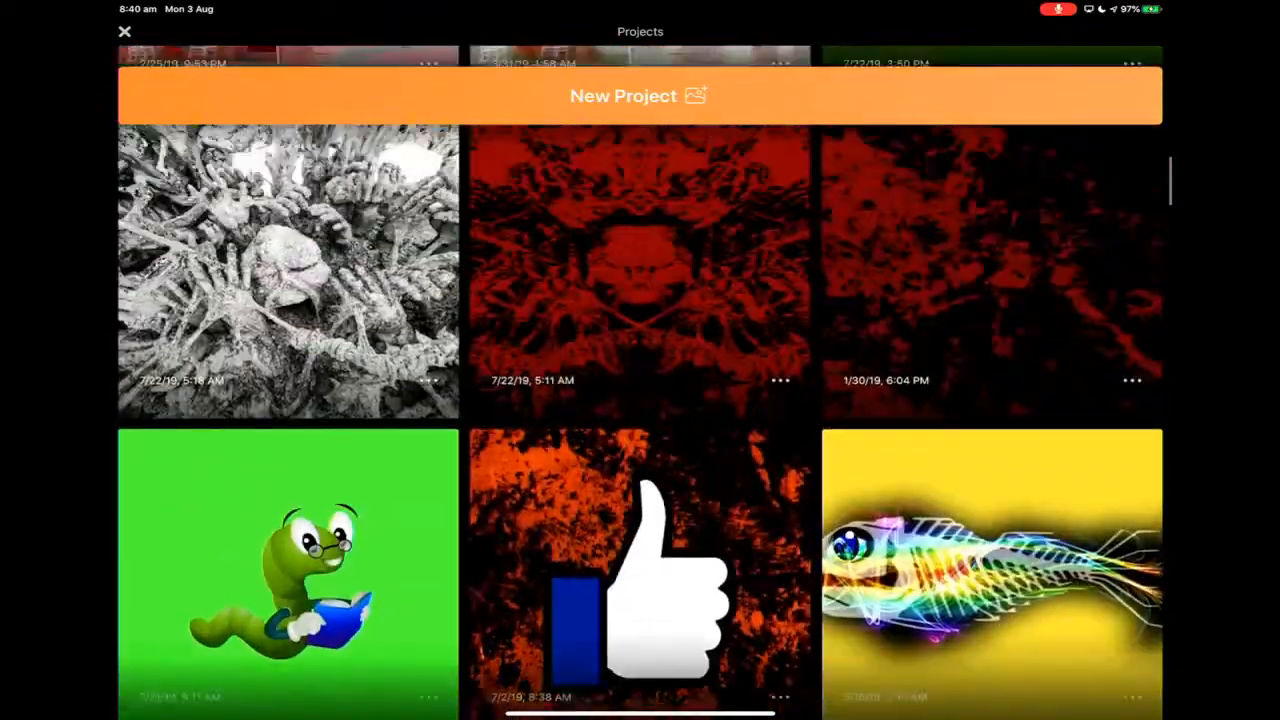
pyautogui.scroll(-3)
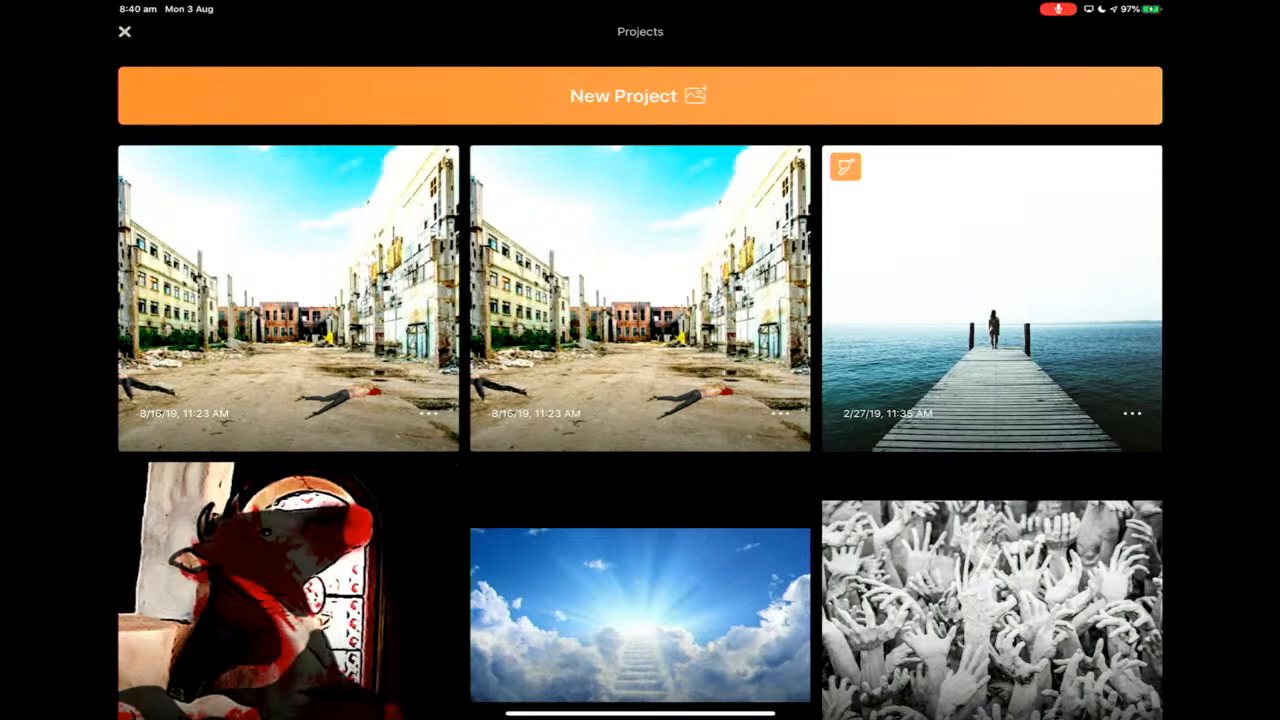
pyautogui.click(120, 31)
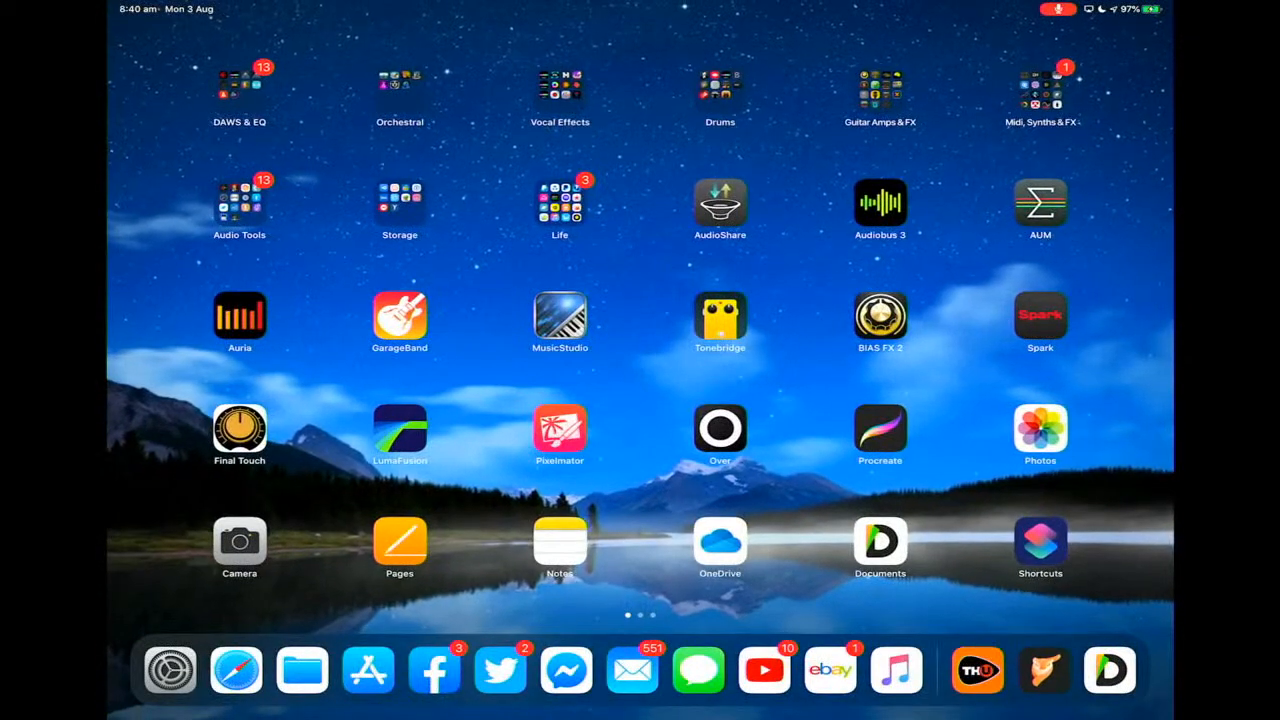
# Step: Launch Videoleap into an empty project and dismiss the Loop your Audio tip with Got it
pyautogui.hscroll(-3)
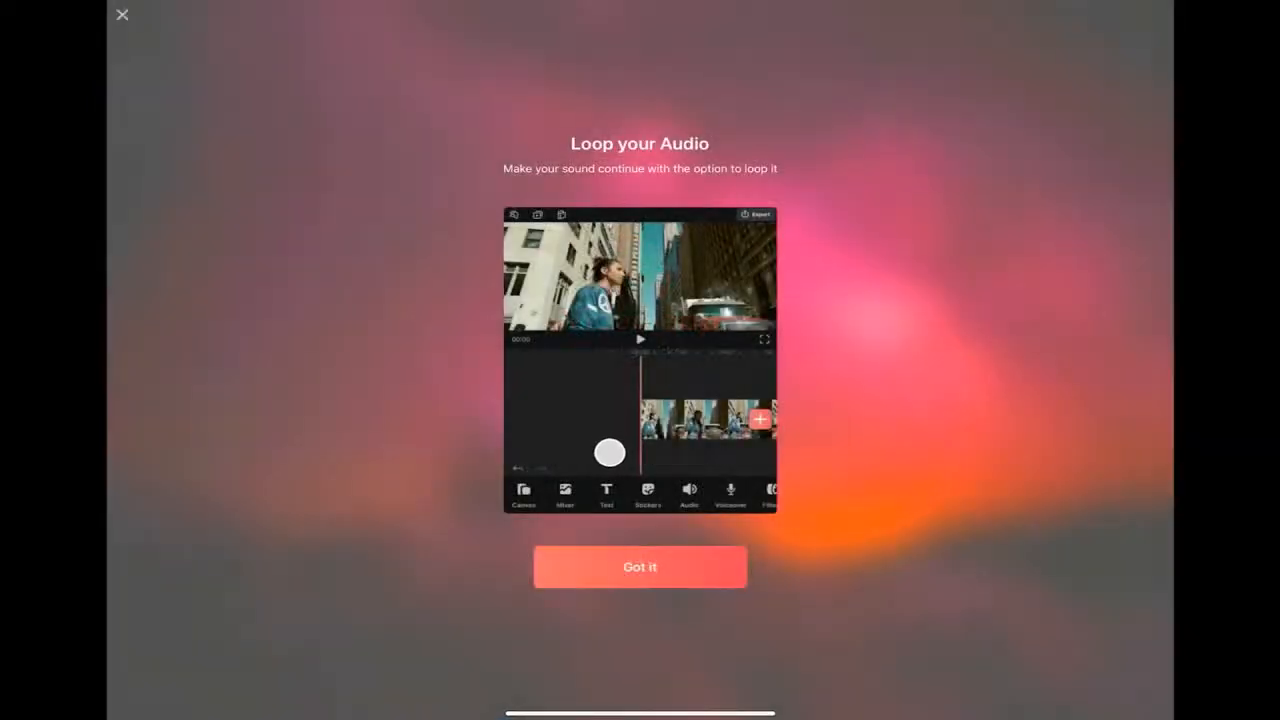
pyautogui.click(640, 567)
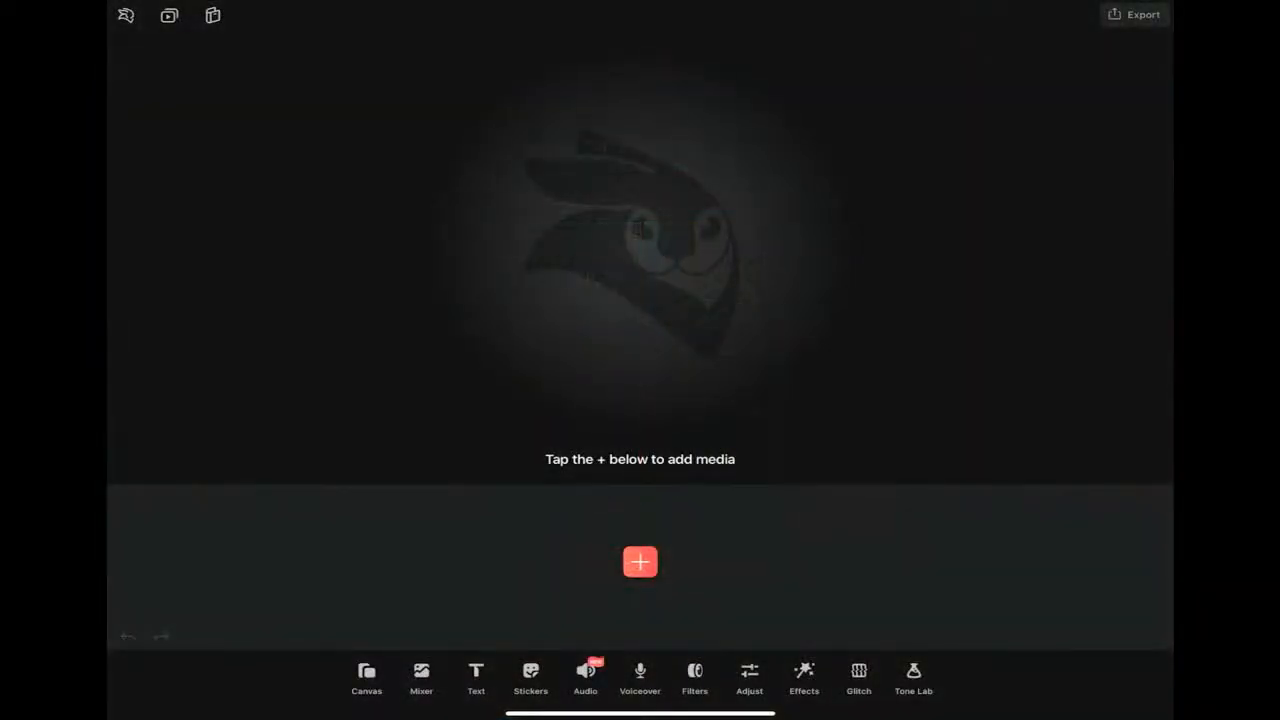